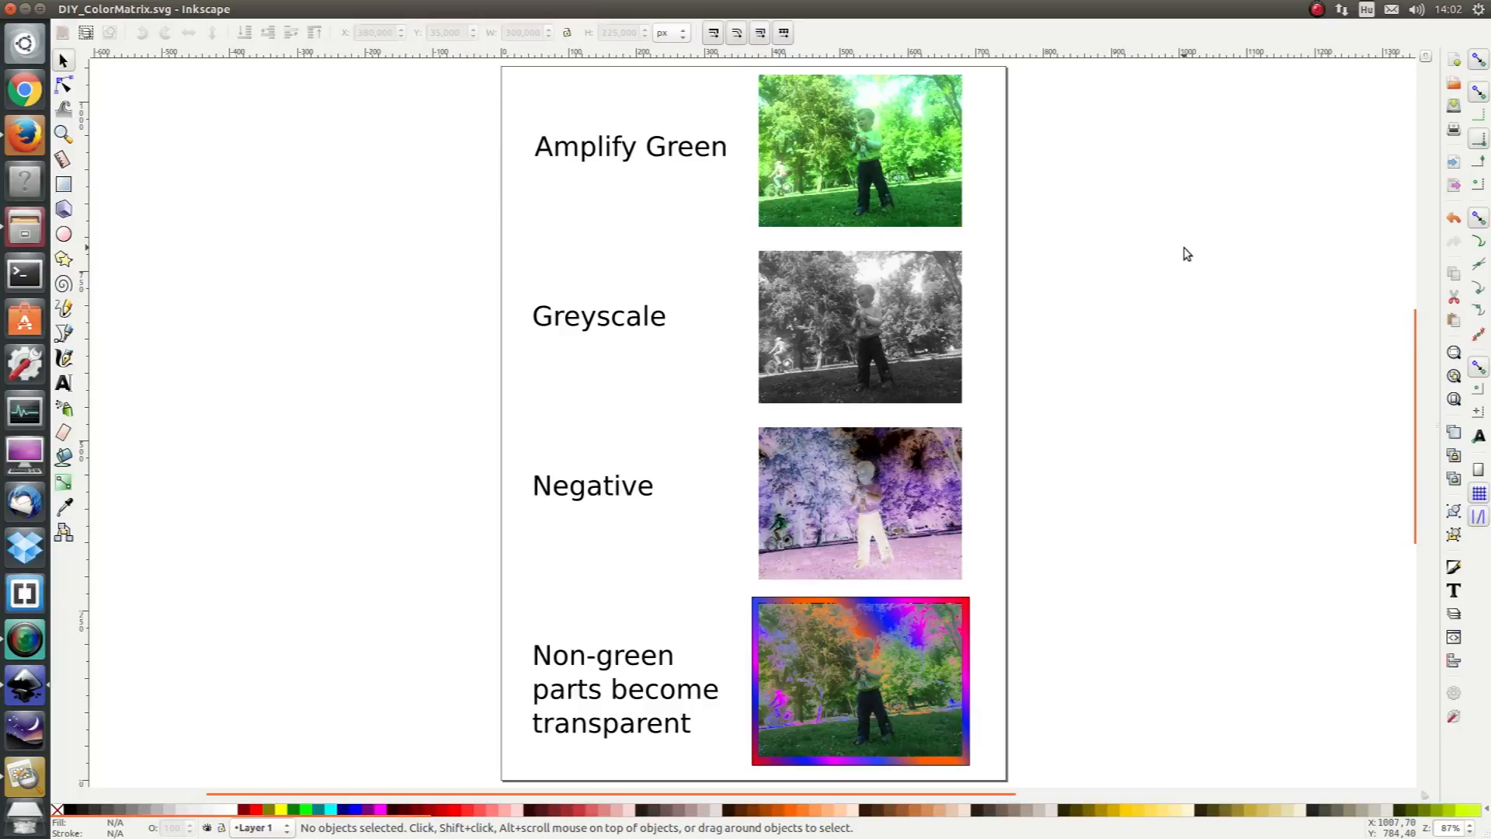
pyautogui.moveTo(1138, 263)
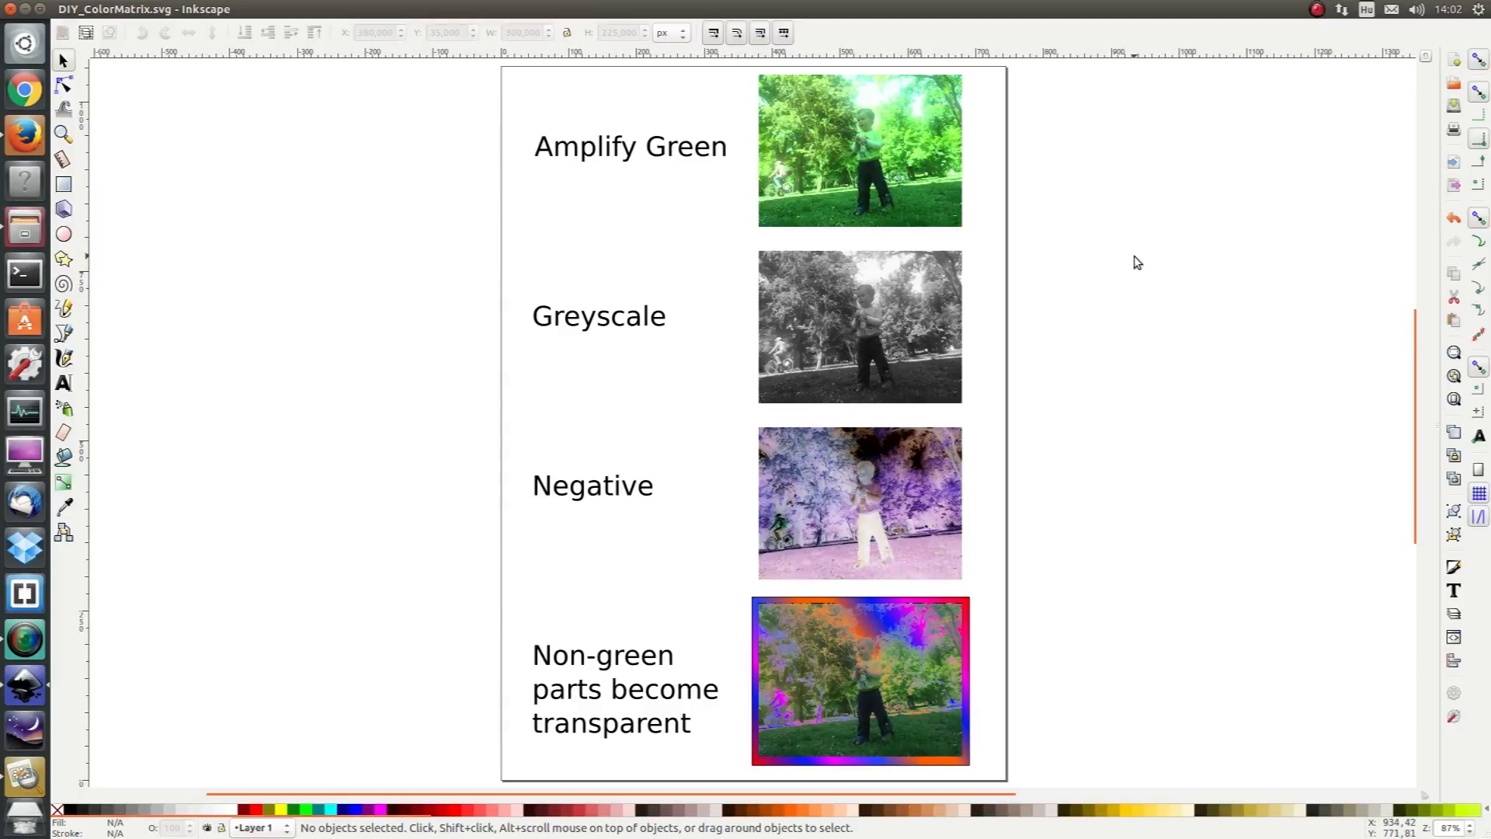
pyautogui.moveTo(1085, 286)
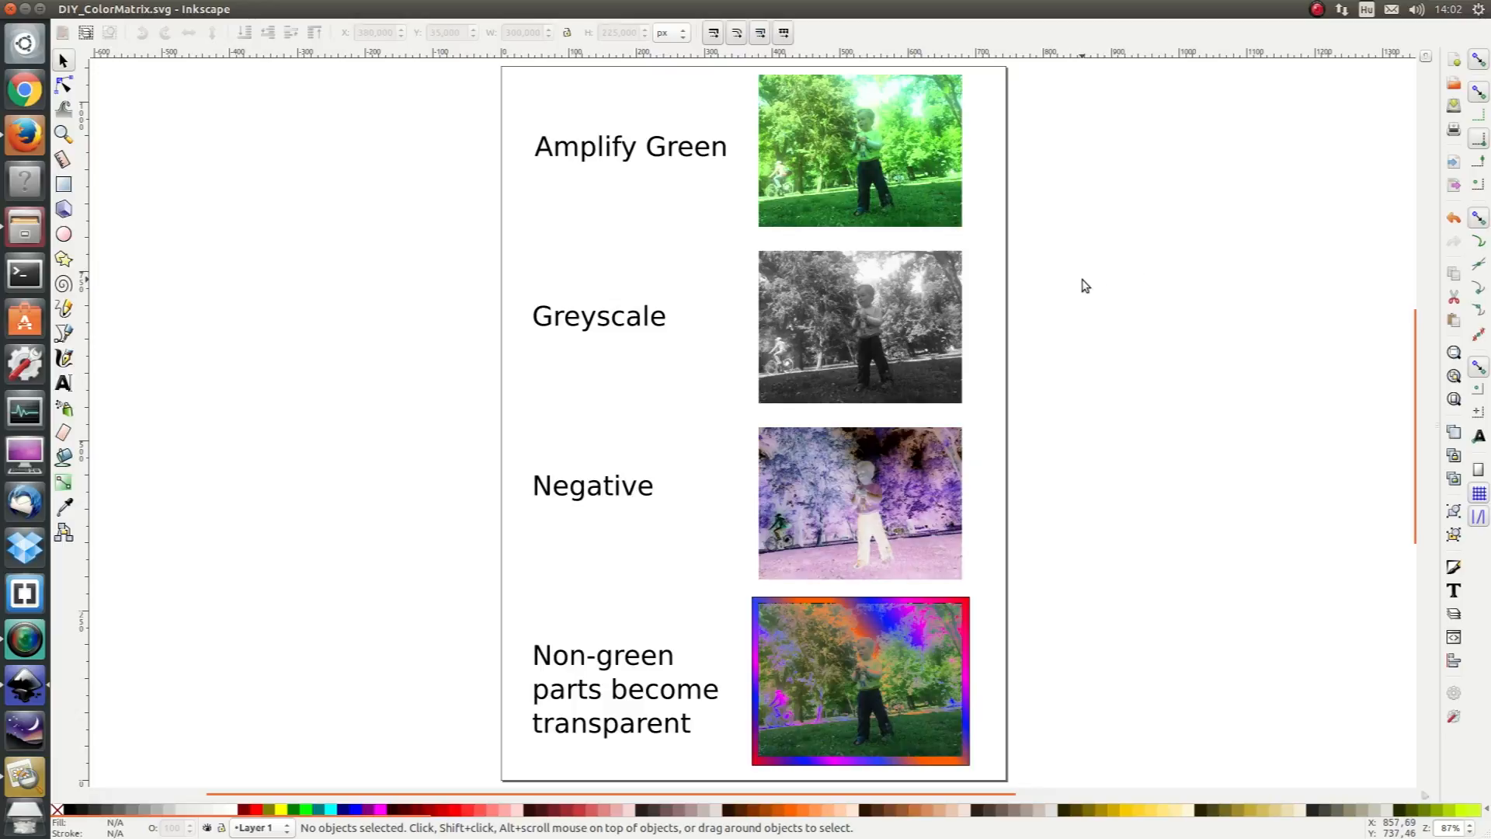
pyautogui.moveTo(928, 171)
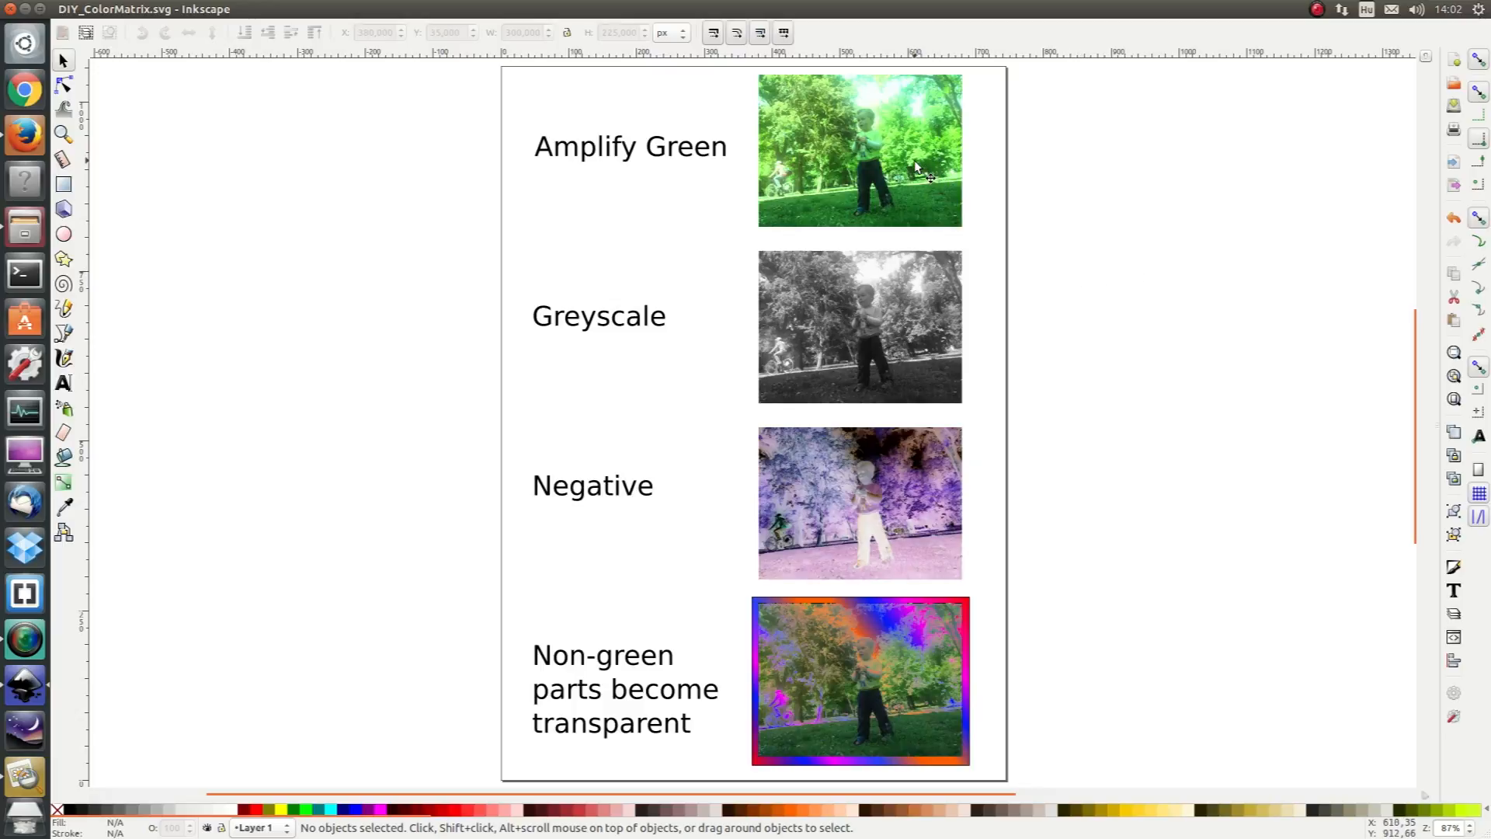
# Step: Select the Amplify Green photo and bring up the Filter Editor from the Filters menu
pyautogui.click(857, 149)
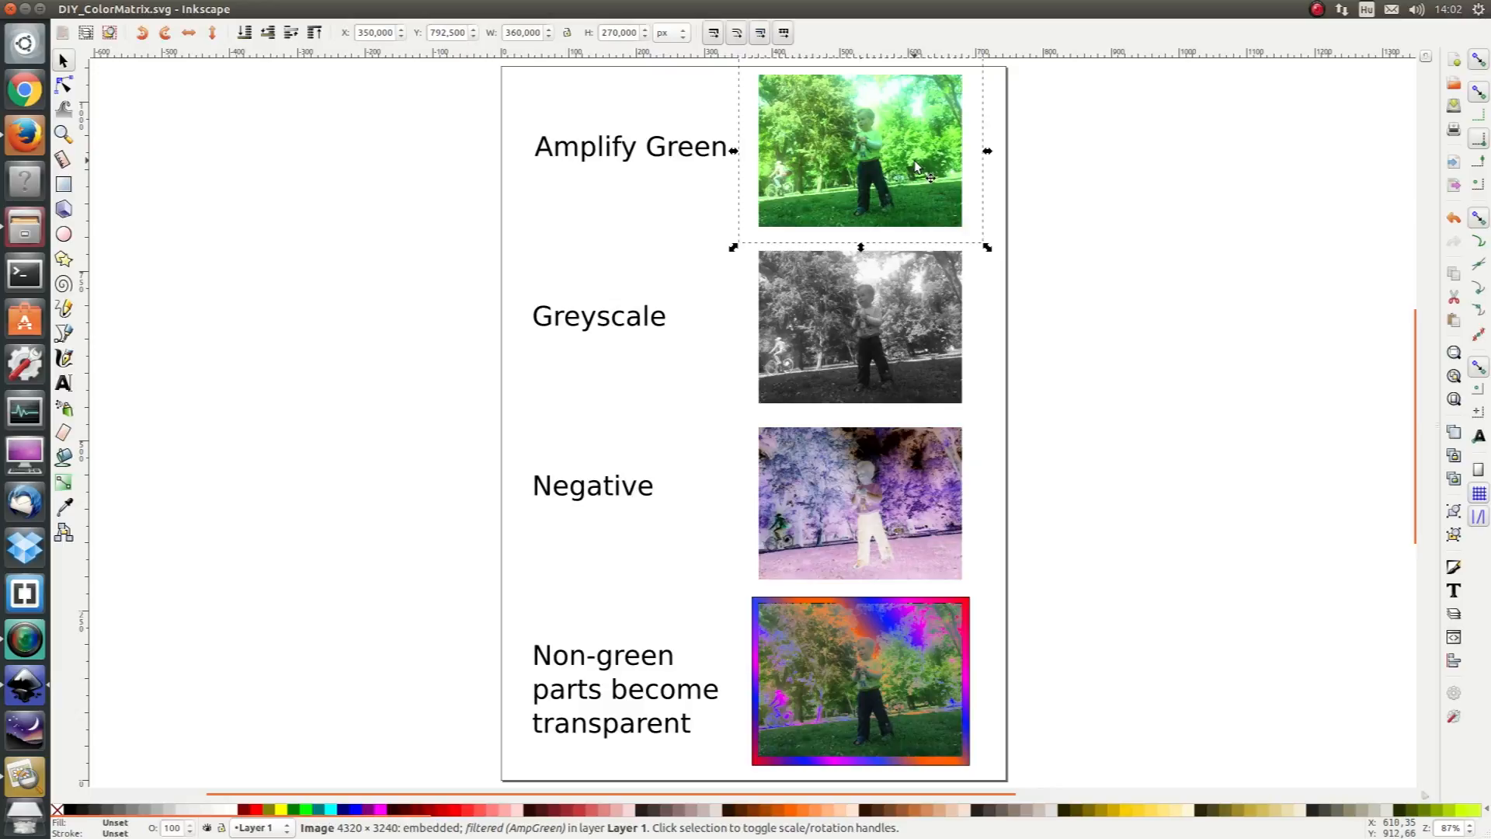
pyautogui.moveTo(788, 414)
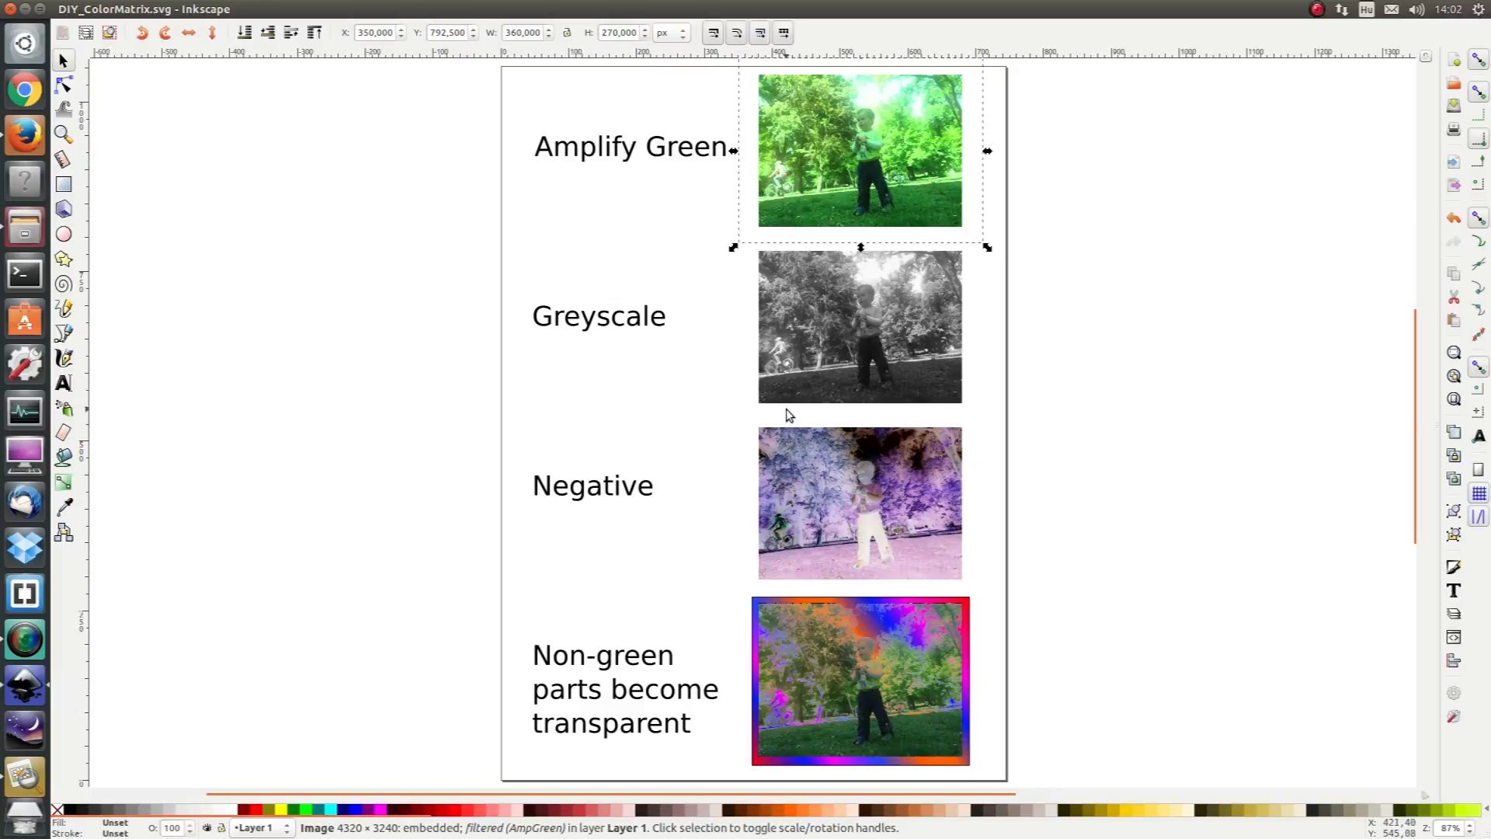
pyautogui.moveTo(801, 380)
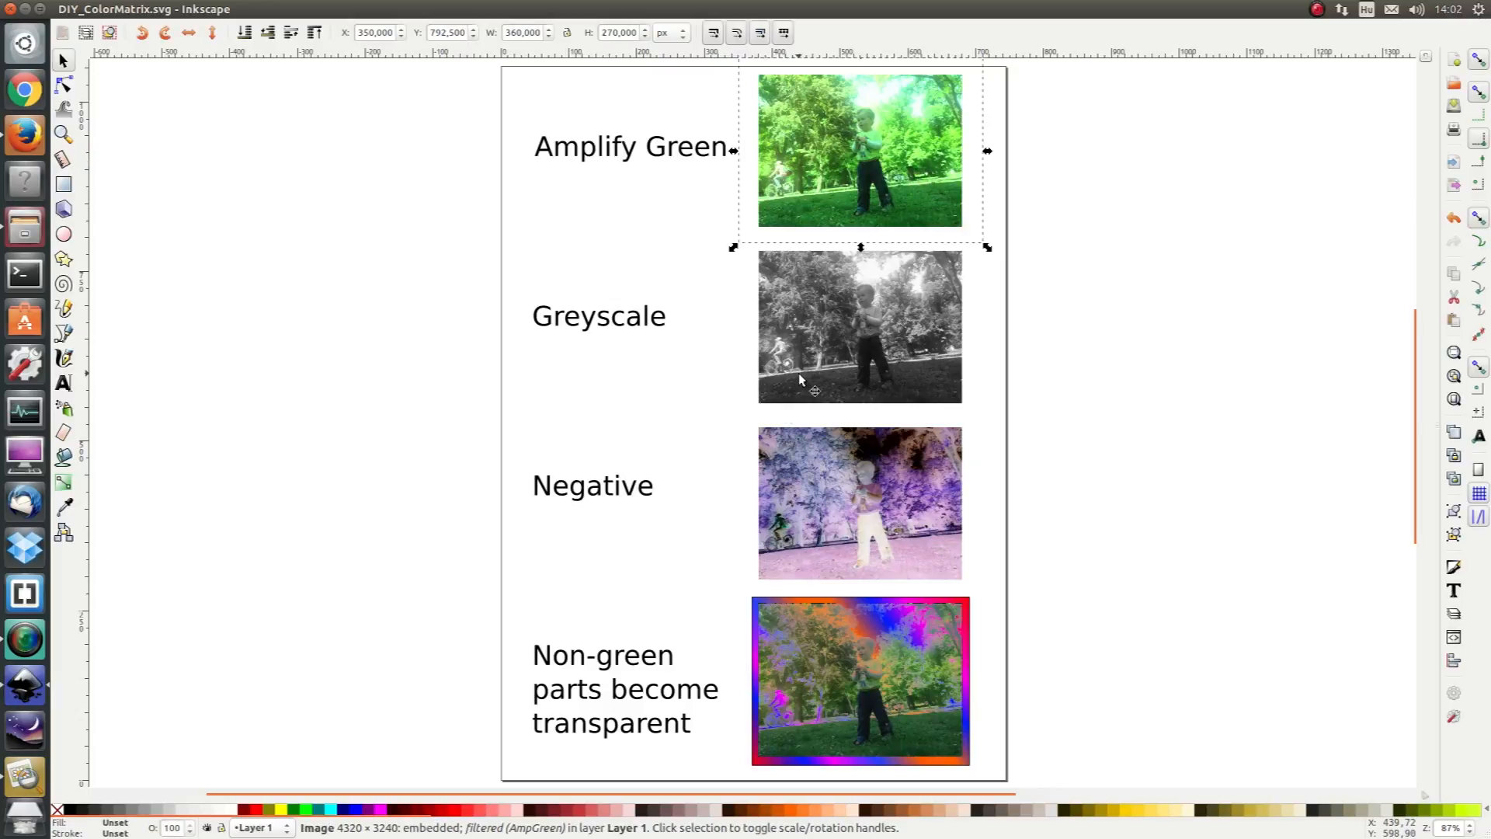
pyautogui.click(859, 327)
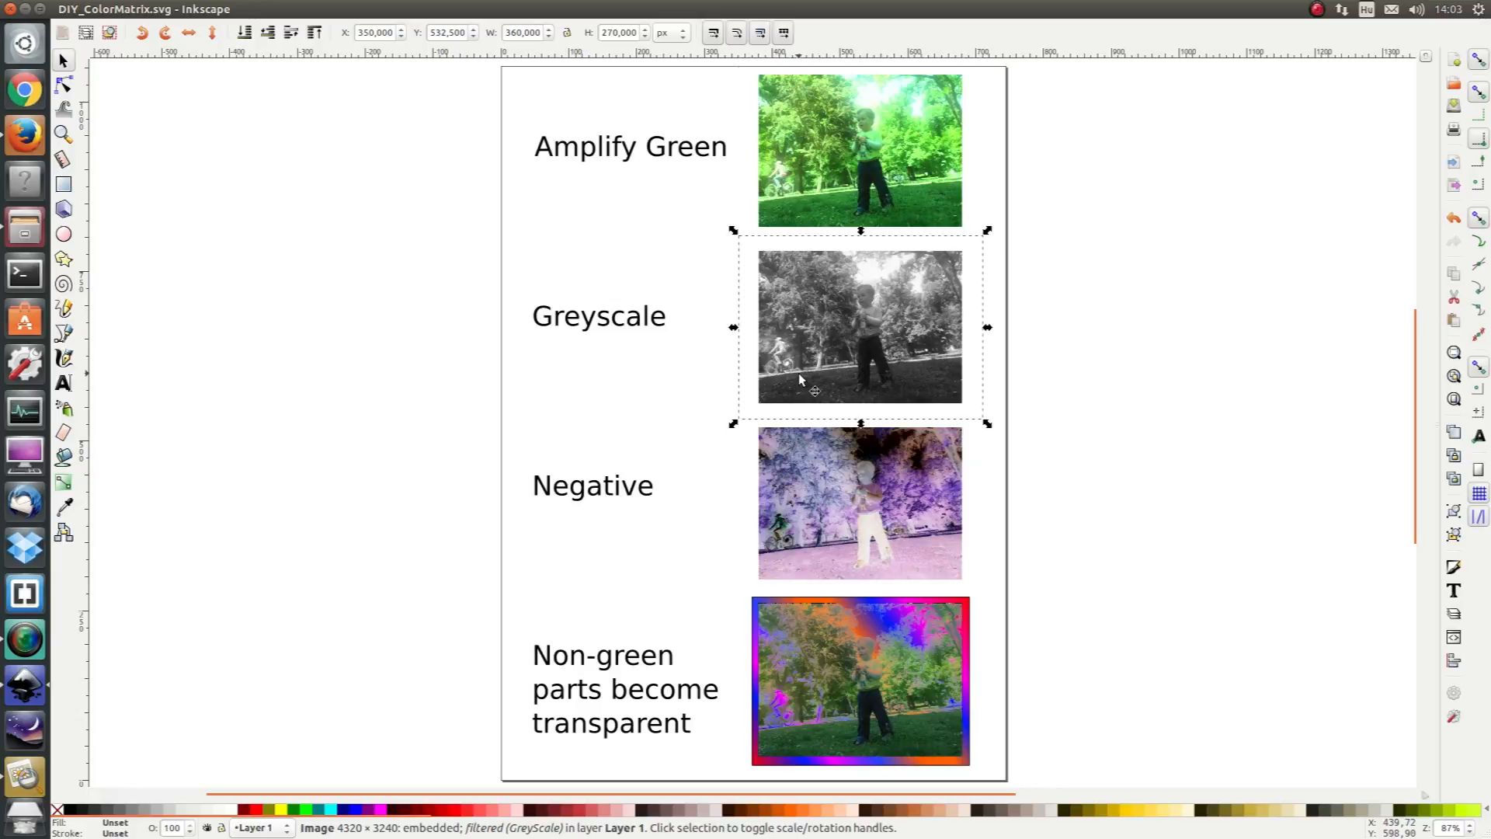
pyautogui.moveTo(806, 523)
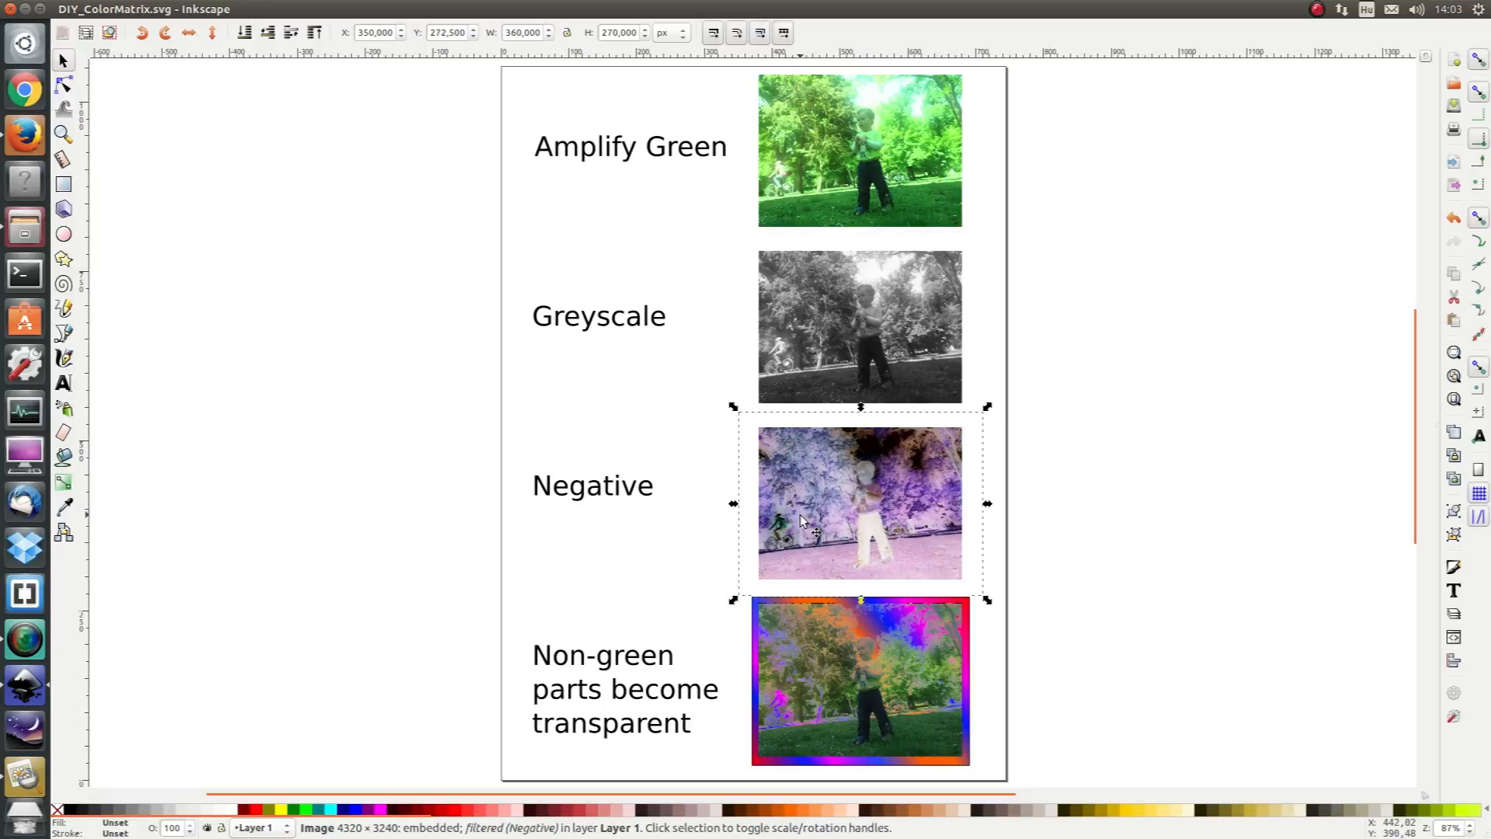
pyautogui.moveTo(867, 557)
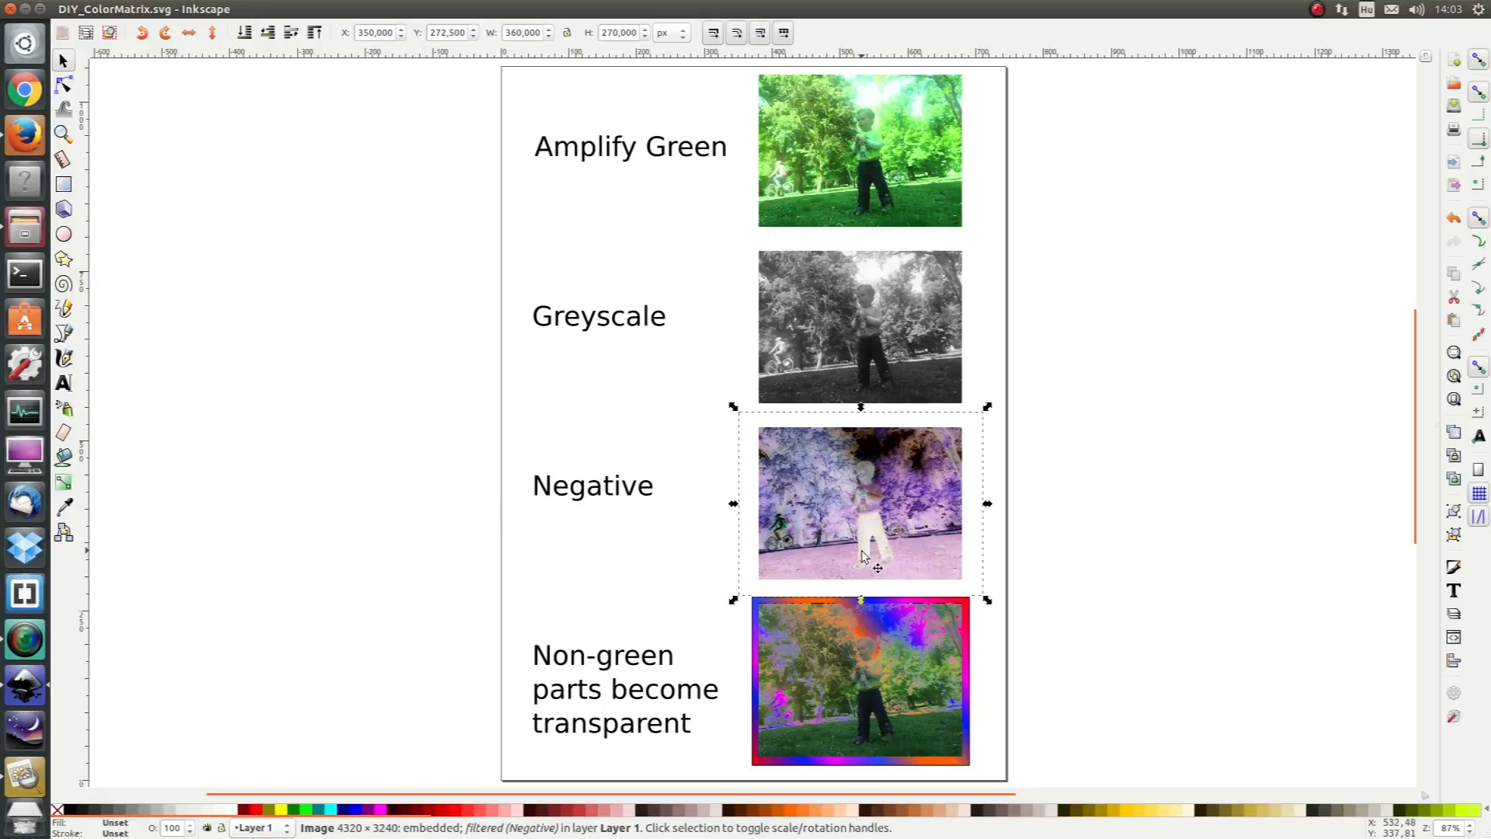
pyautogui.moveTo(867, 559)
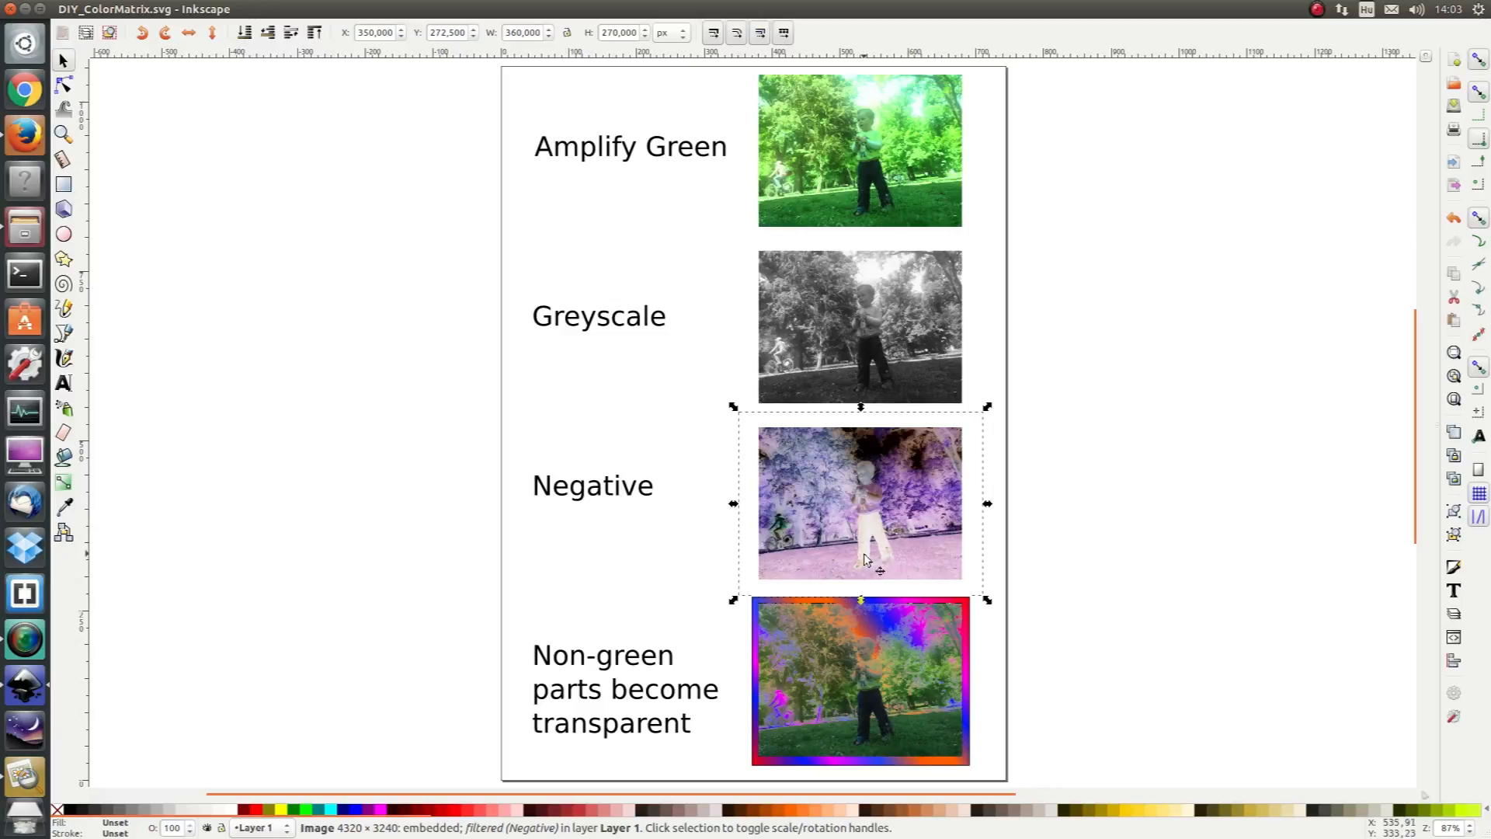
pyautogui.moveTo(882, 567)
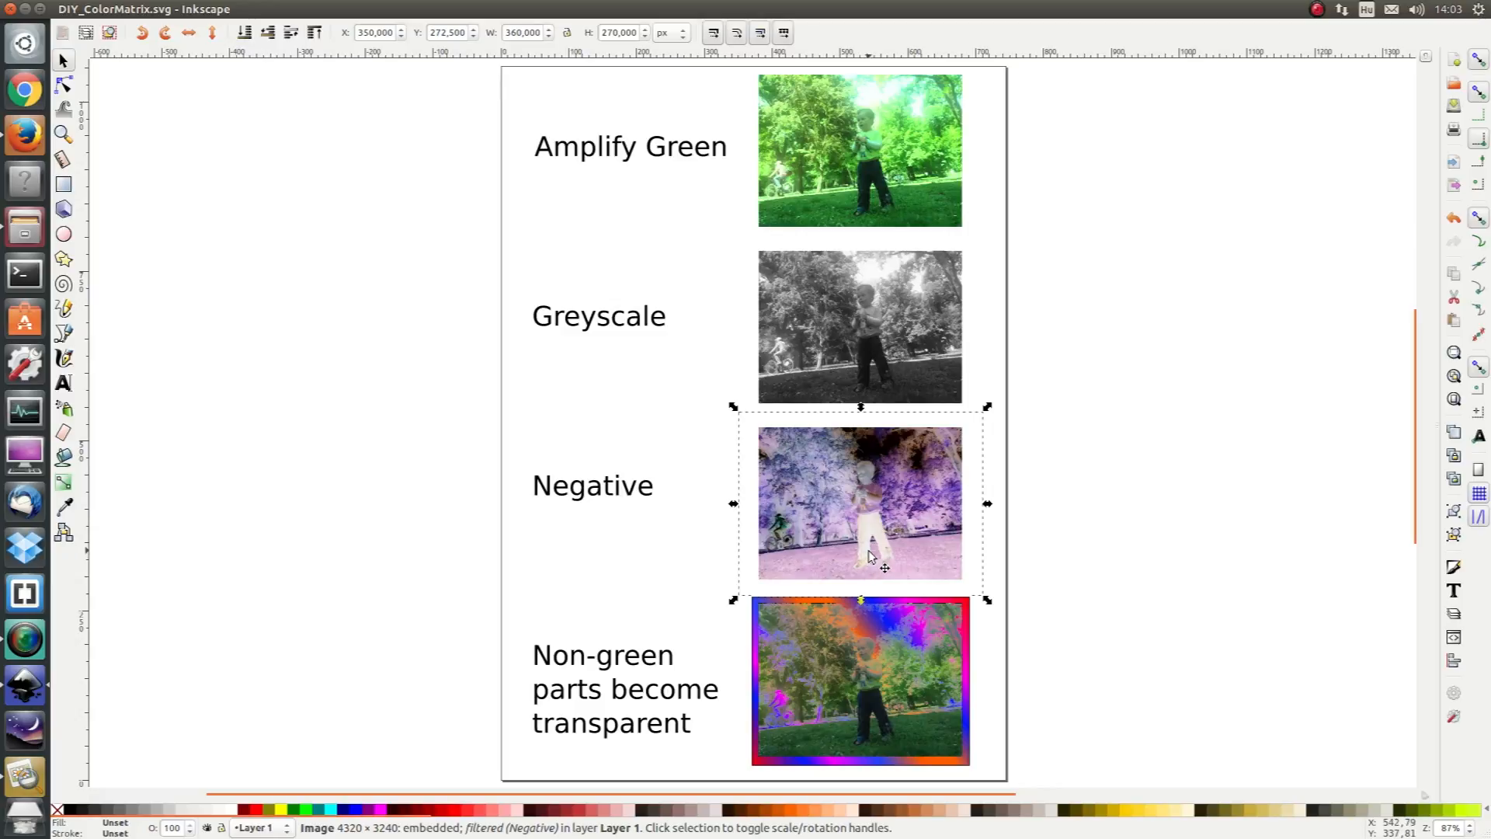
pyautogui.moveTo(868, 630)
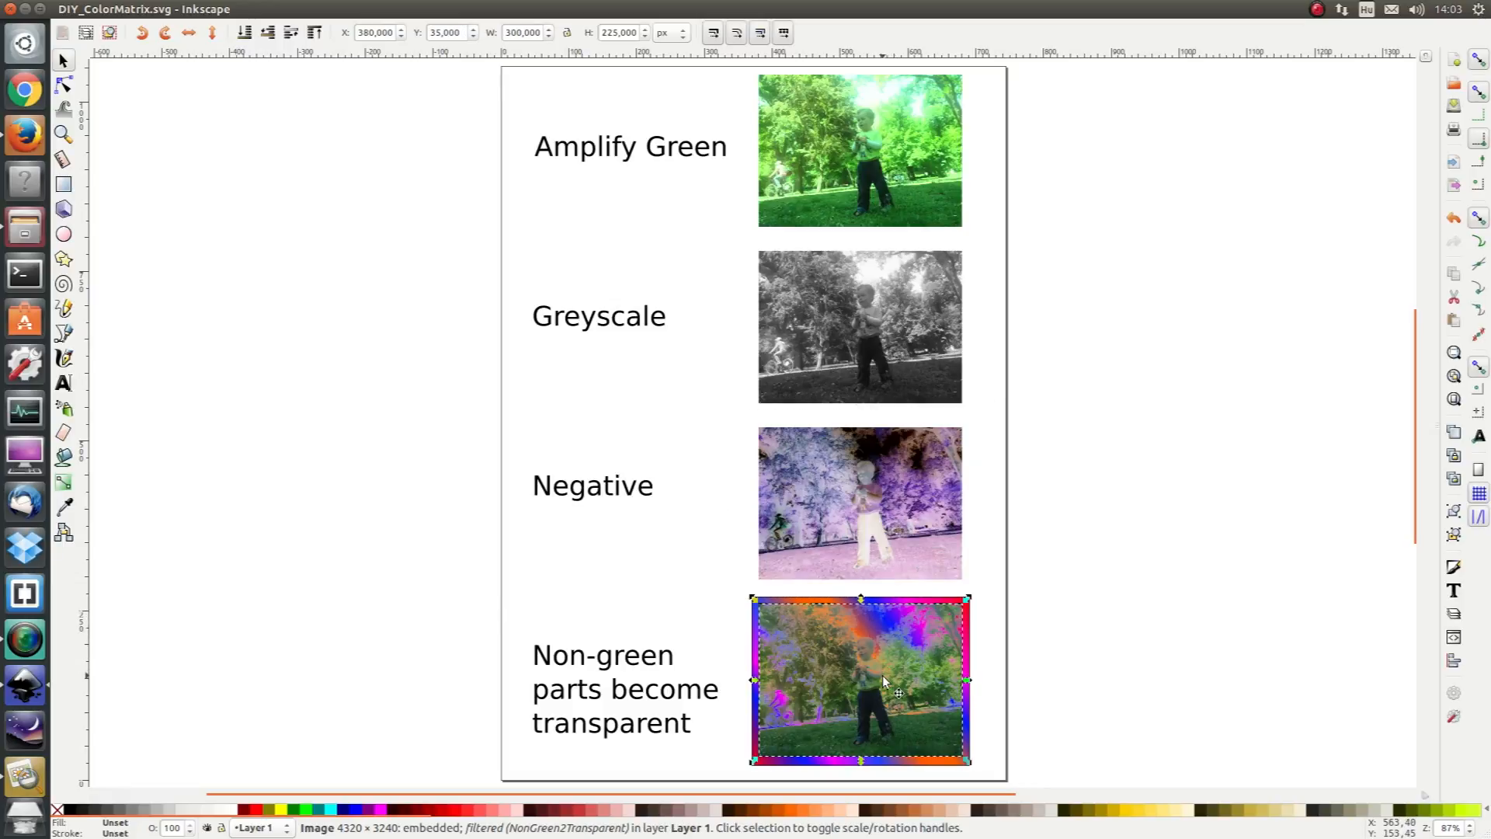
pyautogui.moveTo(901, 692)
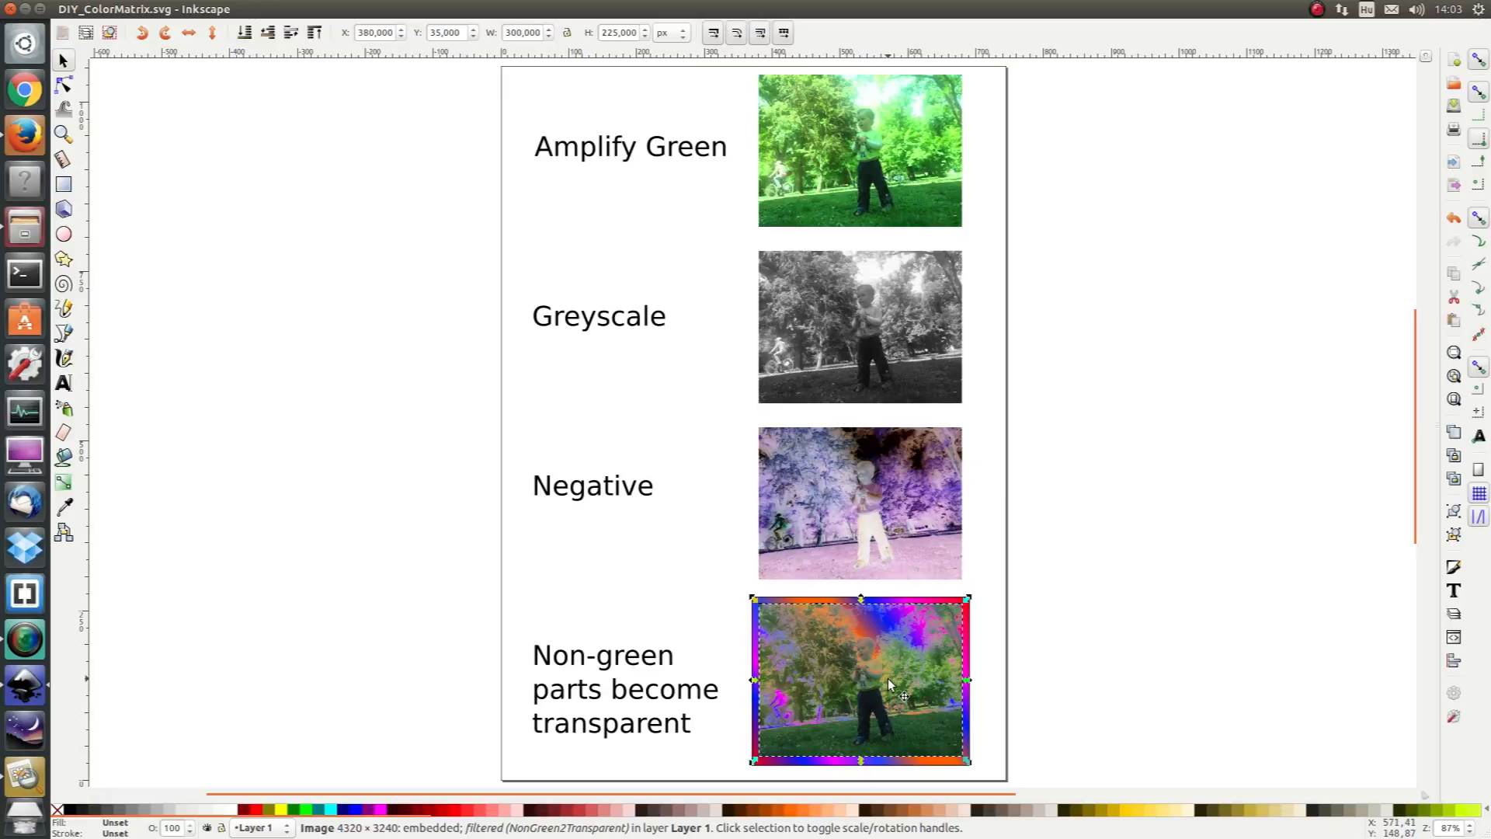
pyautogui.moveTo(899, 708)
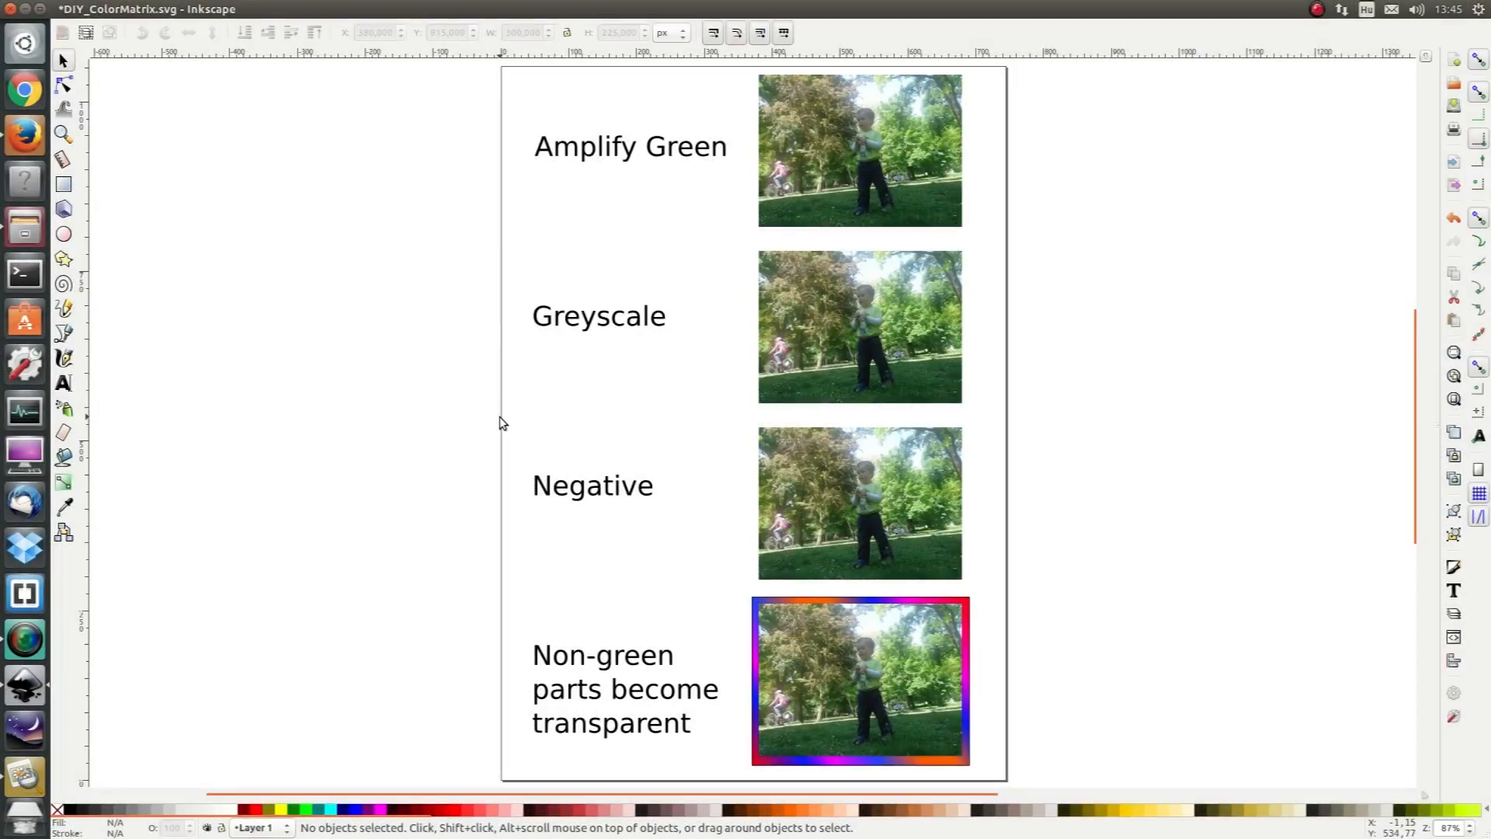
pyautogui.moveTo(803, 175)
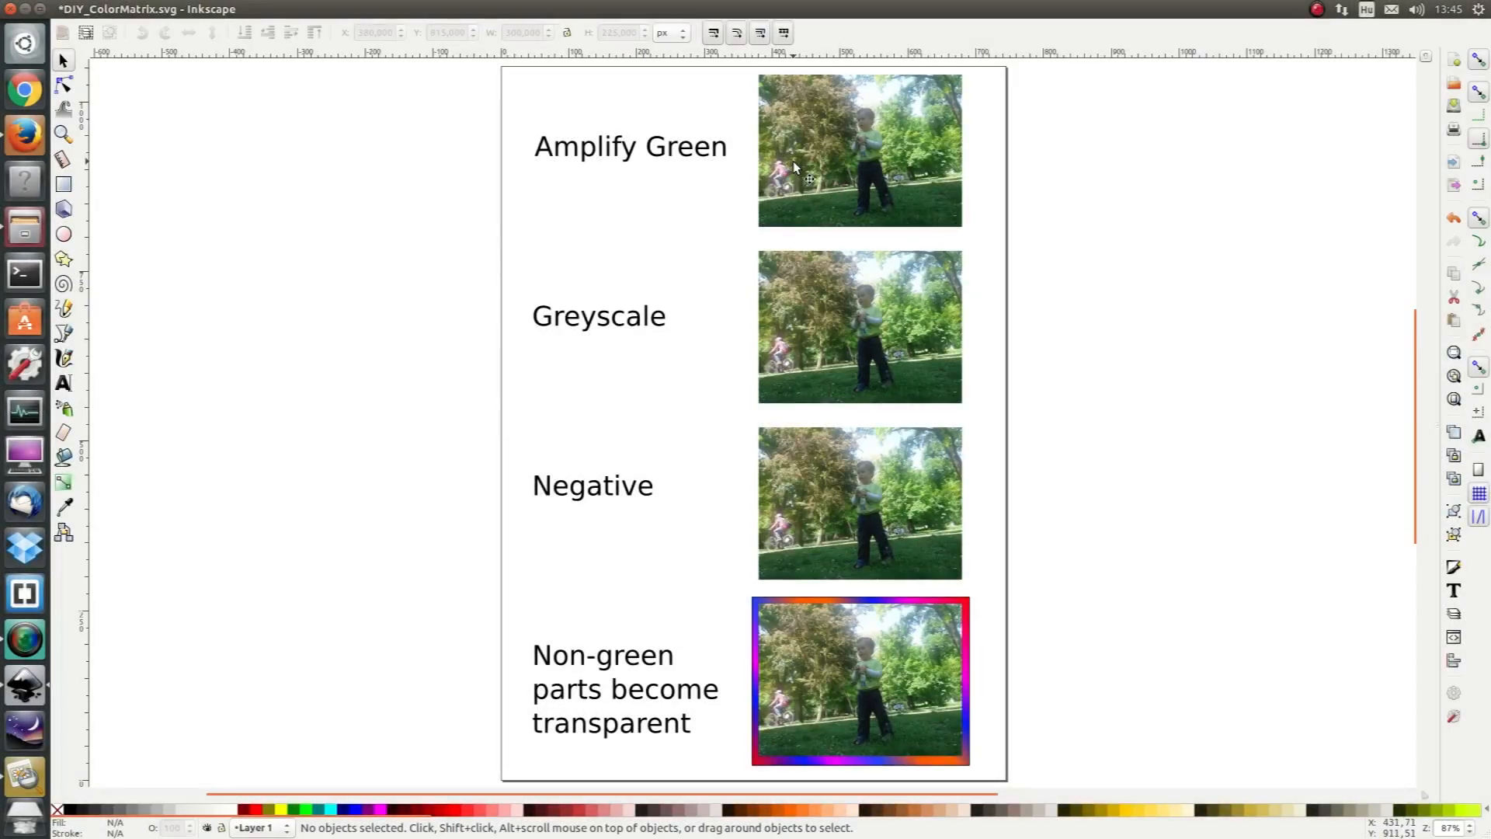
pyautogui.click(858, 149)
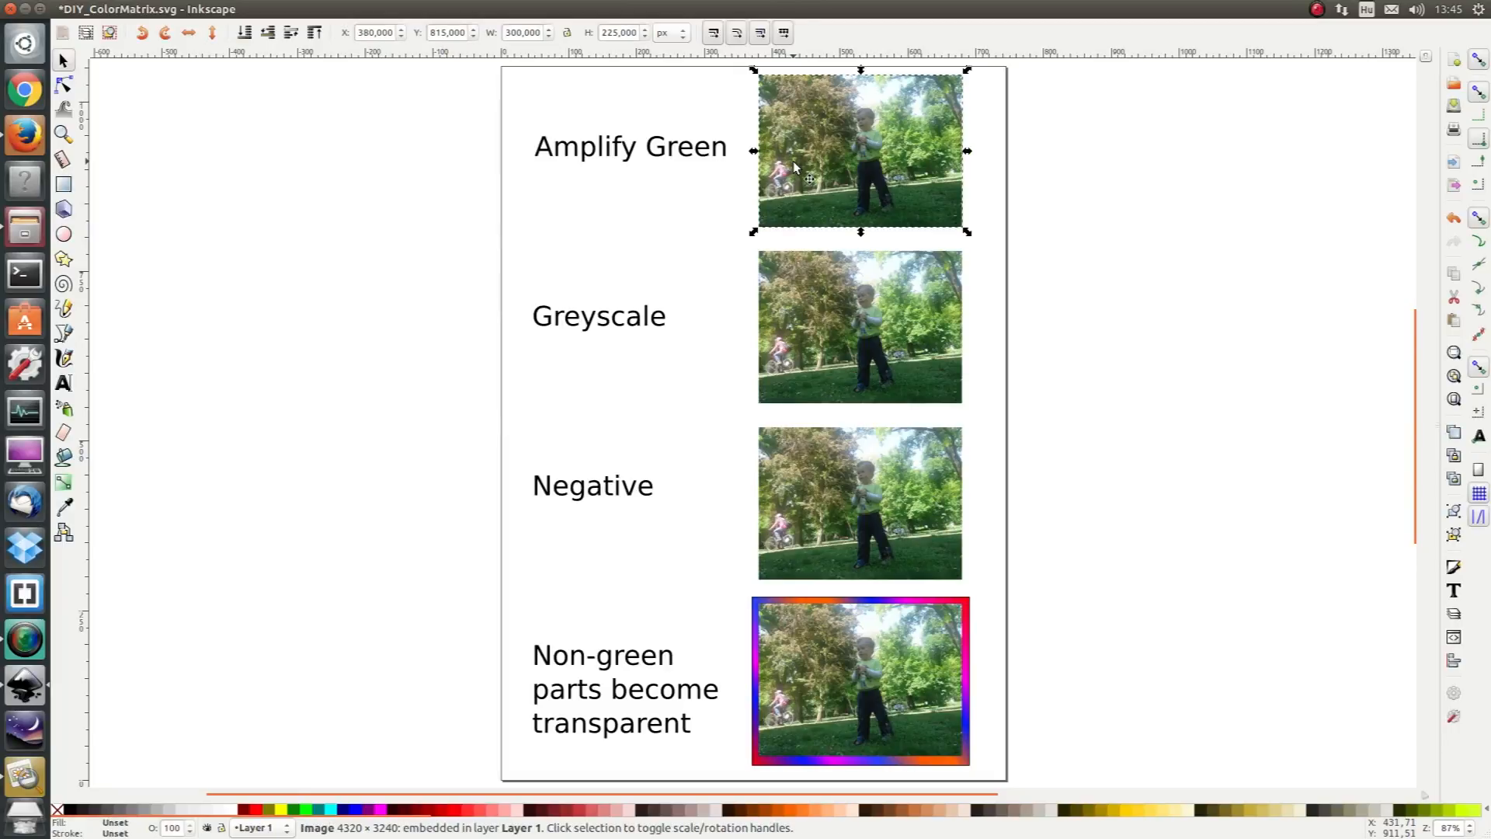
pyautogui.click(313, 10)
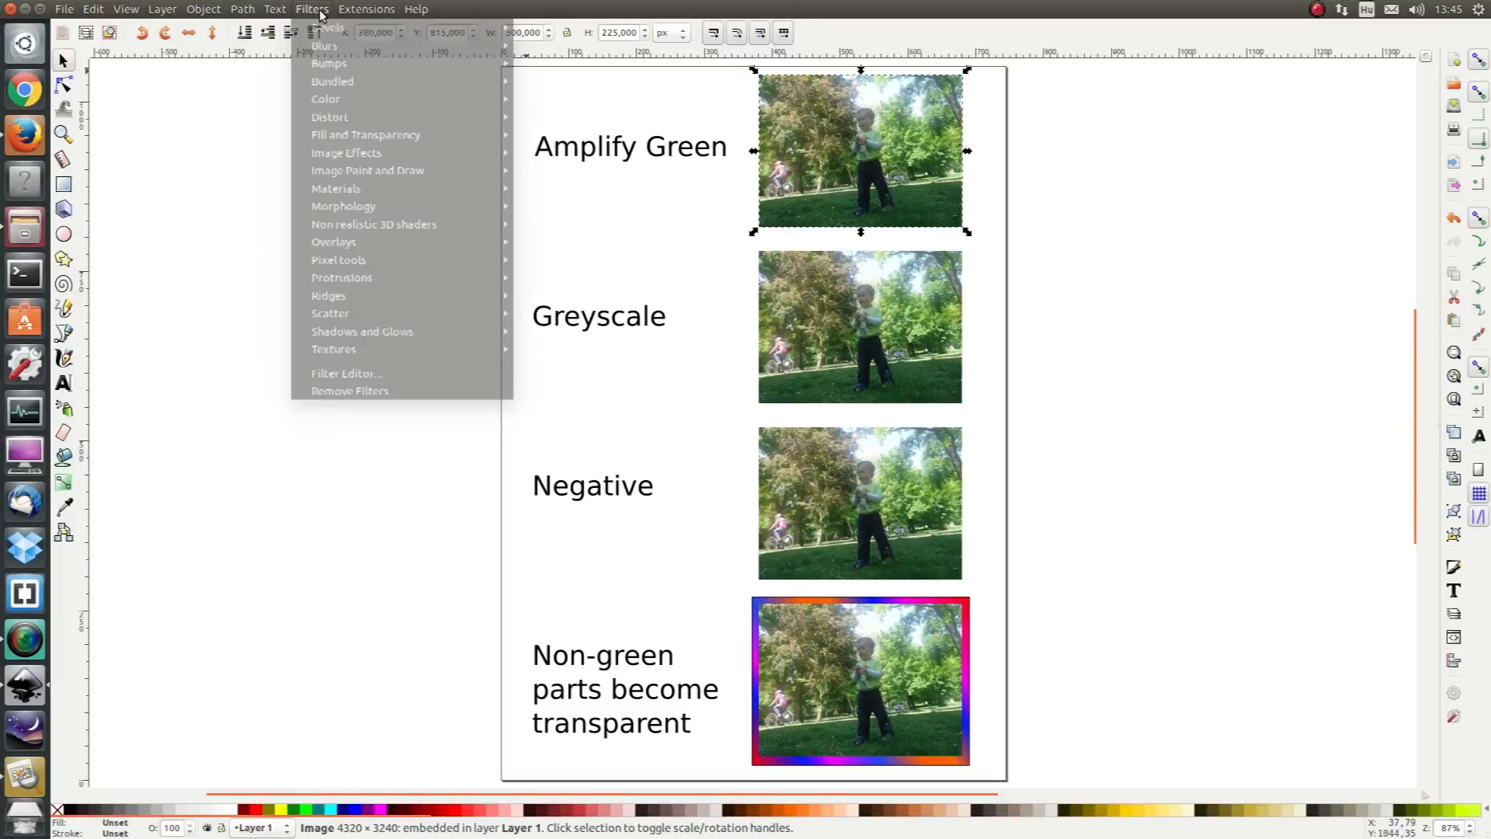
pyautogui.moveTo(345, 373)
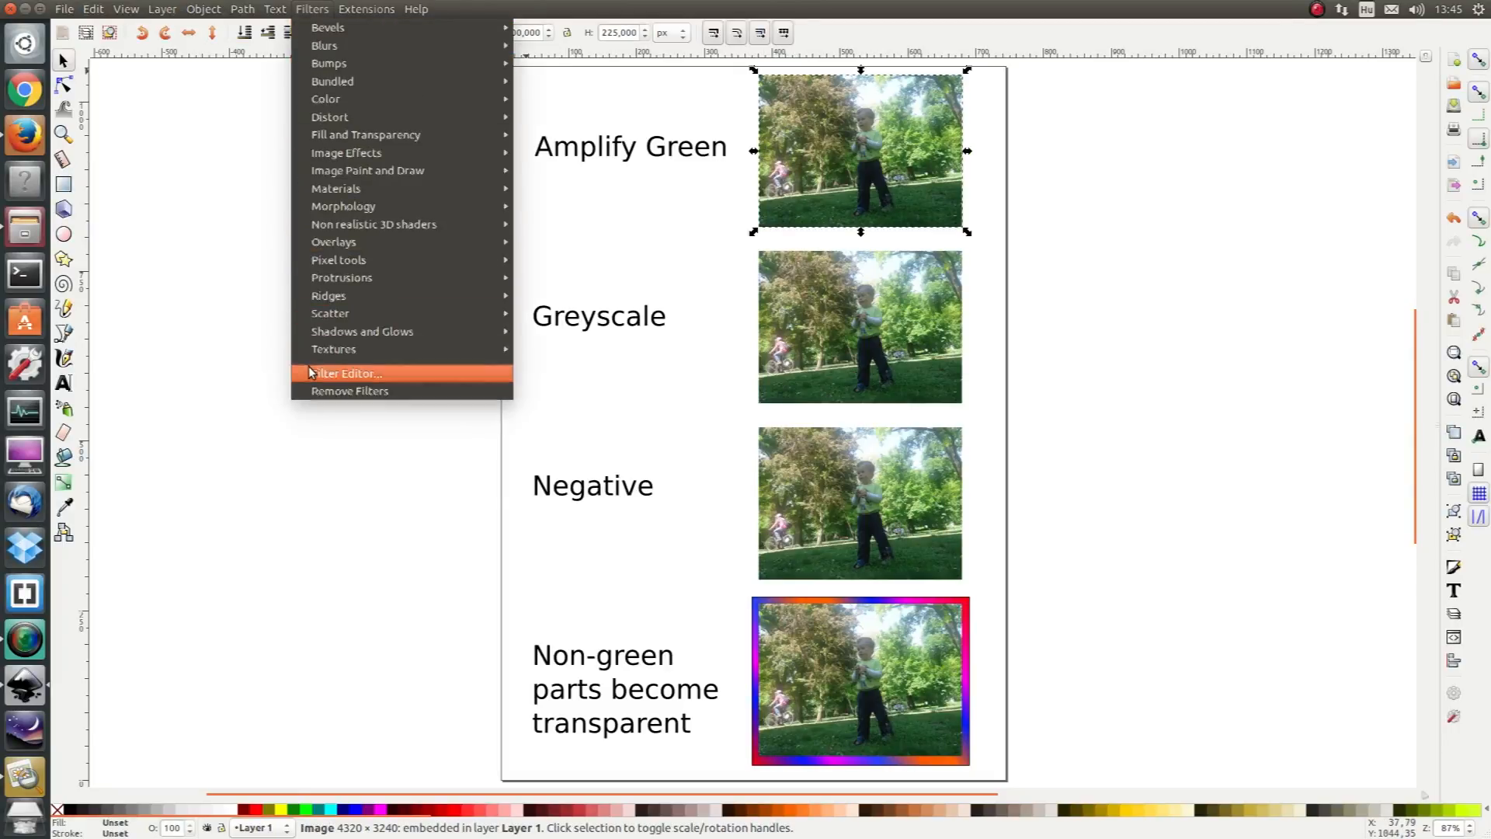
pyautogui.click(348, 373)
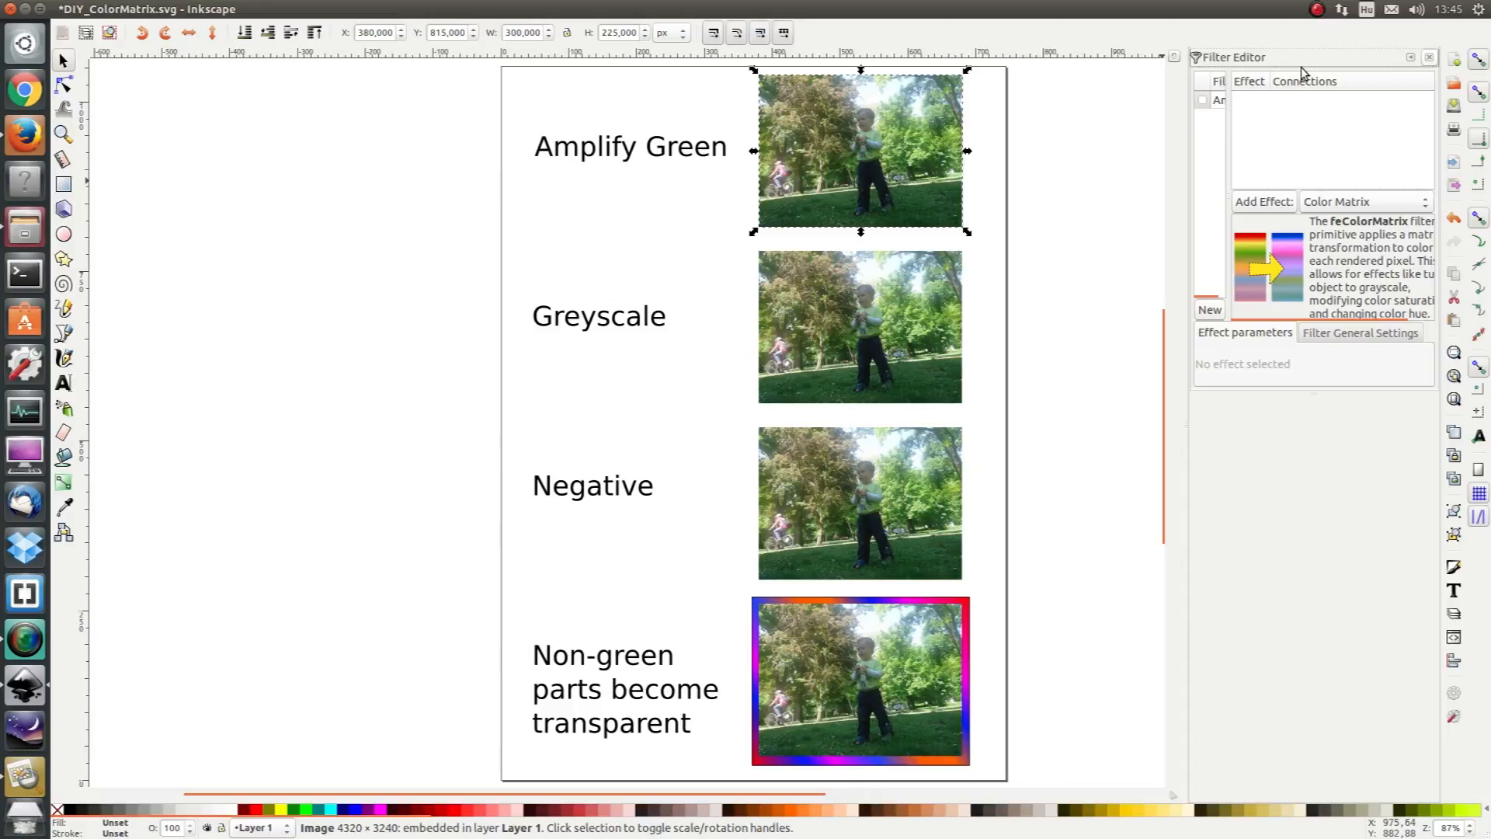
# Step: Create the new AmpGreen filter with a Color Matrix effect and tick it onto the selected photo
pyautogui.click(1215, 99)
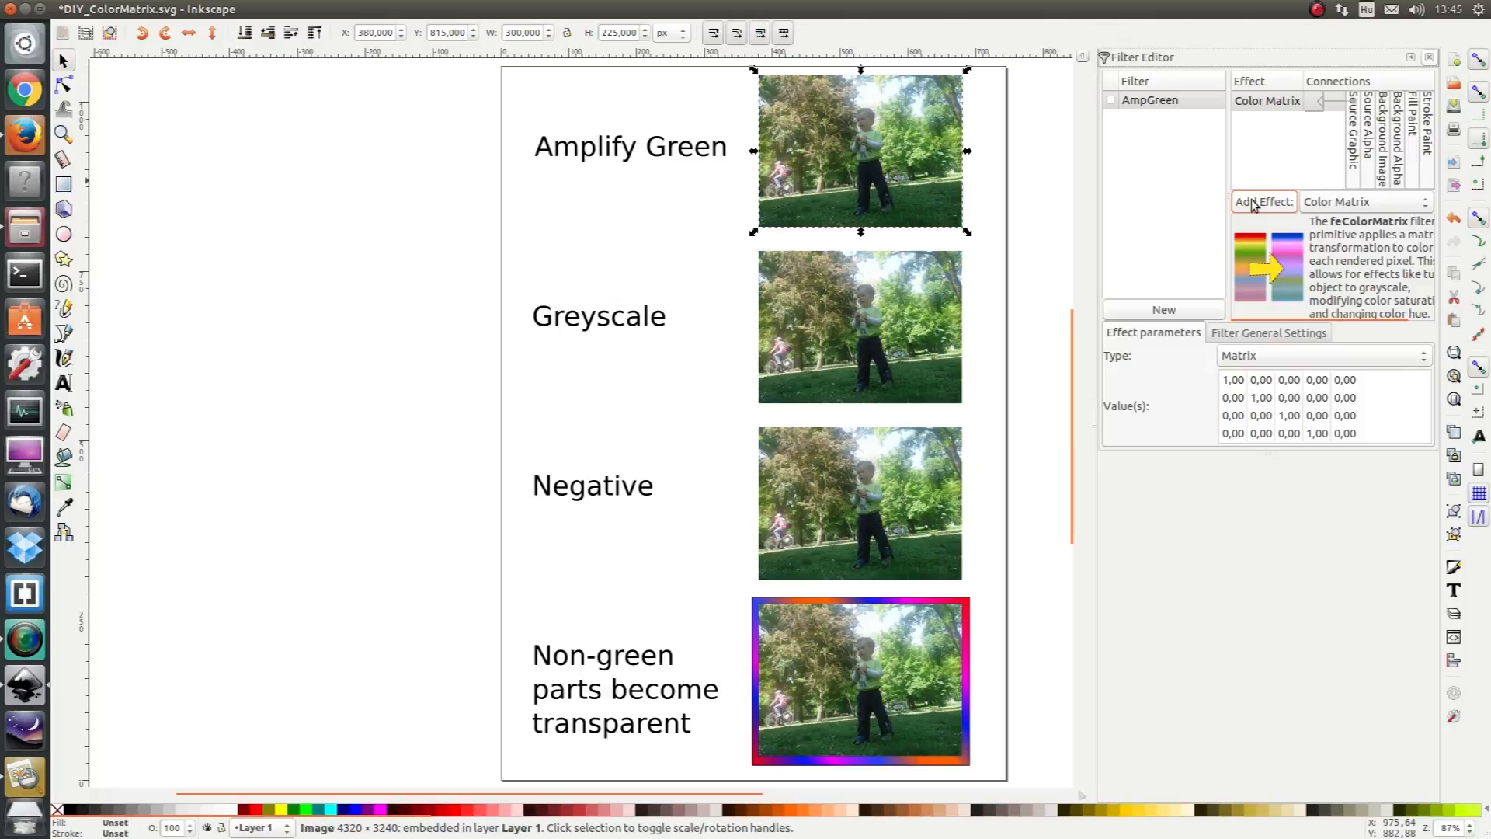
pyautogui.click(1110, 100)
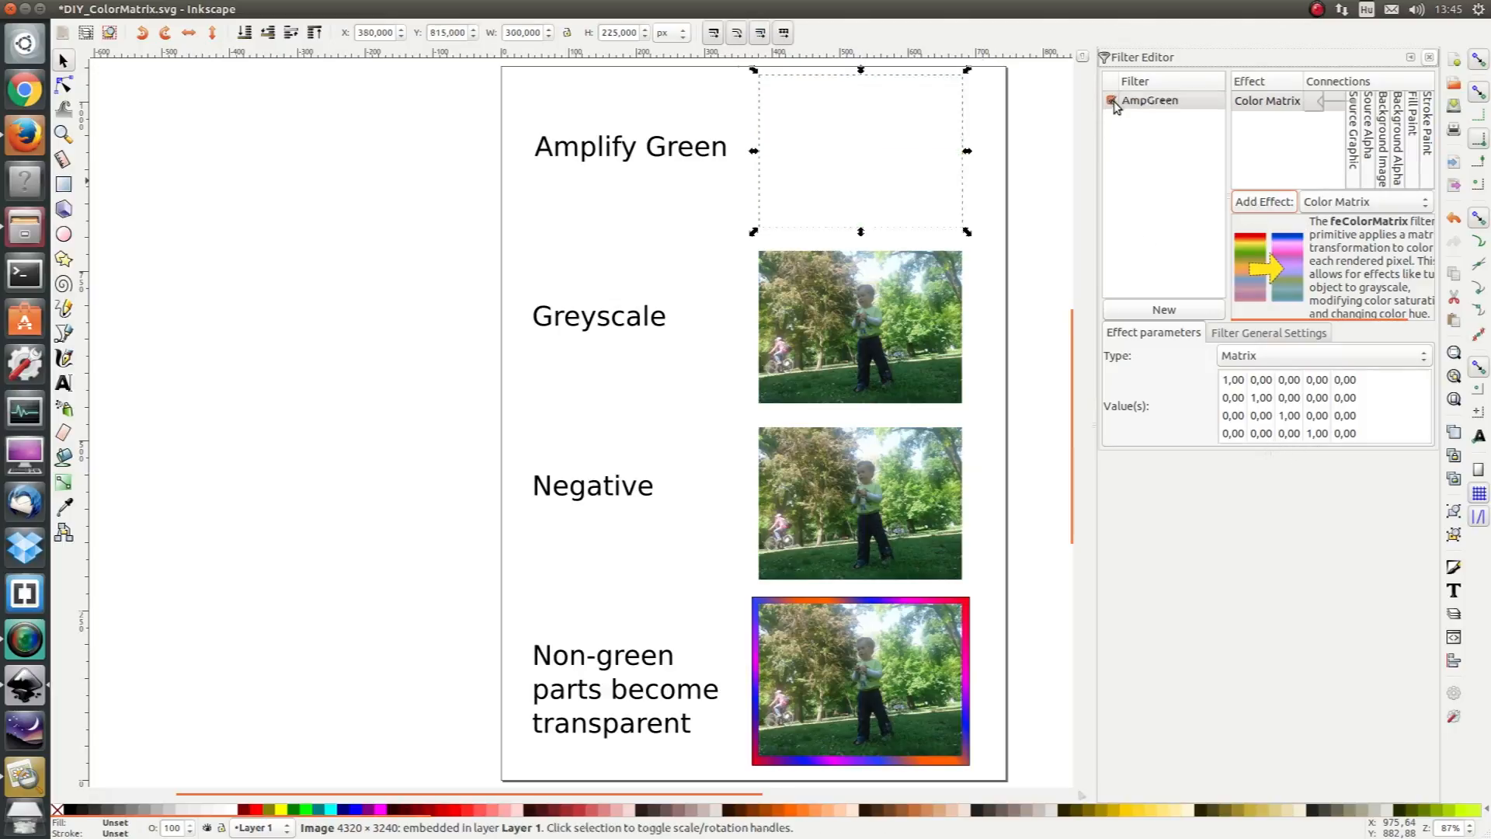
pyautogui.click(1111, 101)
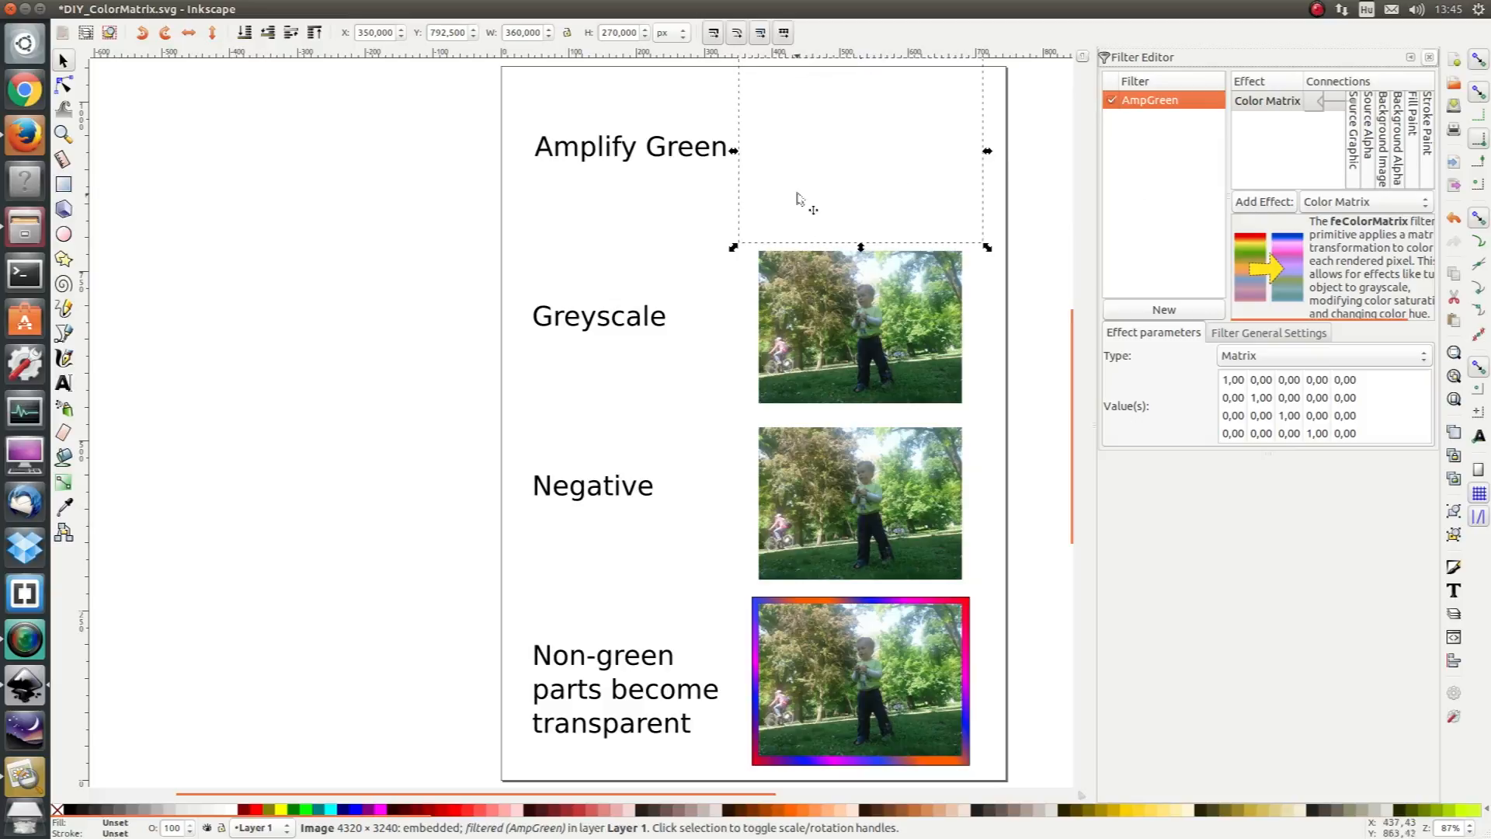
pyautogui.moveTo(1267, 405)
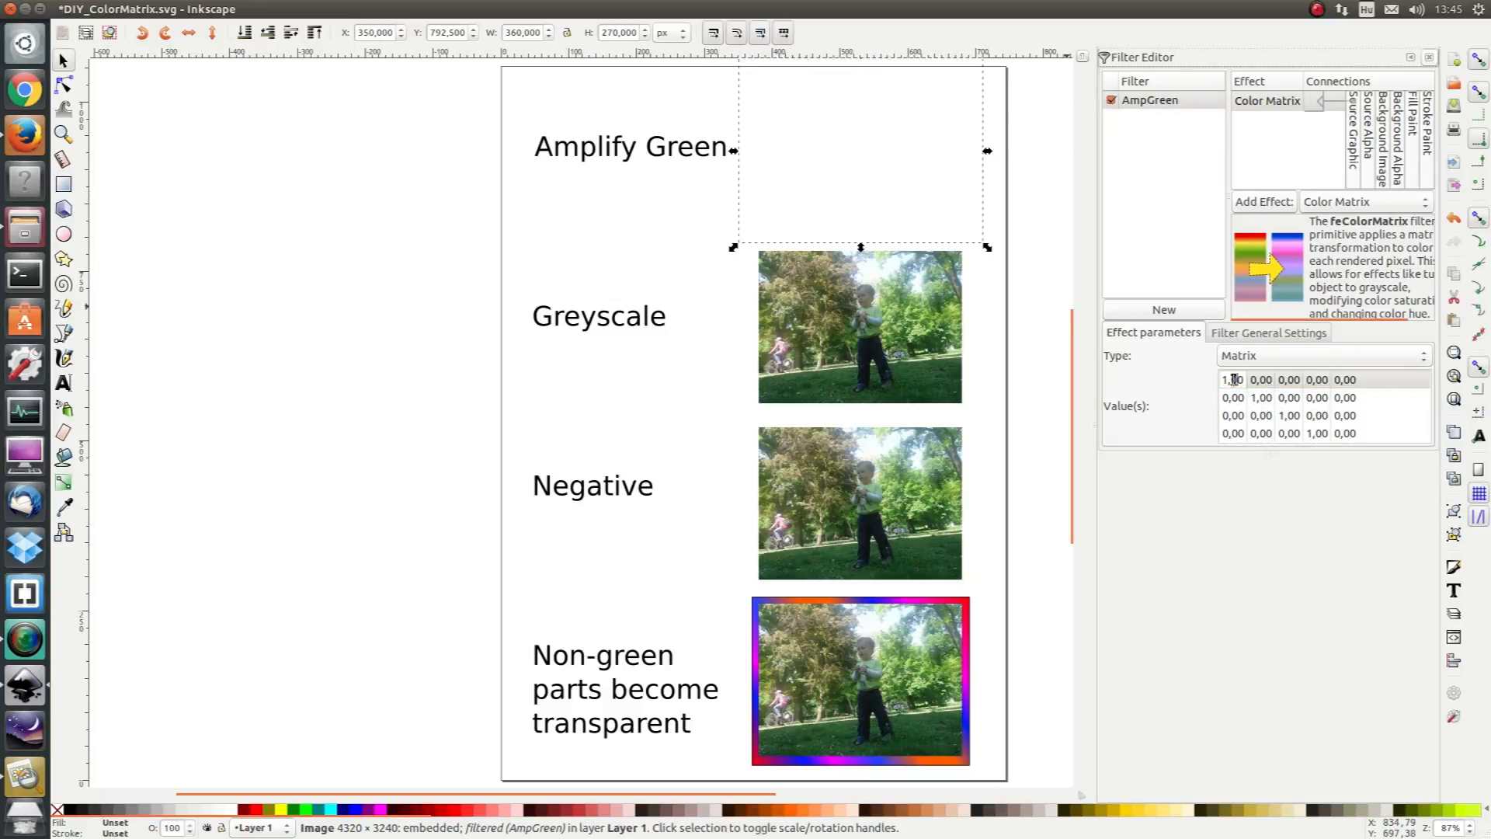
# Step: Change the green row's second coefficient from 1.00 to 1.50 in the AmpGreen matrix
pyautogui.tripleClick(1232, 379)
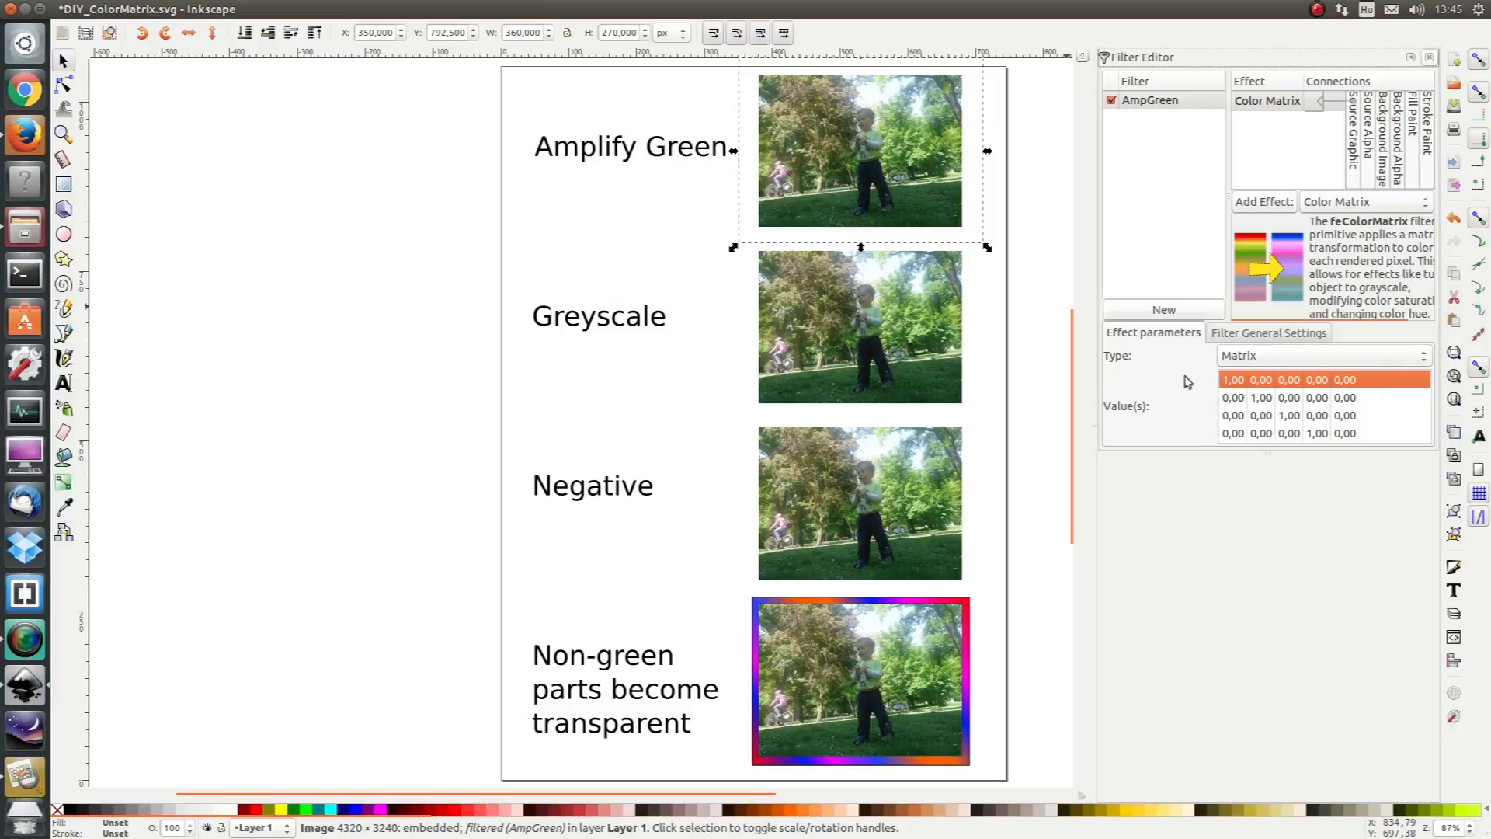
pyautogui.moveTo(1213, 429)
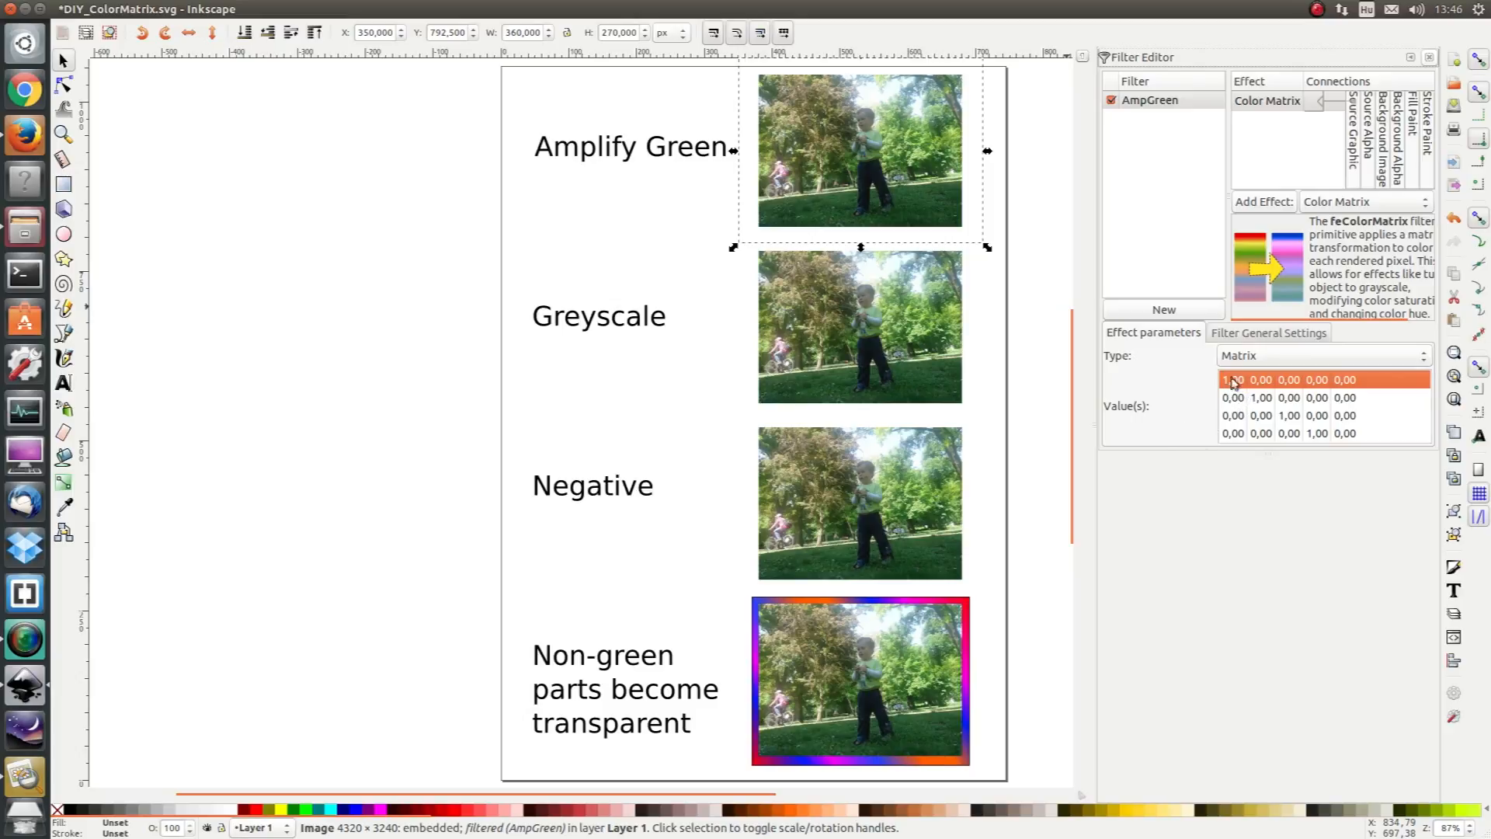
pyautogui.moveTo(1232, 381)
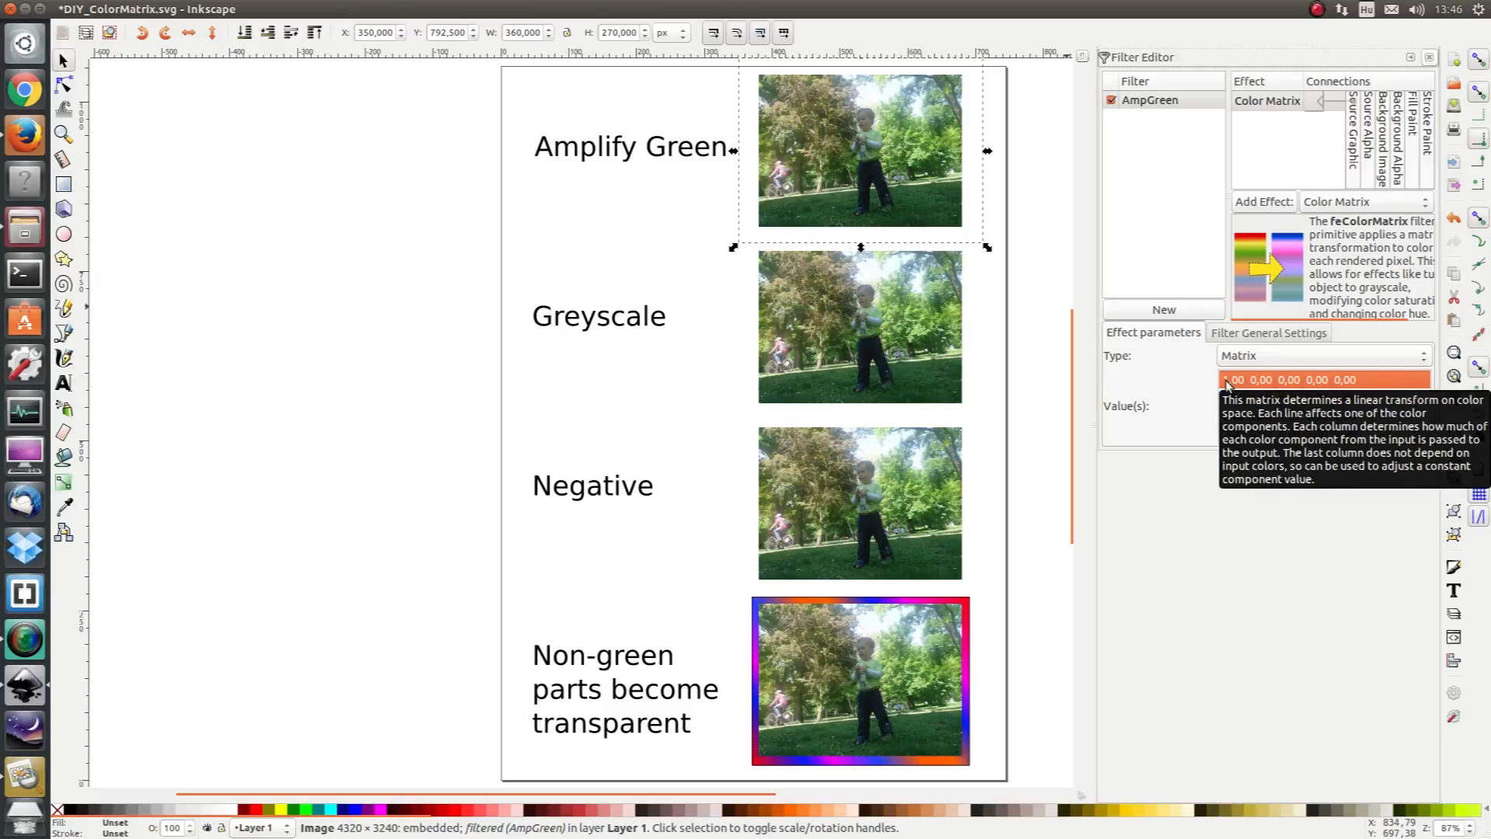
pyautogui.moveTo(1185, 387)
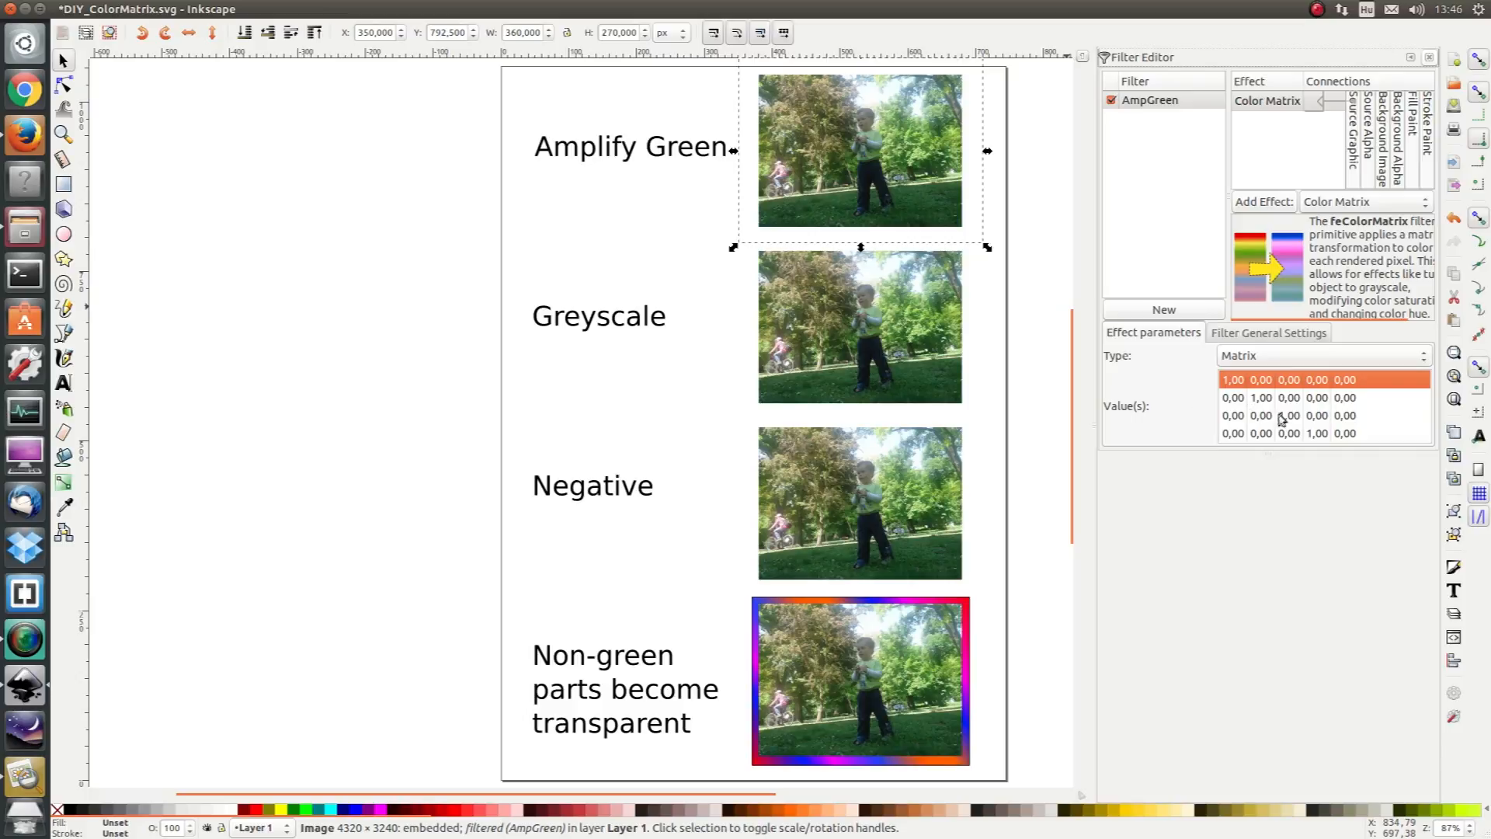
pyautogui.click(1289, 416)
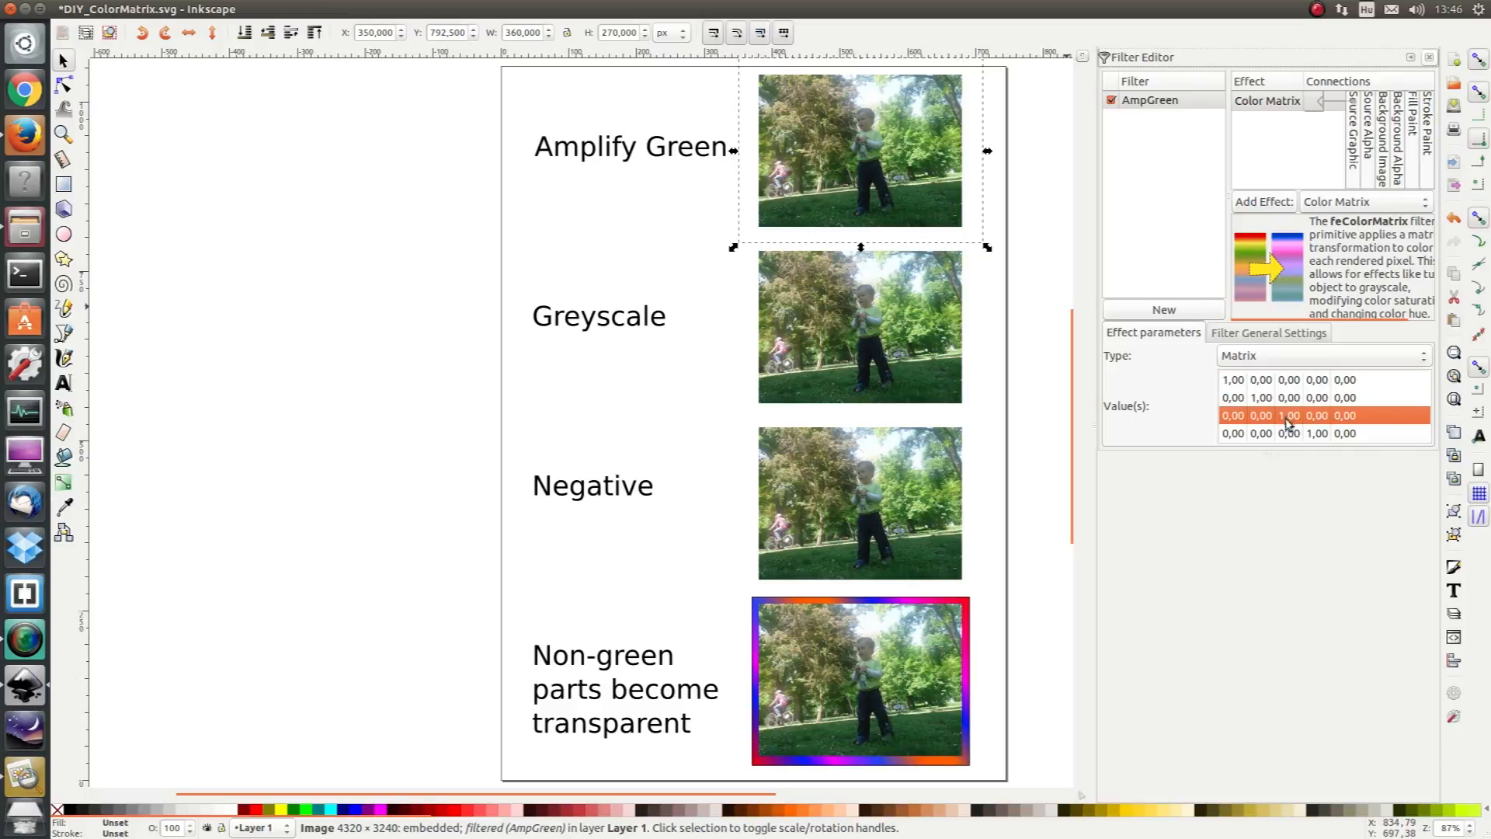
pyautogui.click(1285, 398)
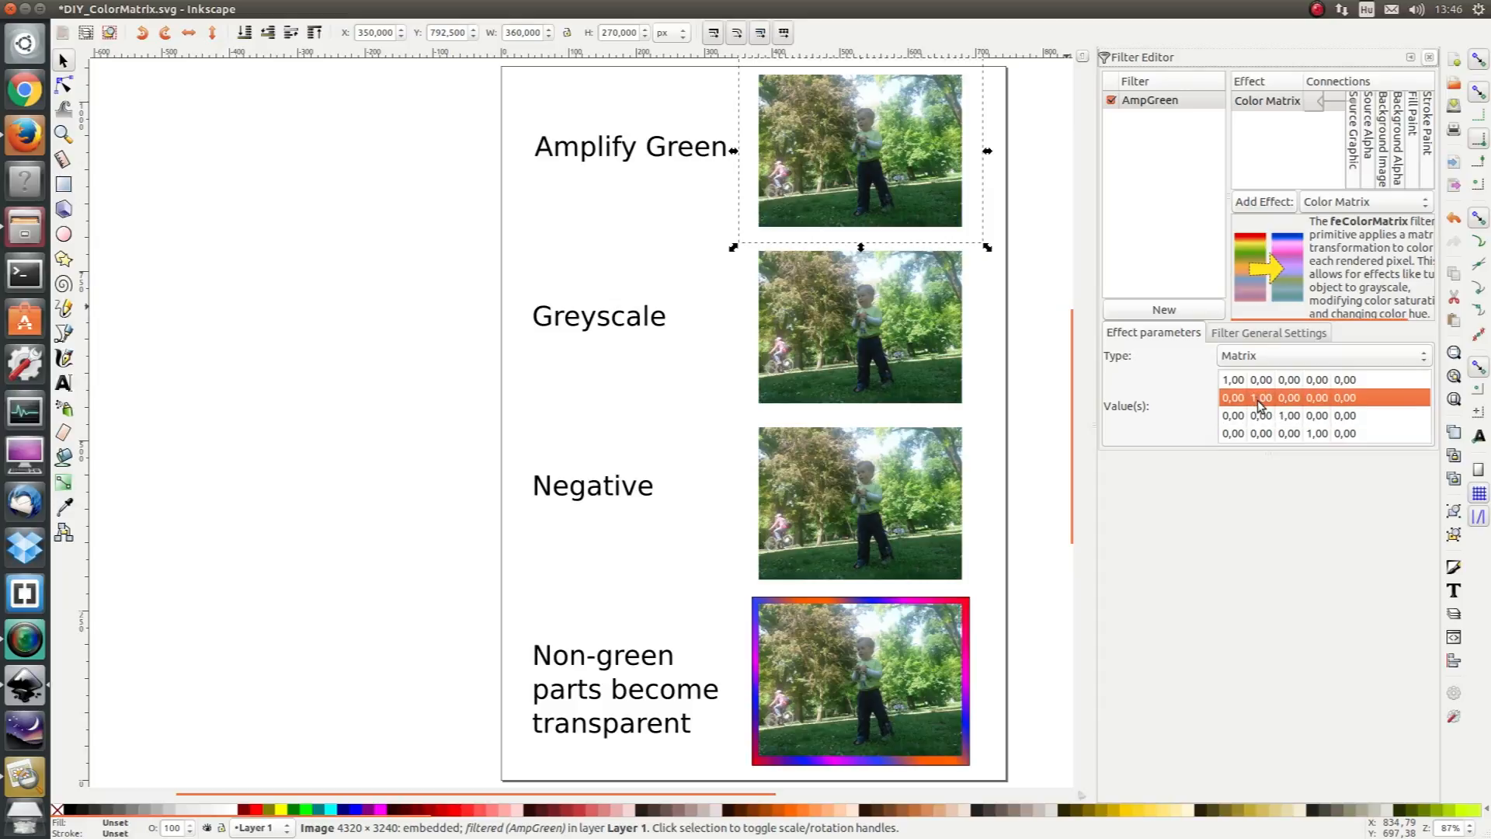
pyautogui.moveTo(1262, 404)
pyautogui.write('1,5')
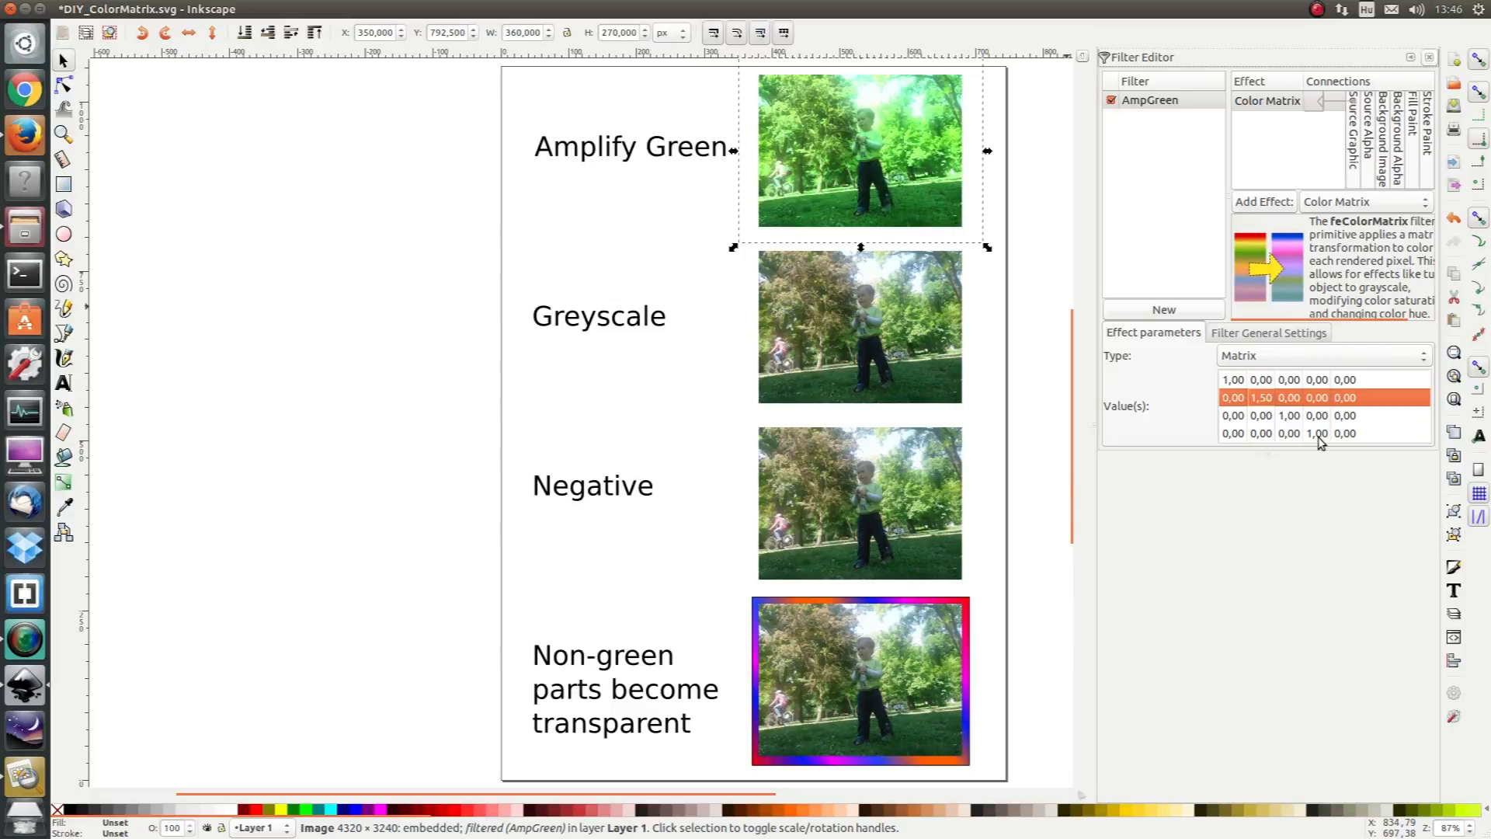
pyautogui.click(1322, 434)
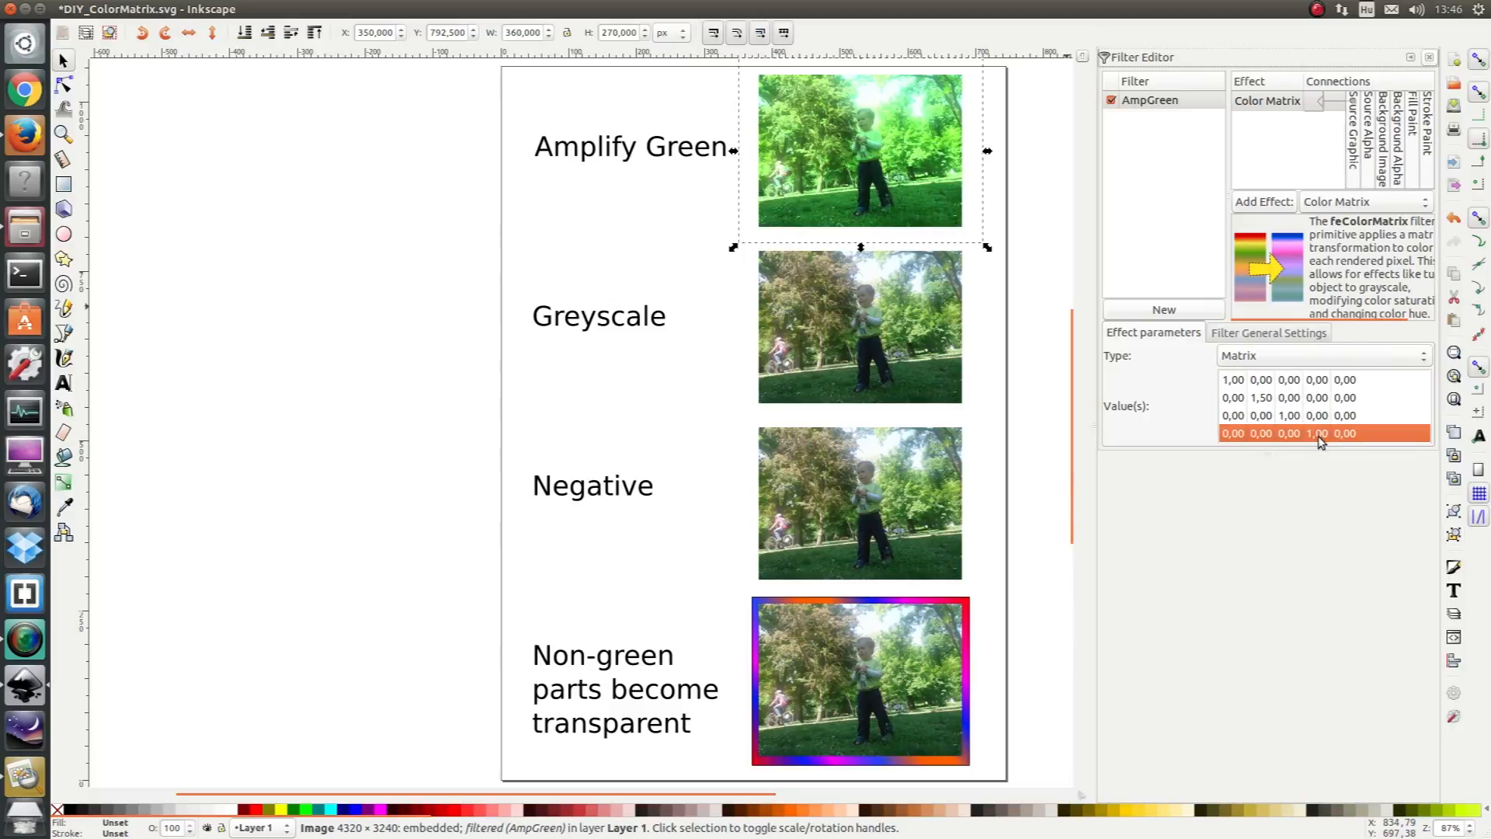
pyautogui.moveTo(1318, 434)
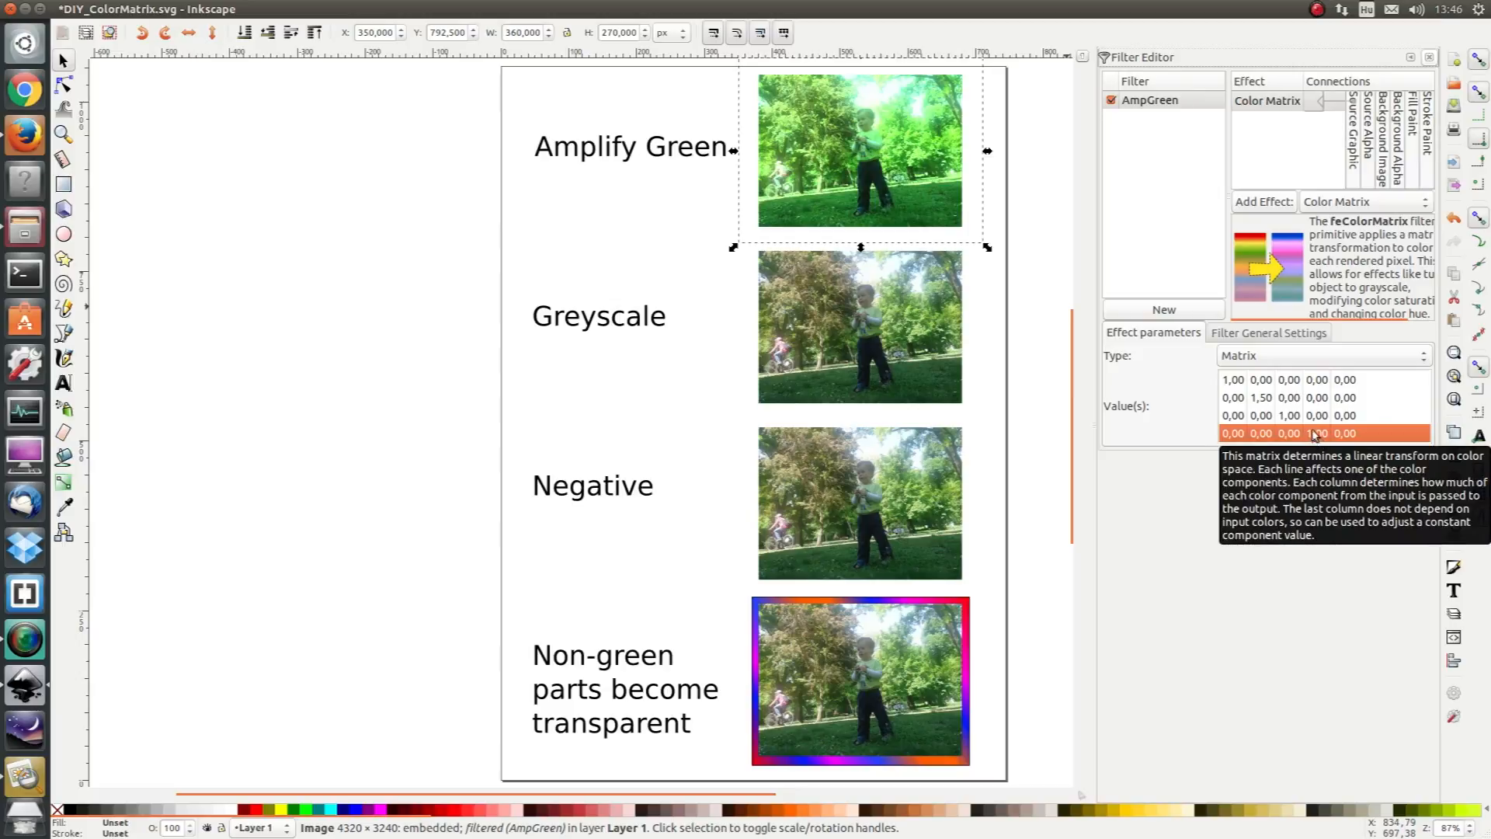
pyautogui.moveTo(1313, 446)
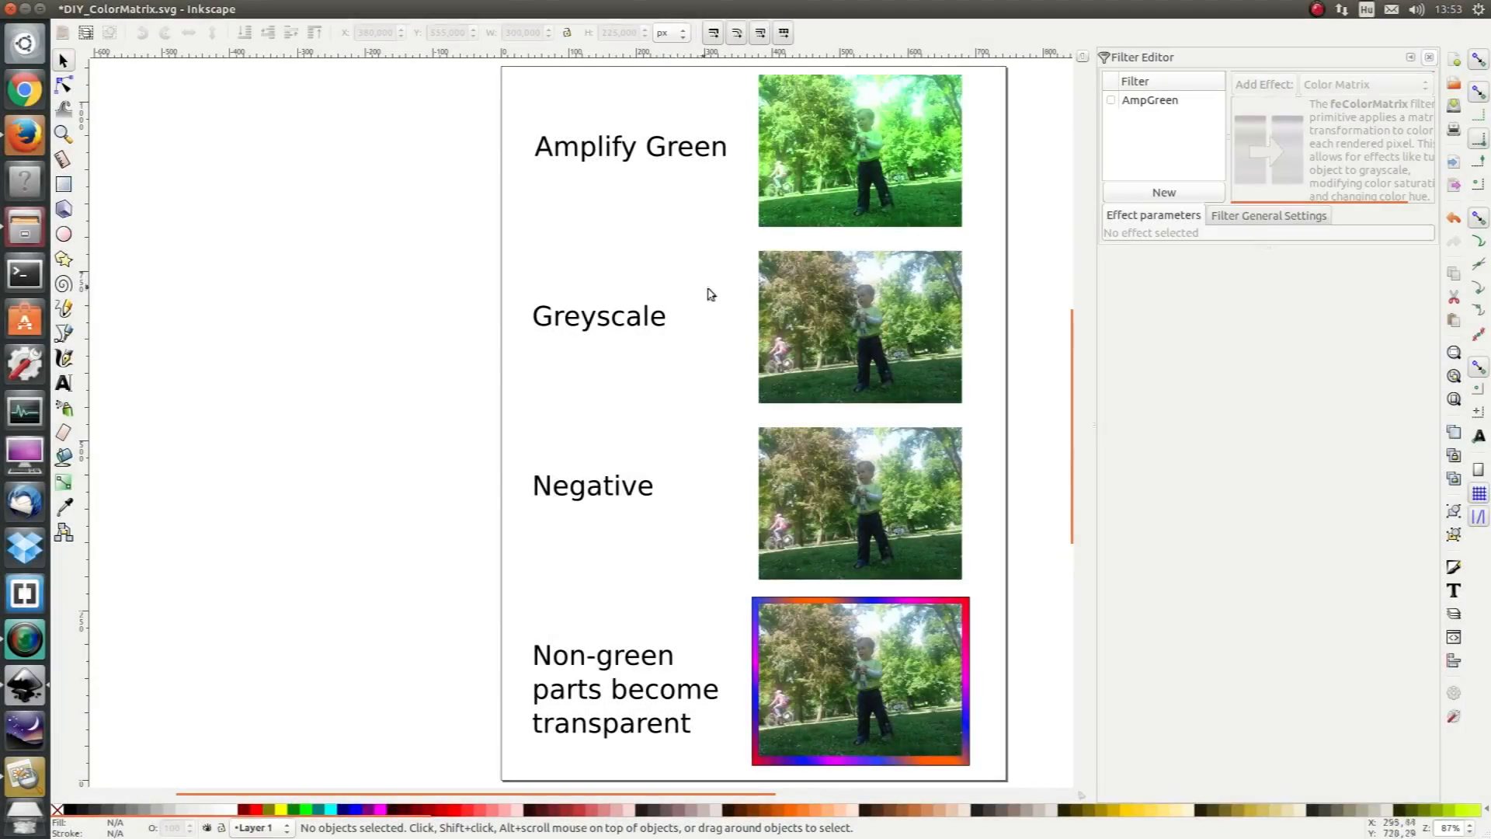
pyautogui.moveTo(1179, 237)
pyautogui.write('GreyScal')
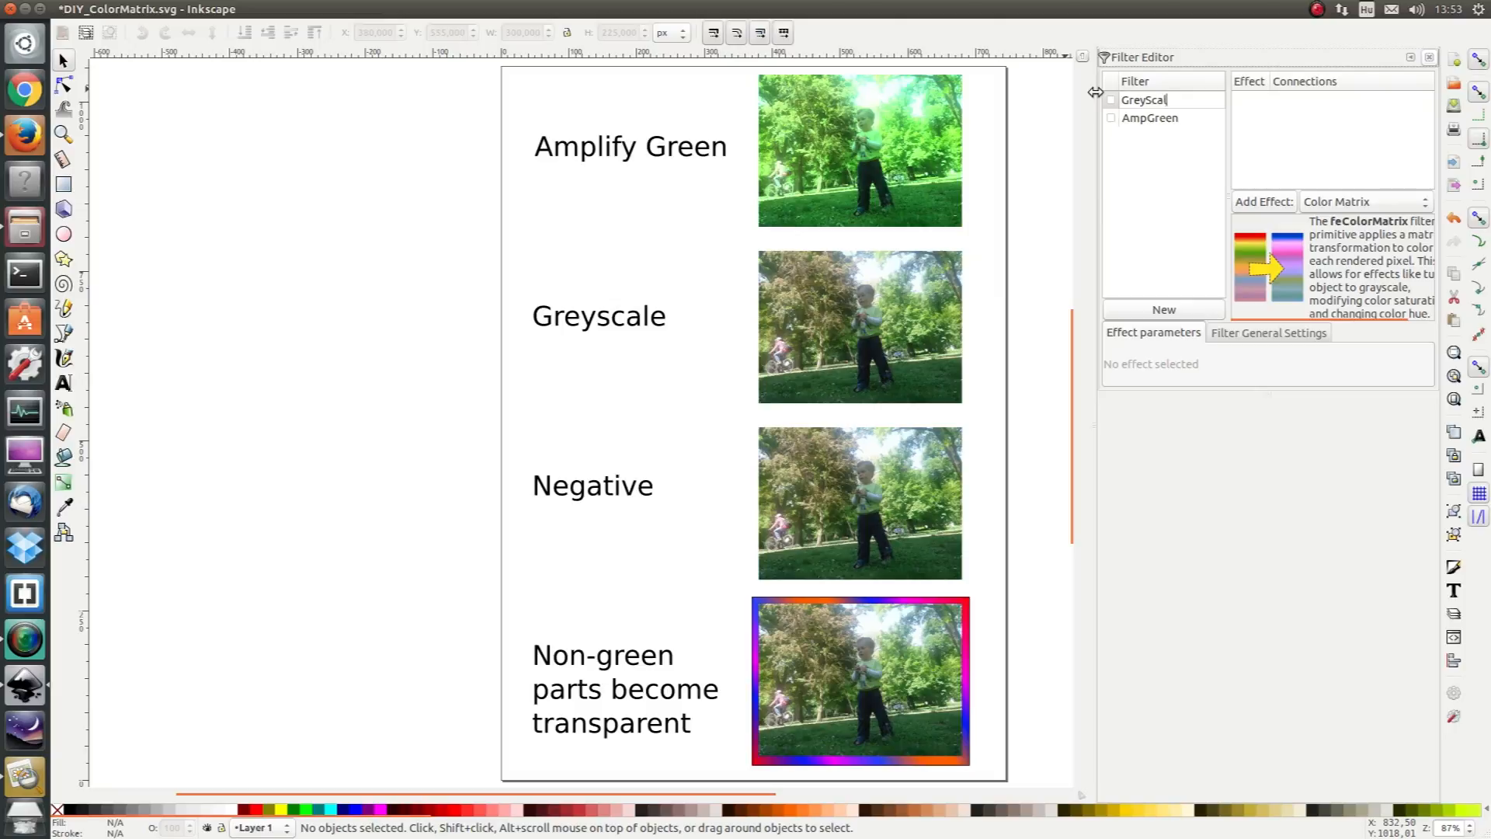
# Step: Add a Color Matrix to the GreyScale filter, try Saturate on the photo, then switch its Type to Matrix
pyautogui.click(1148, 99)
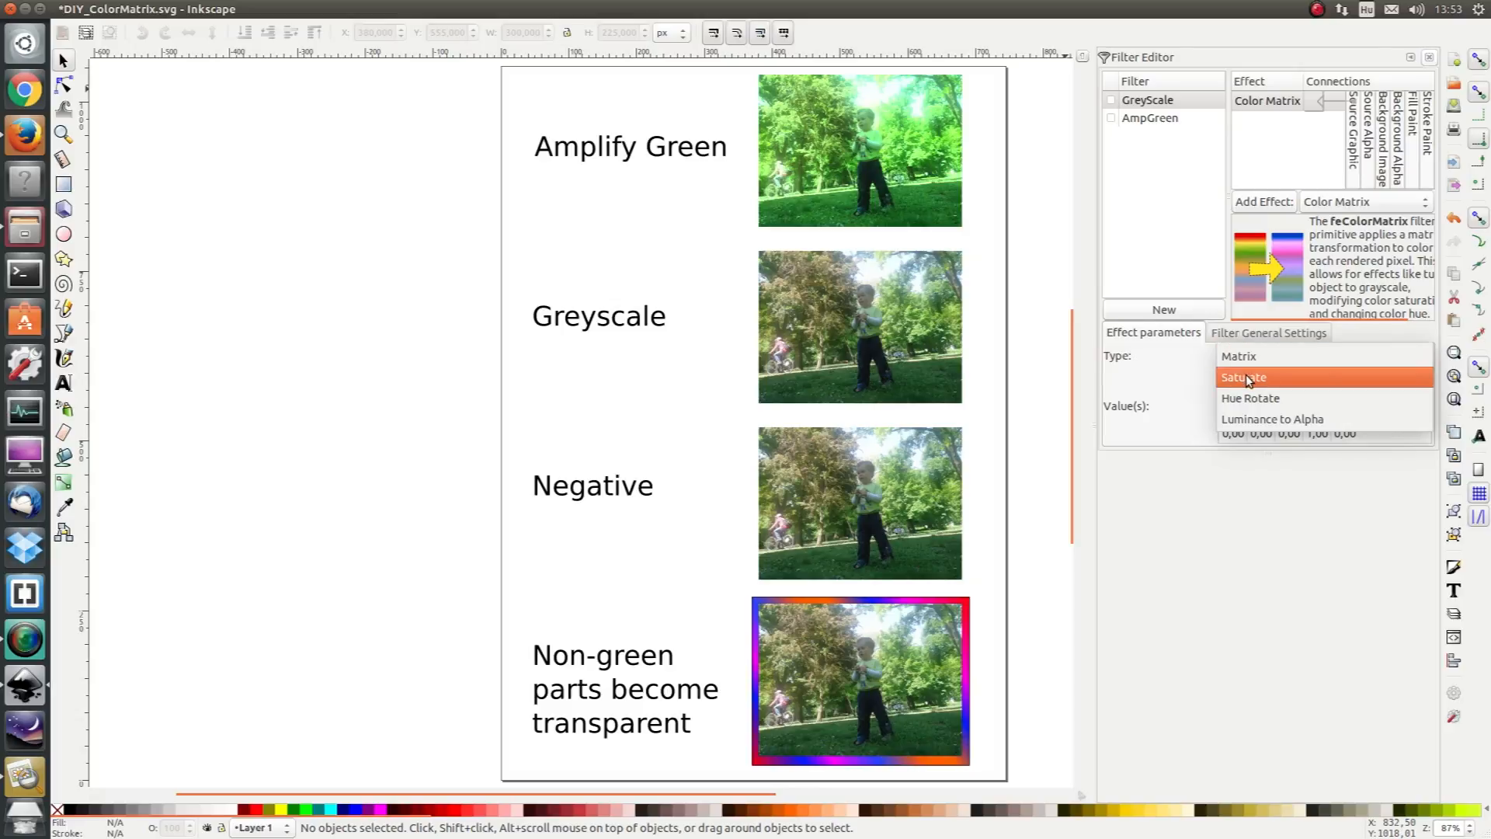
pyautogui.click(1243, 376)
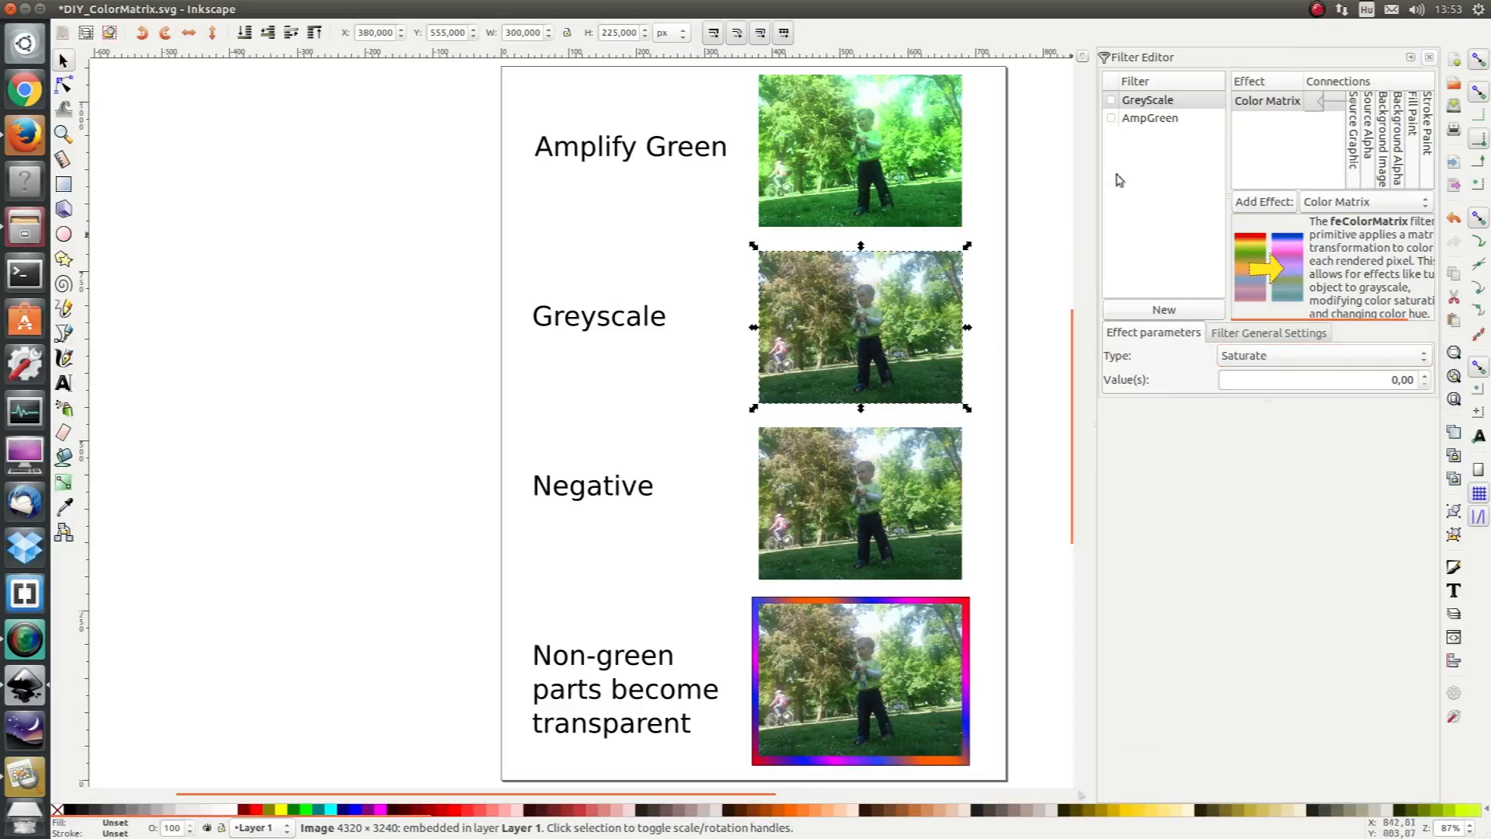
pyautogui.click(1111, 99)
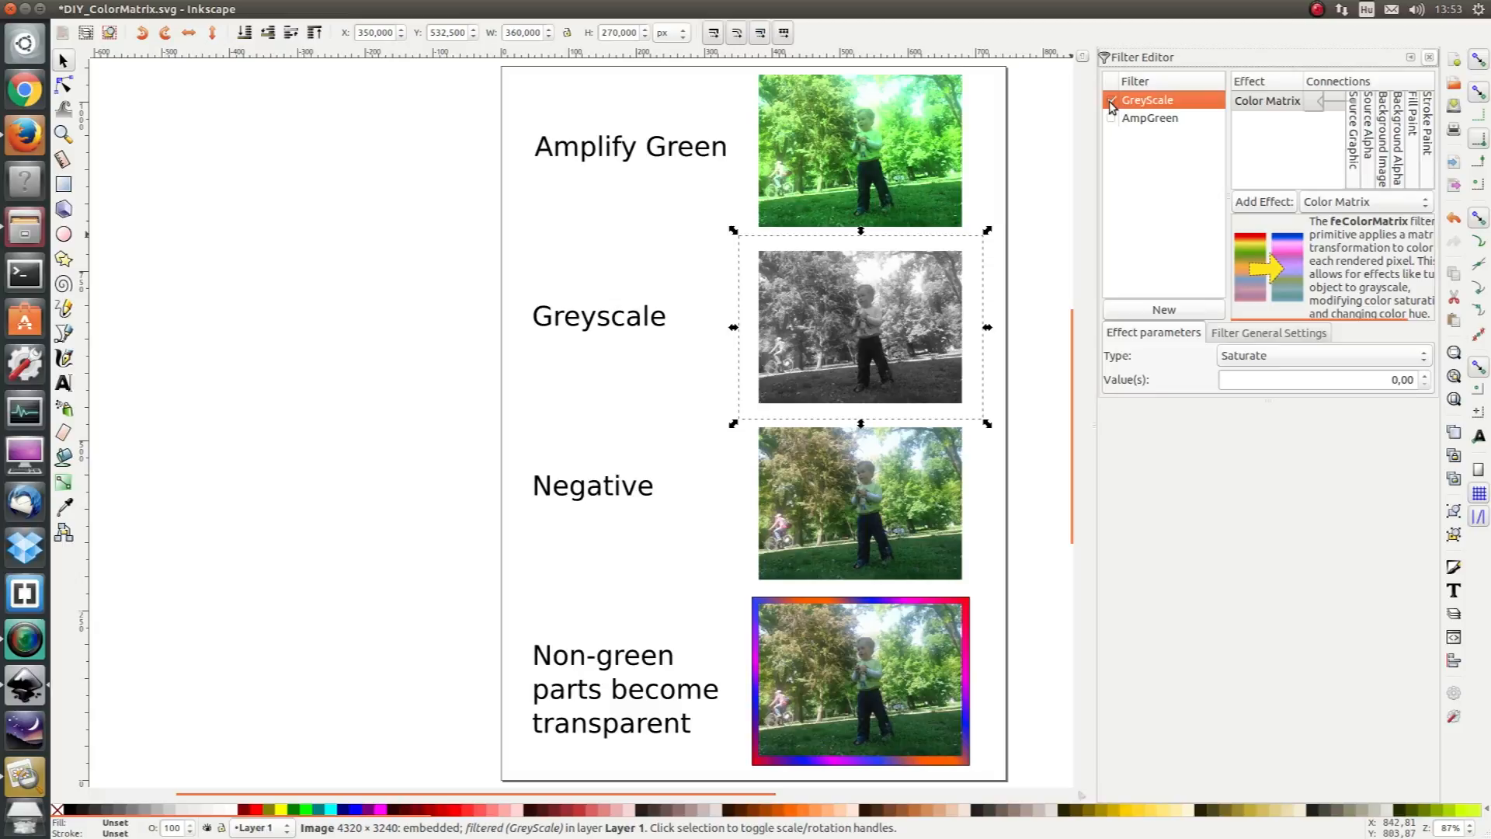
pyautogui.click(1111, 102)
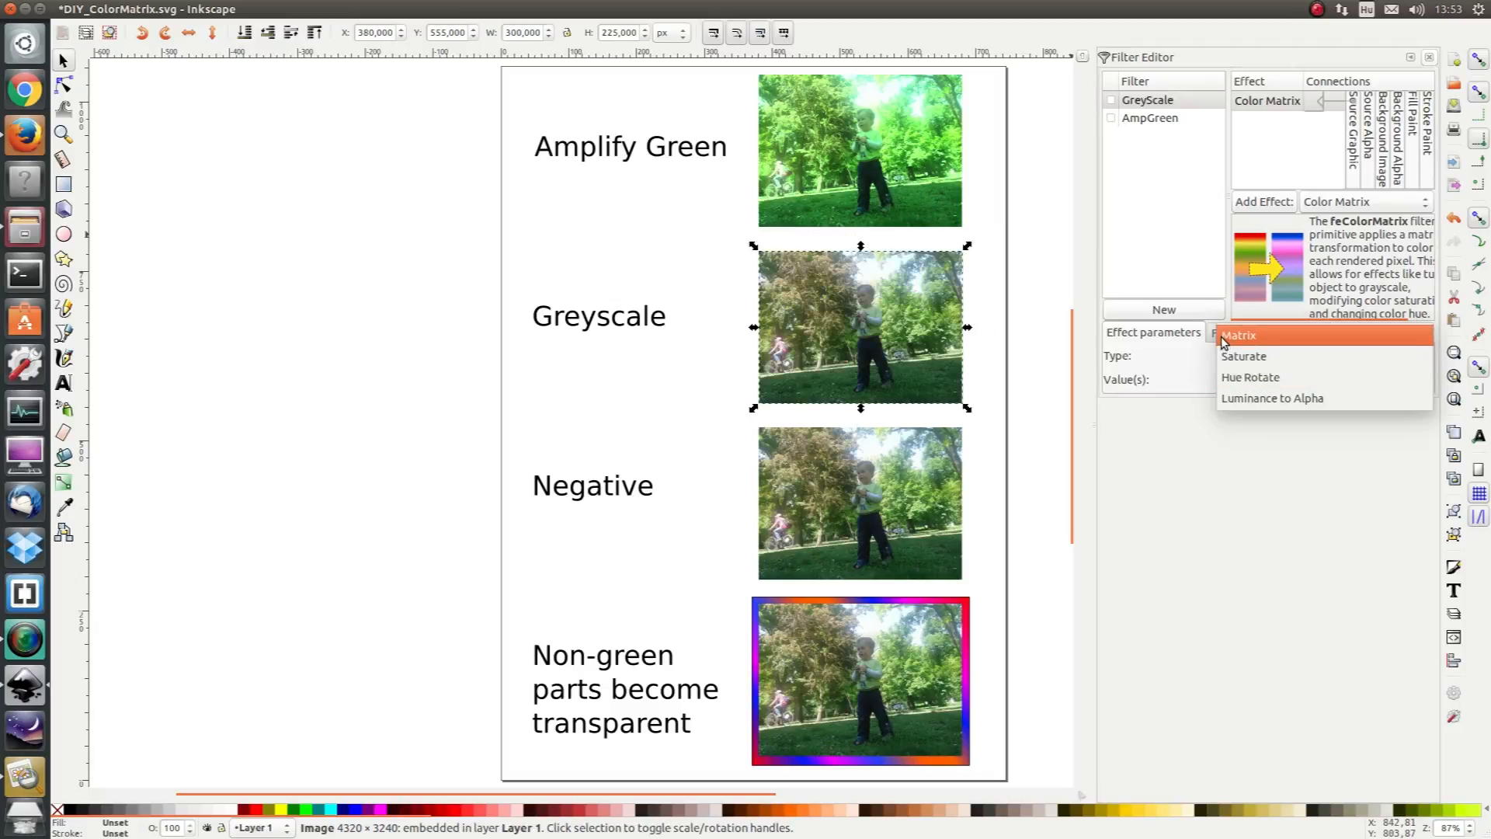
pyautogui.click(1240, 335)
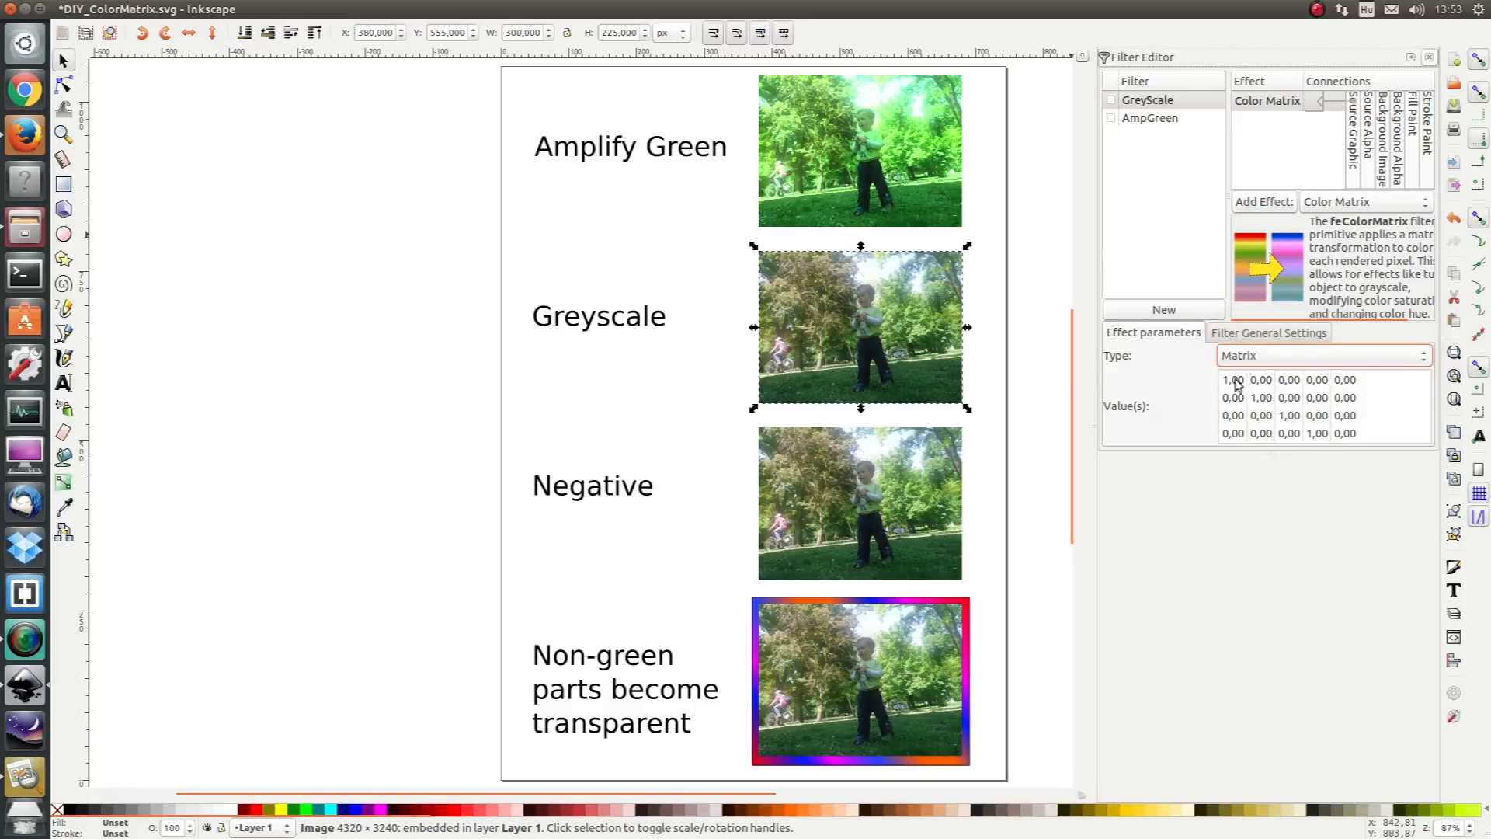
pyautogui.moveTo(1235, 390)
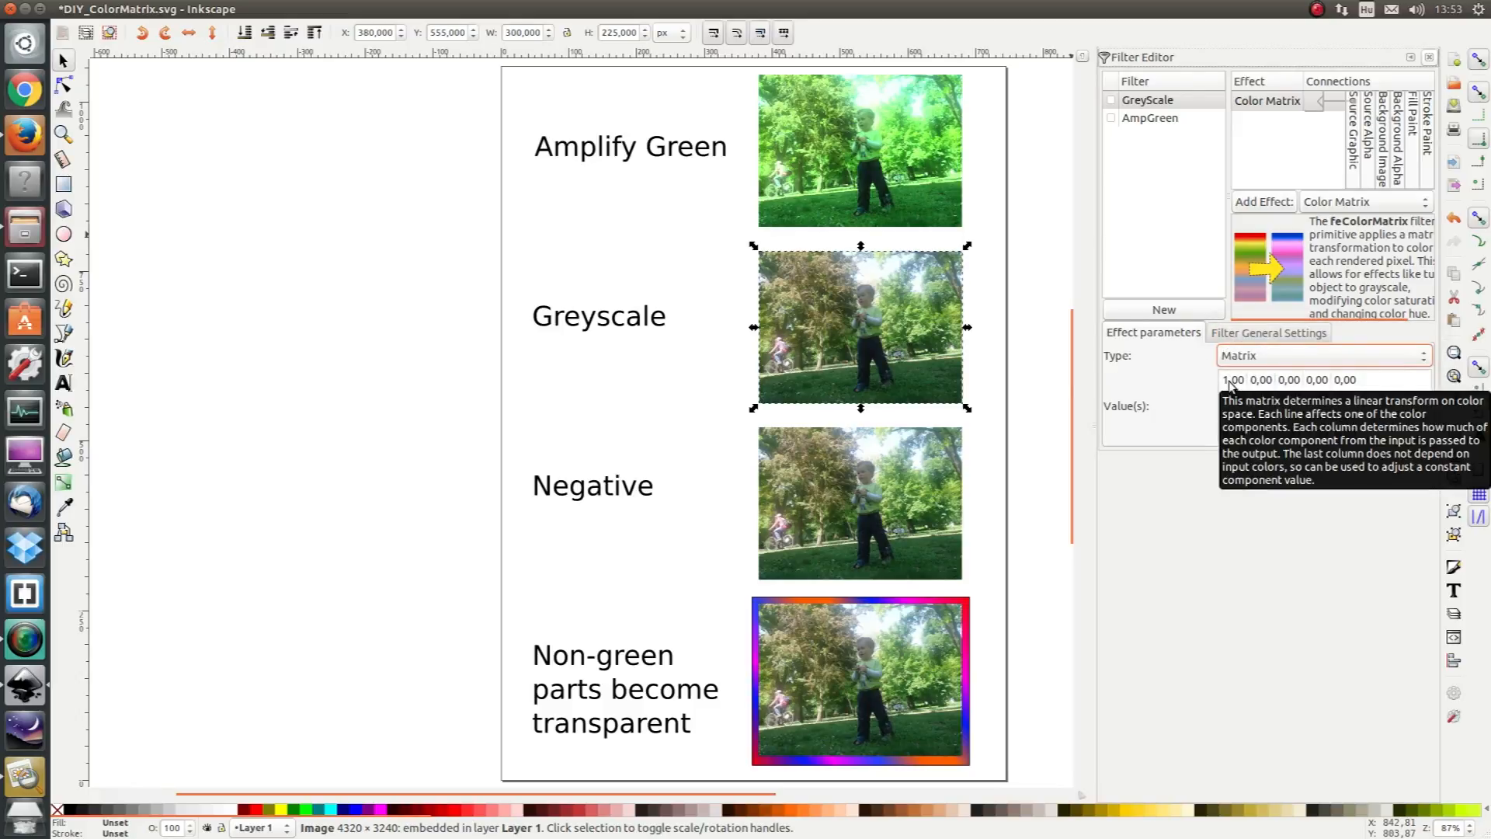
pyautogui.moveTo(1184, 382)
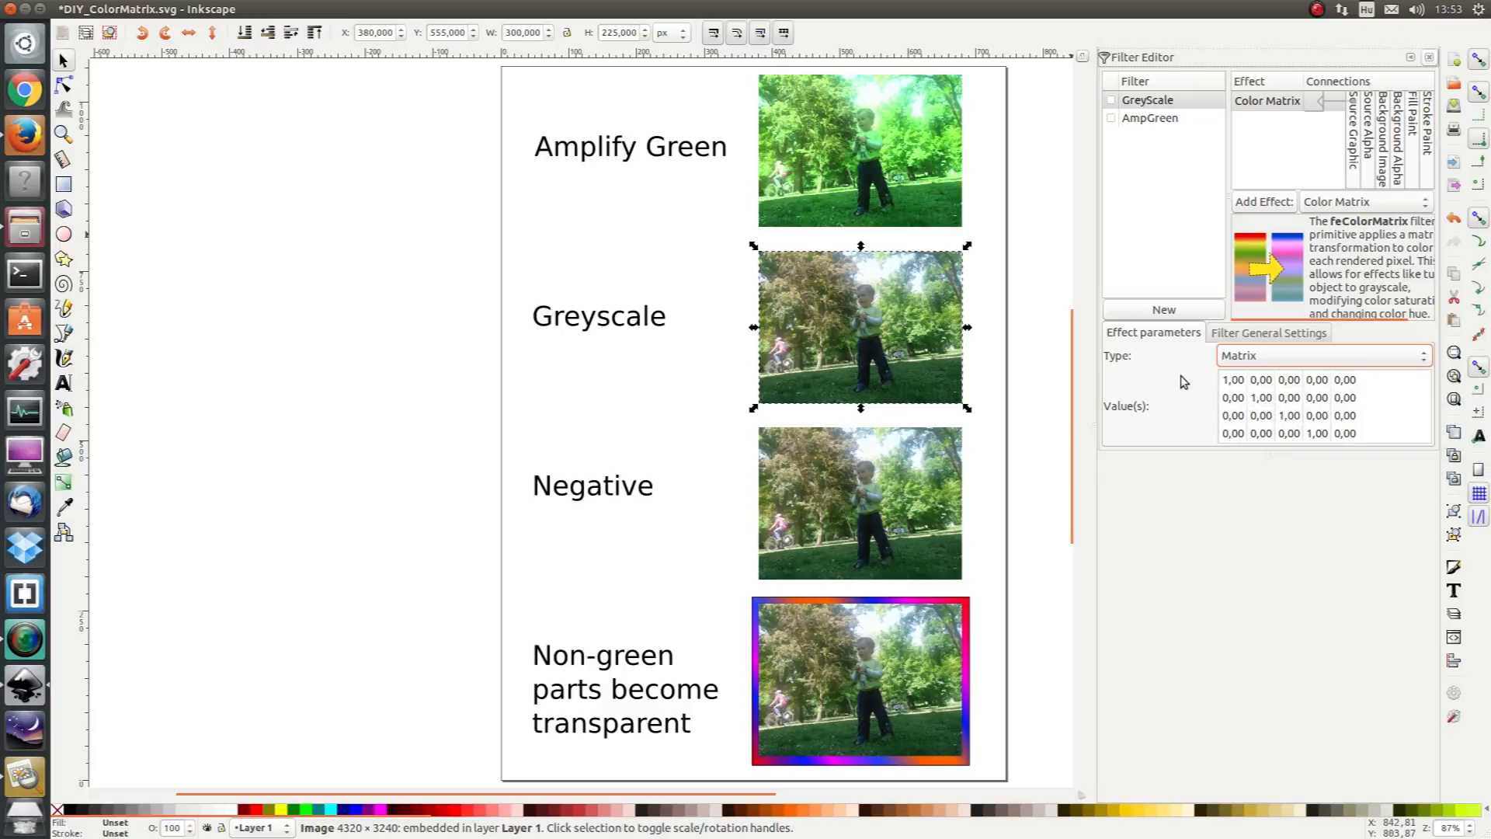
pyautogui.moveTo(1192, 376)
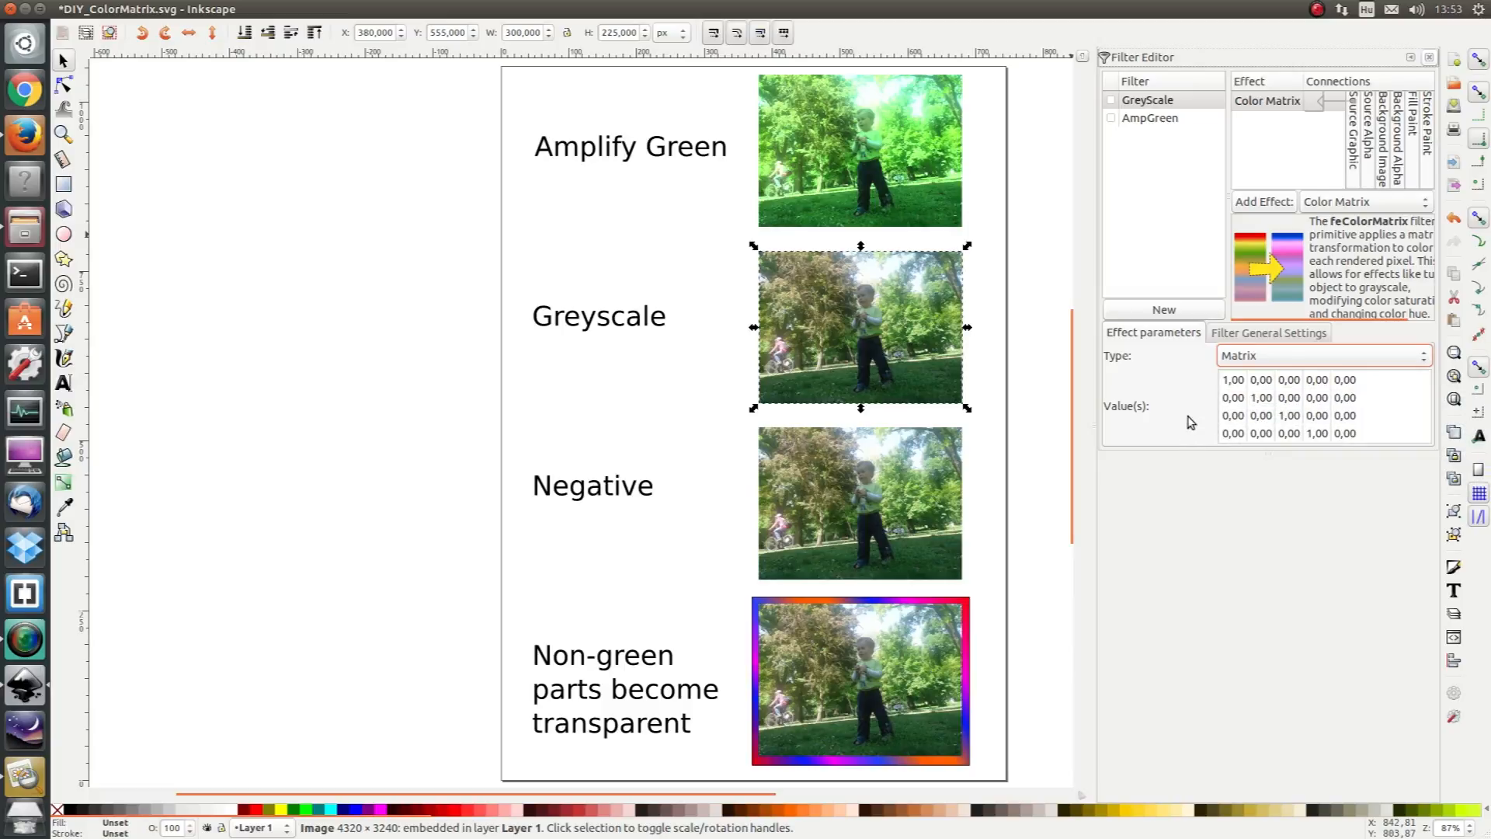
pyautogui.moveTo(1182, 392)
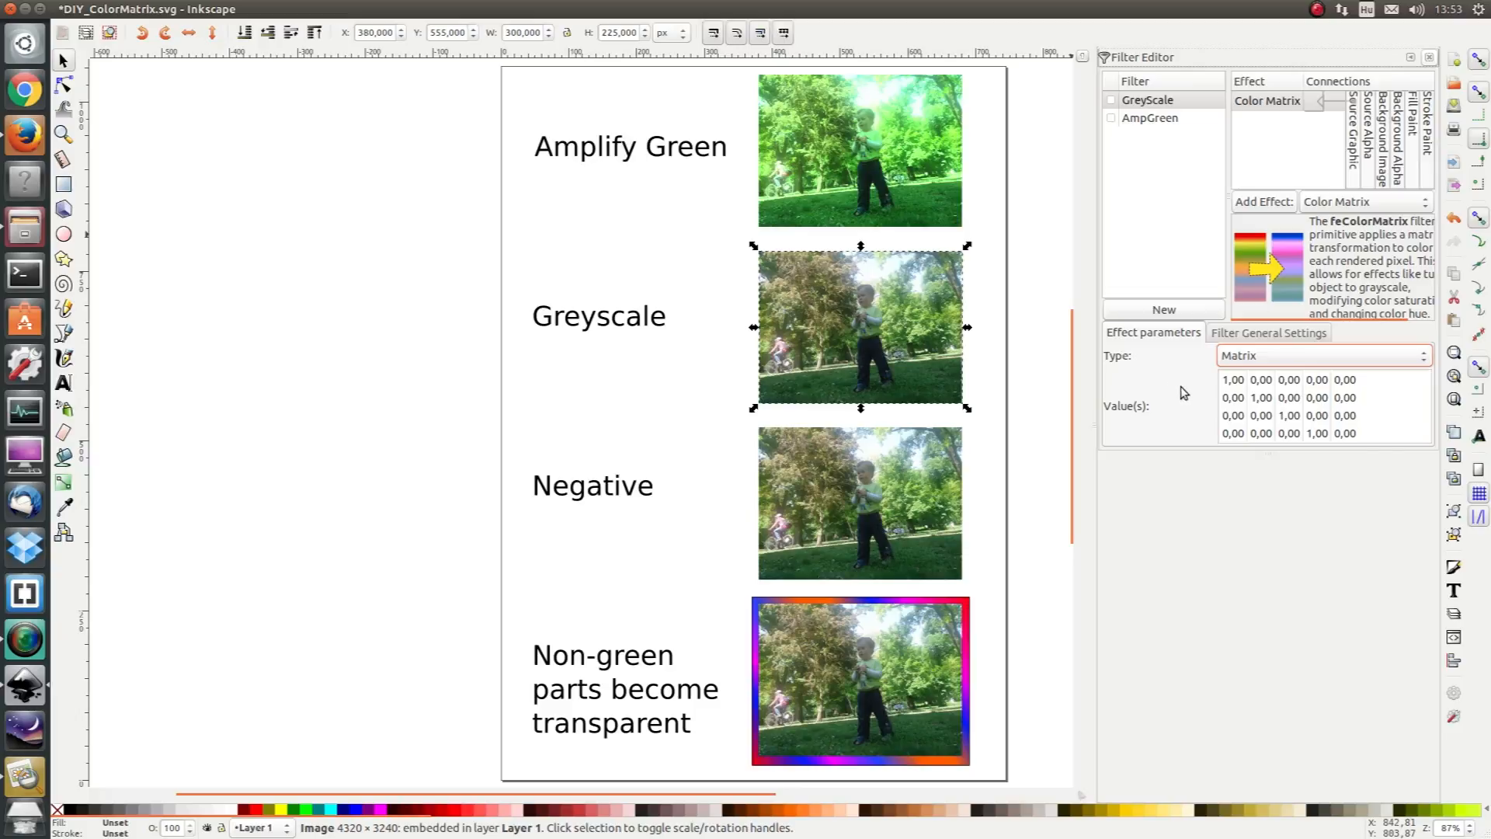
pyautogui.moveTo(1181, 381)
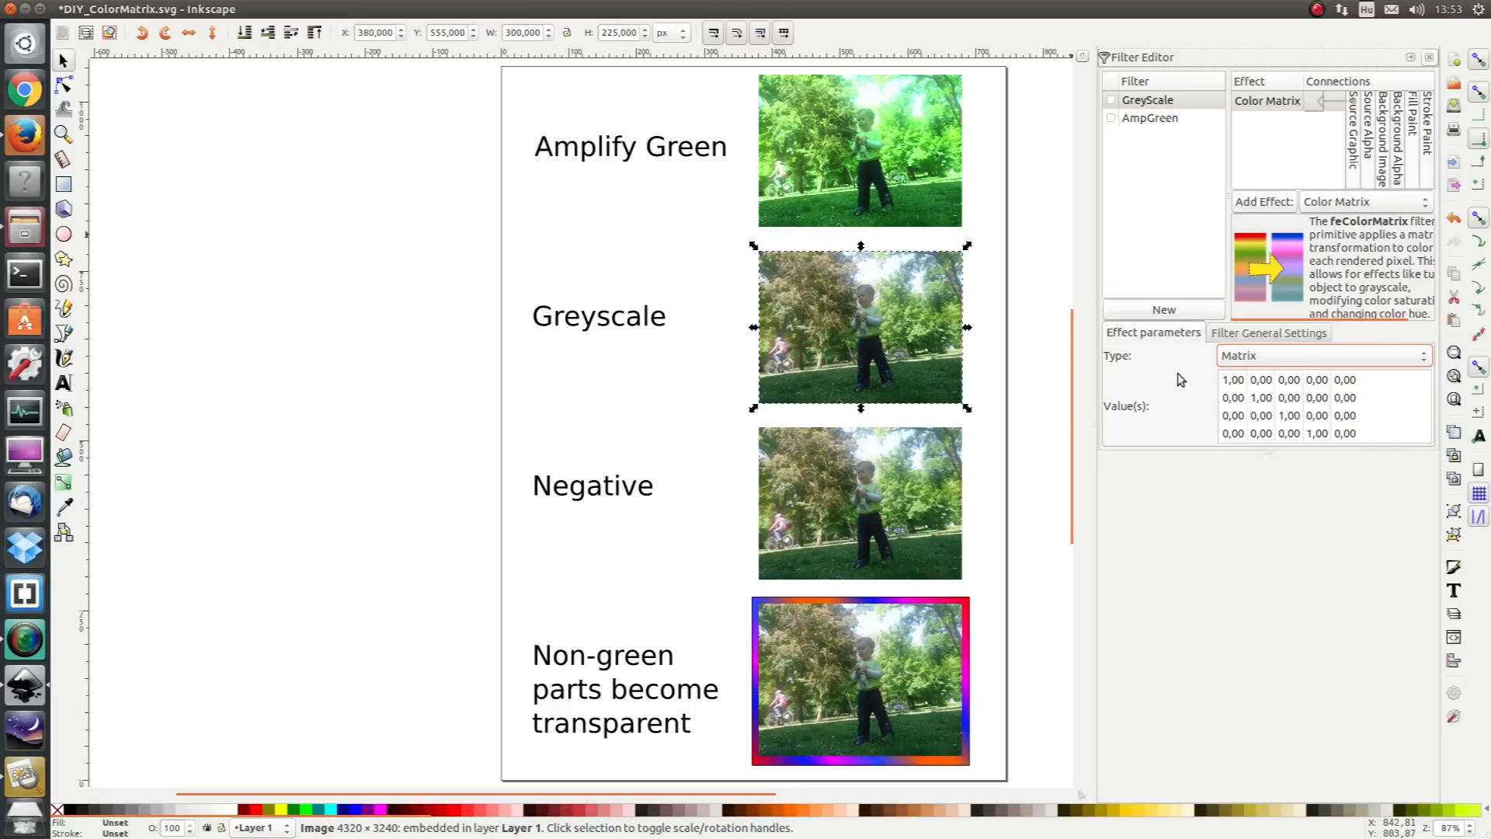
pyautogui.moveTo(1210, 390)
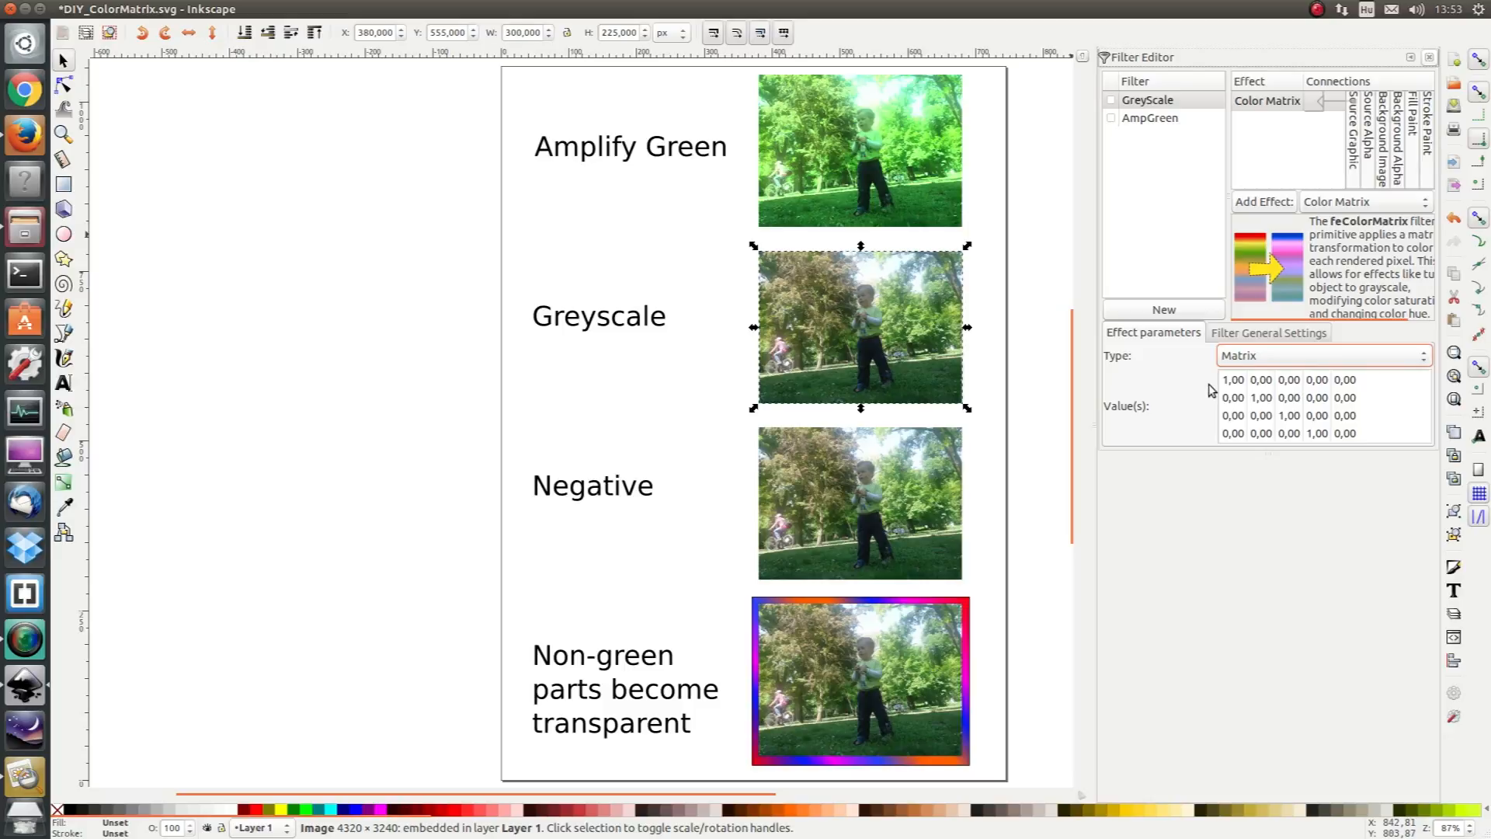
pyautogui.moveTo(1237, 390)
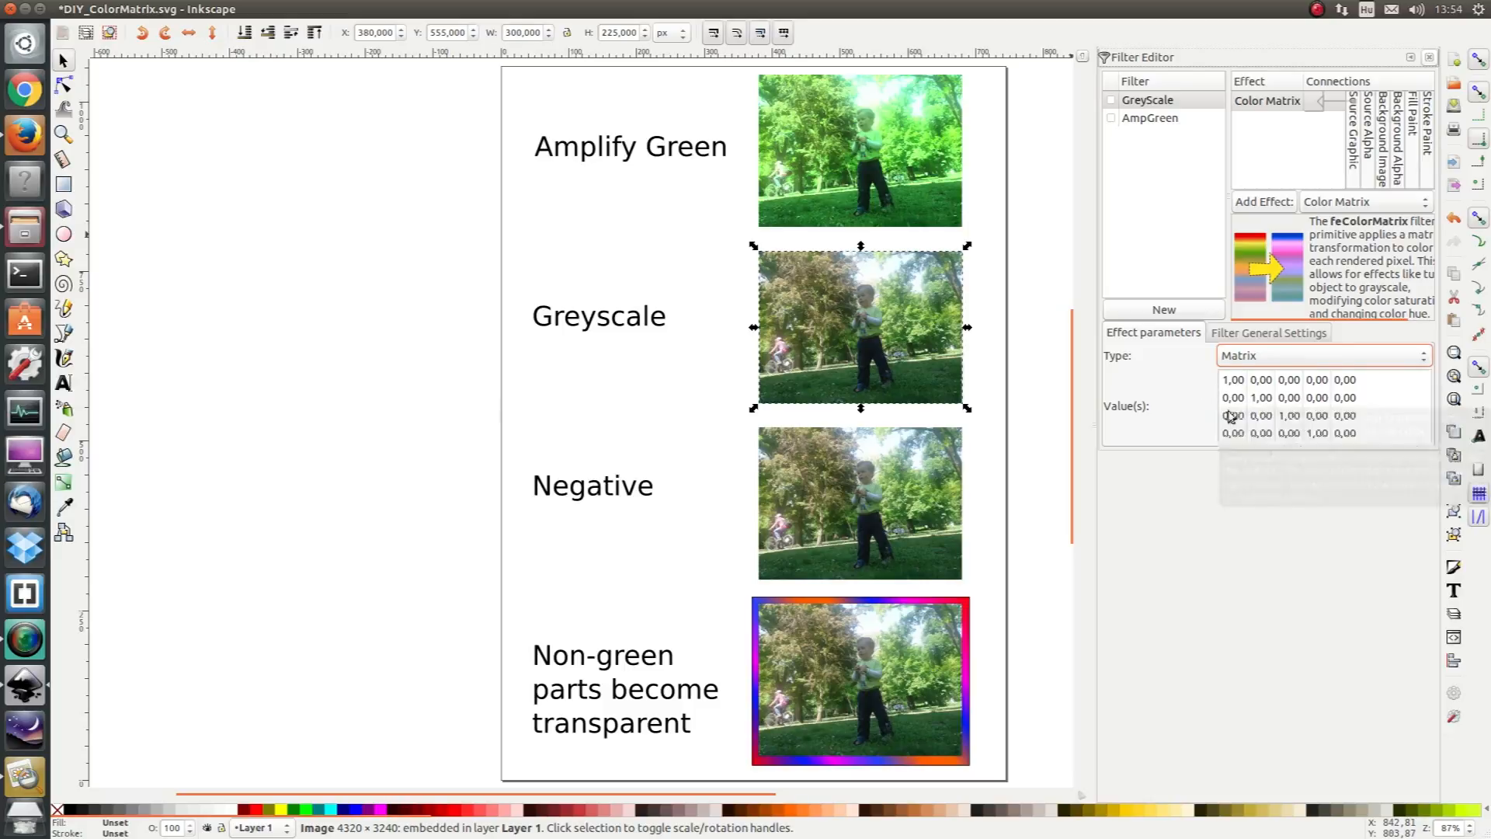
pyautogui.moveTo(1246, 416)
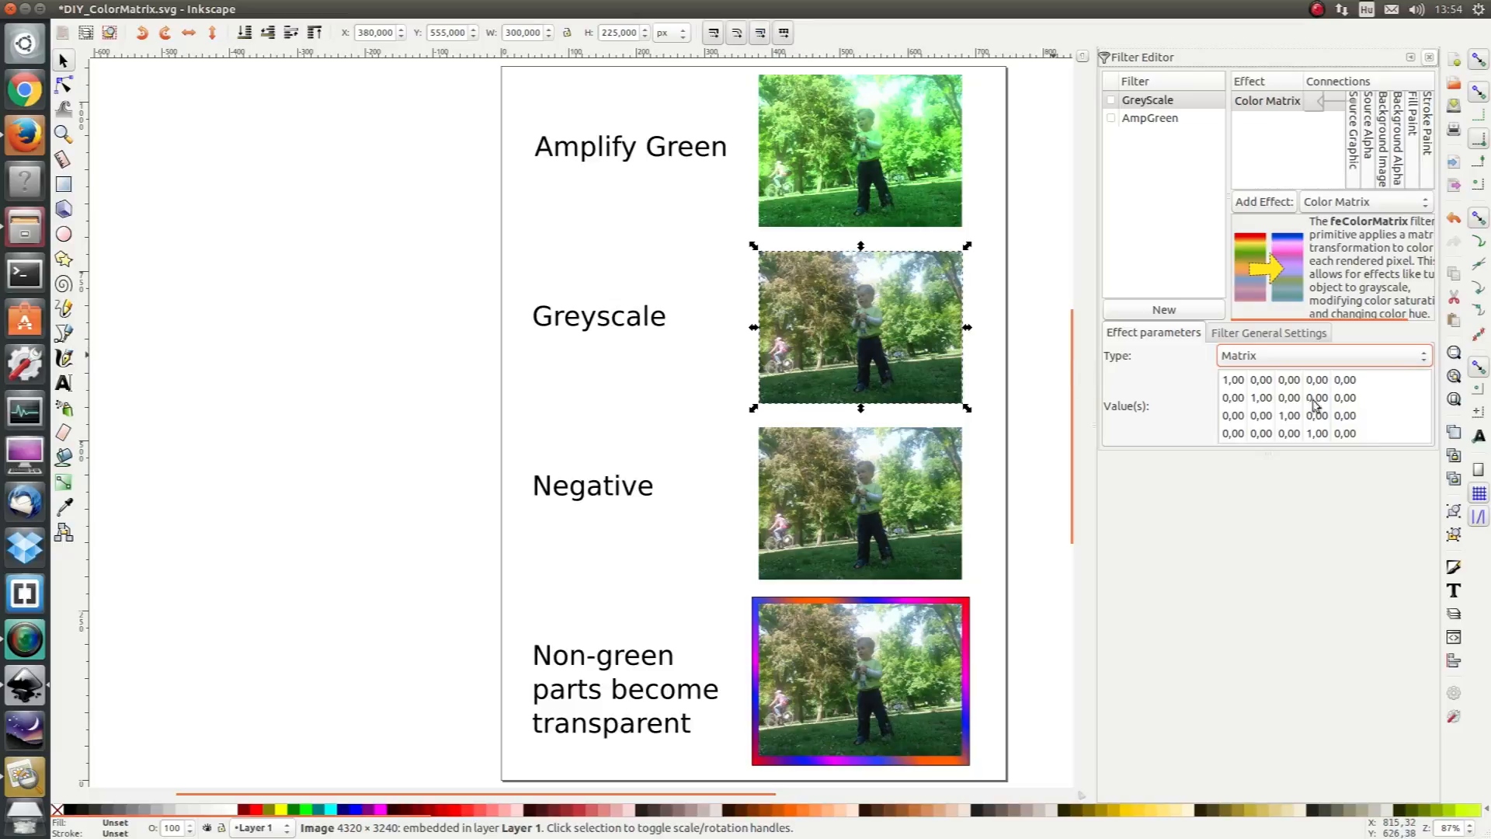
pyautogui.moveTo(1295, 389)
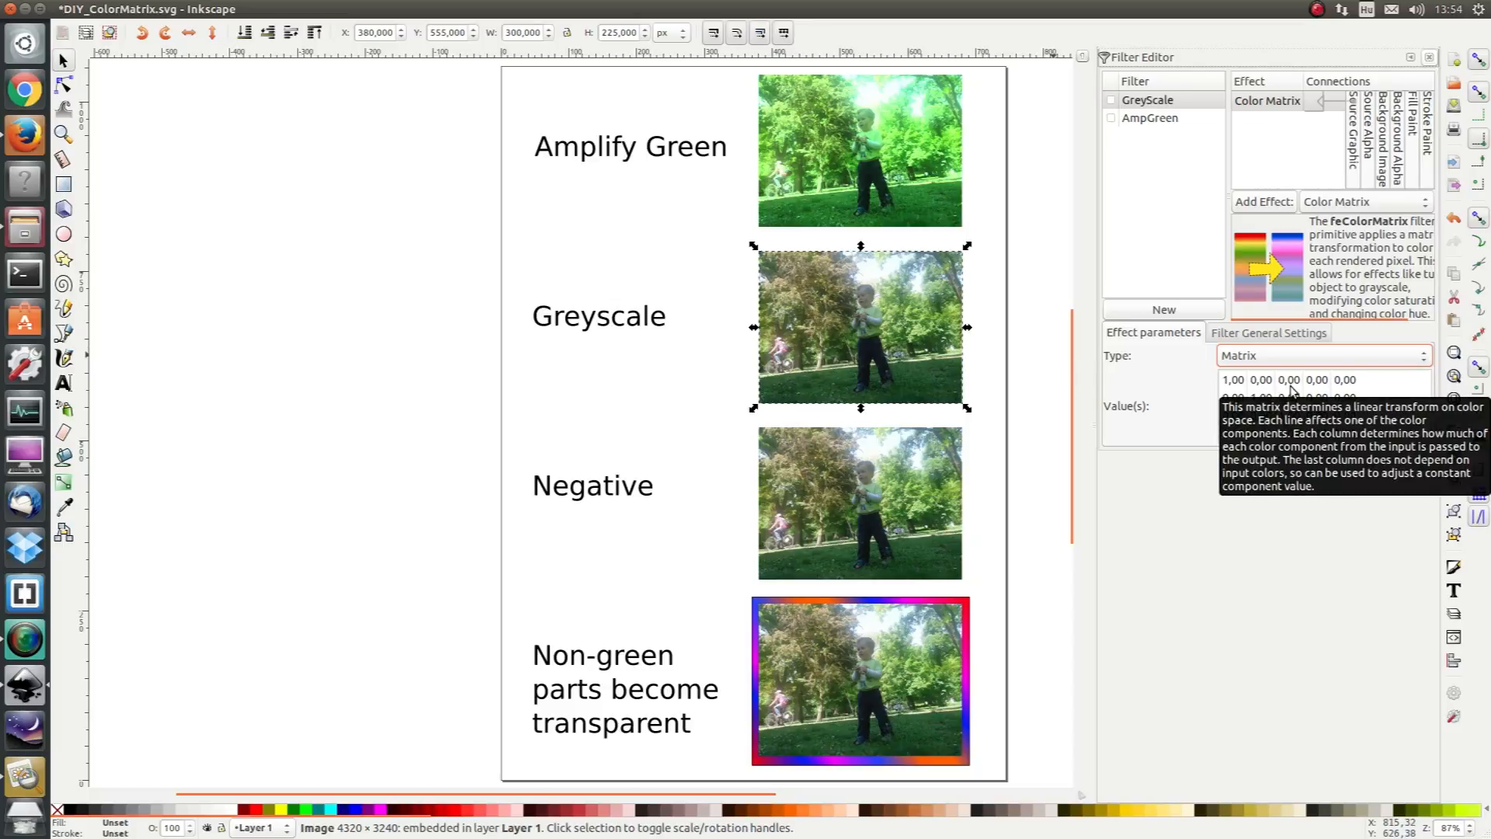
pyautogui.moveTo(1238, 391)
pyautogui.write('0,33')
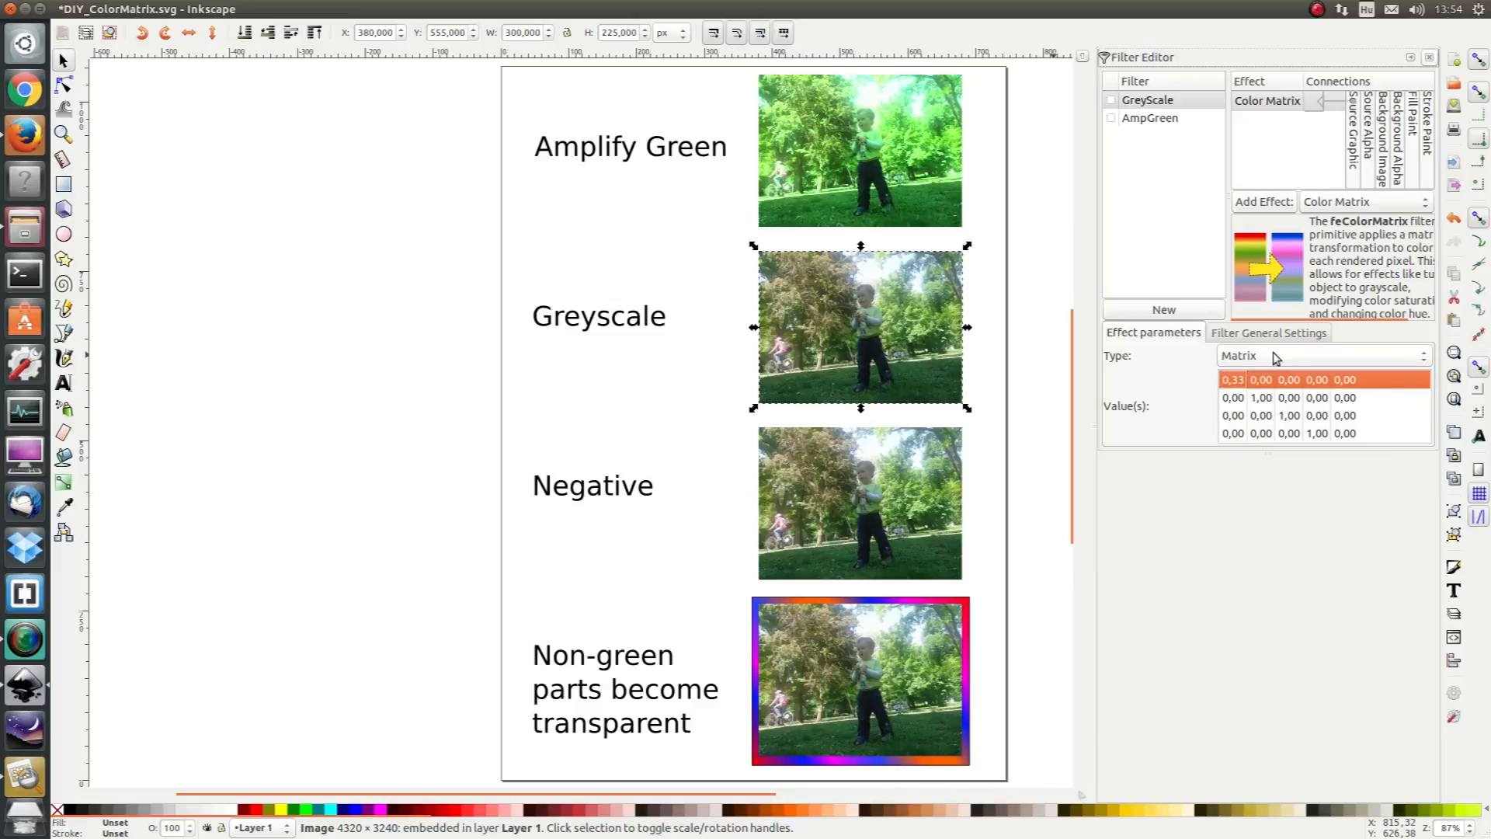
# Step: Set the red and green matrix rows to 0.33 0.33 0.33 0 0 and apply GreyScale to the photo
pyautogui.click(1234, 379)
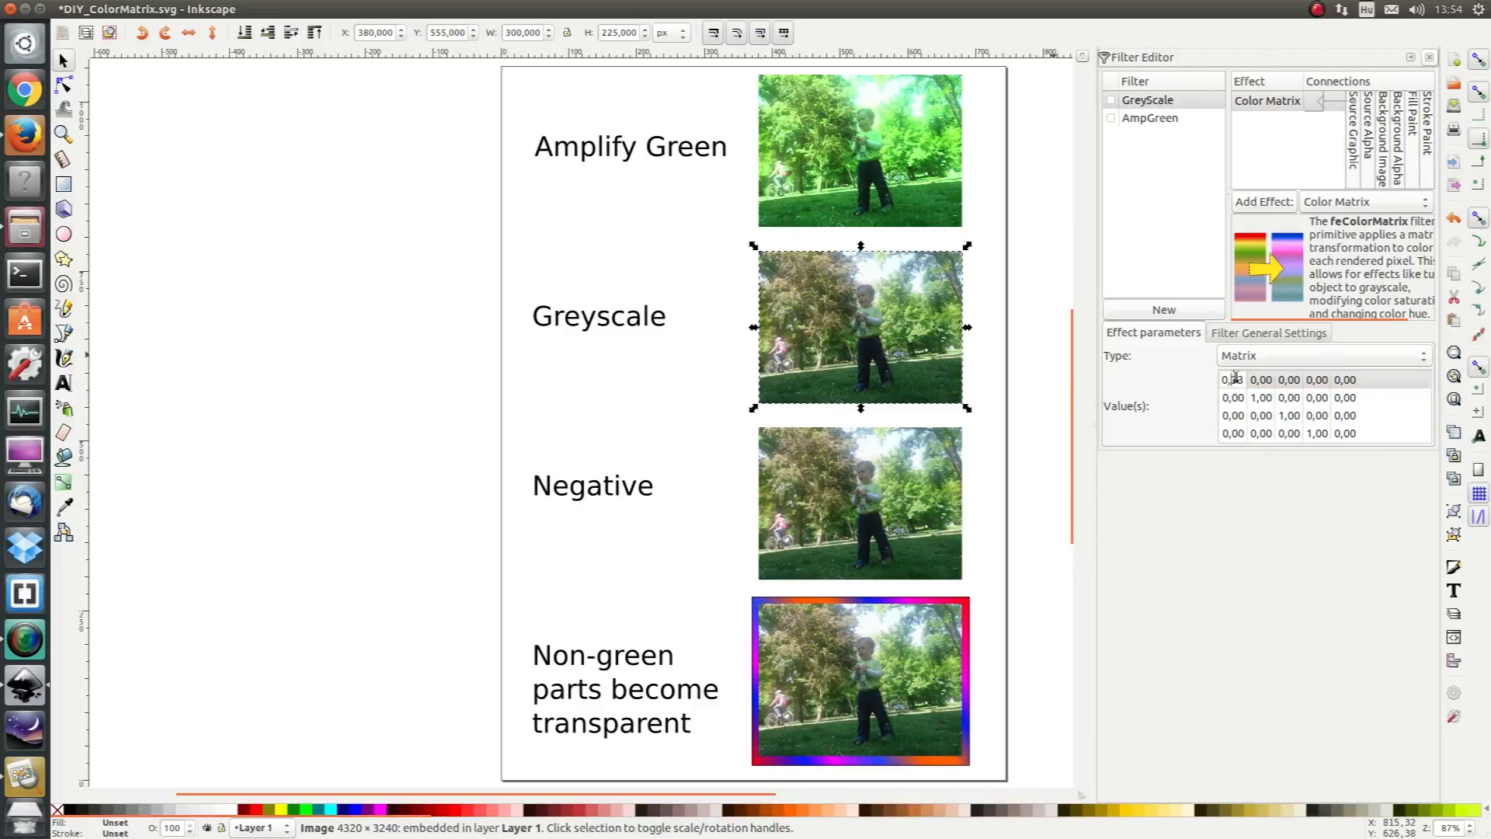
pyautogui.click(1232, 379)
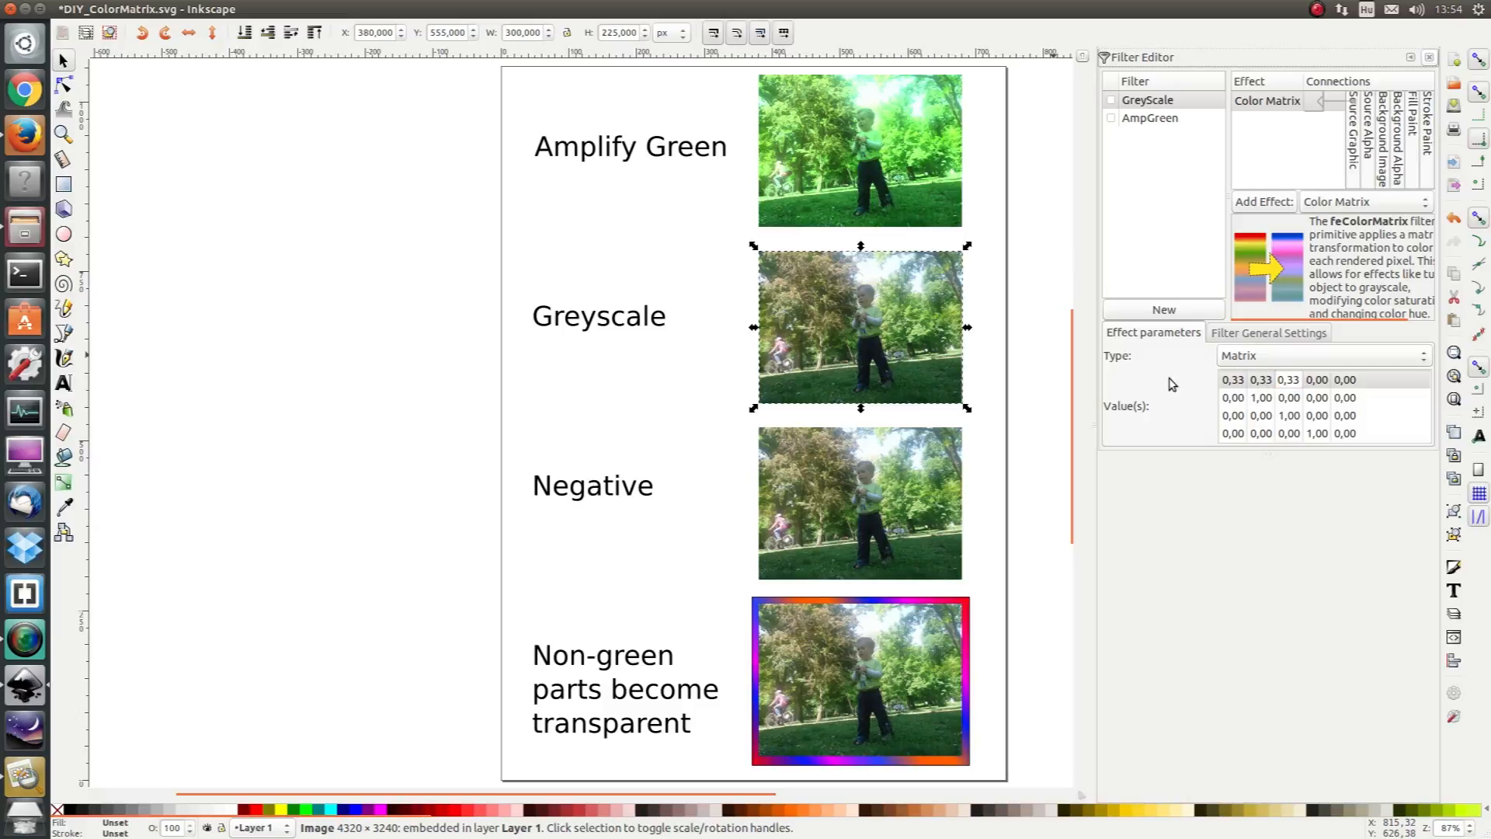
pyautogui.moveTo(1271, 480)
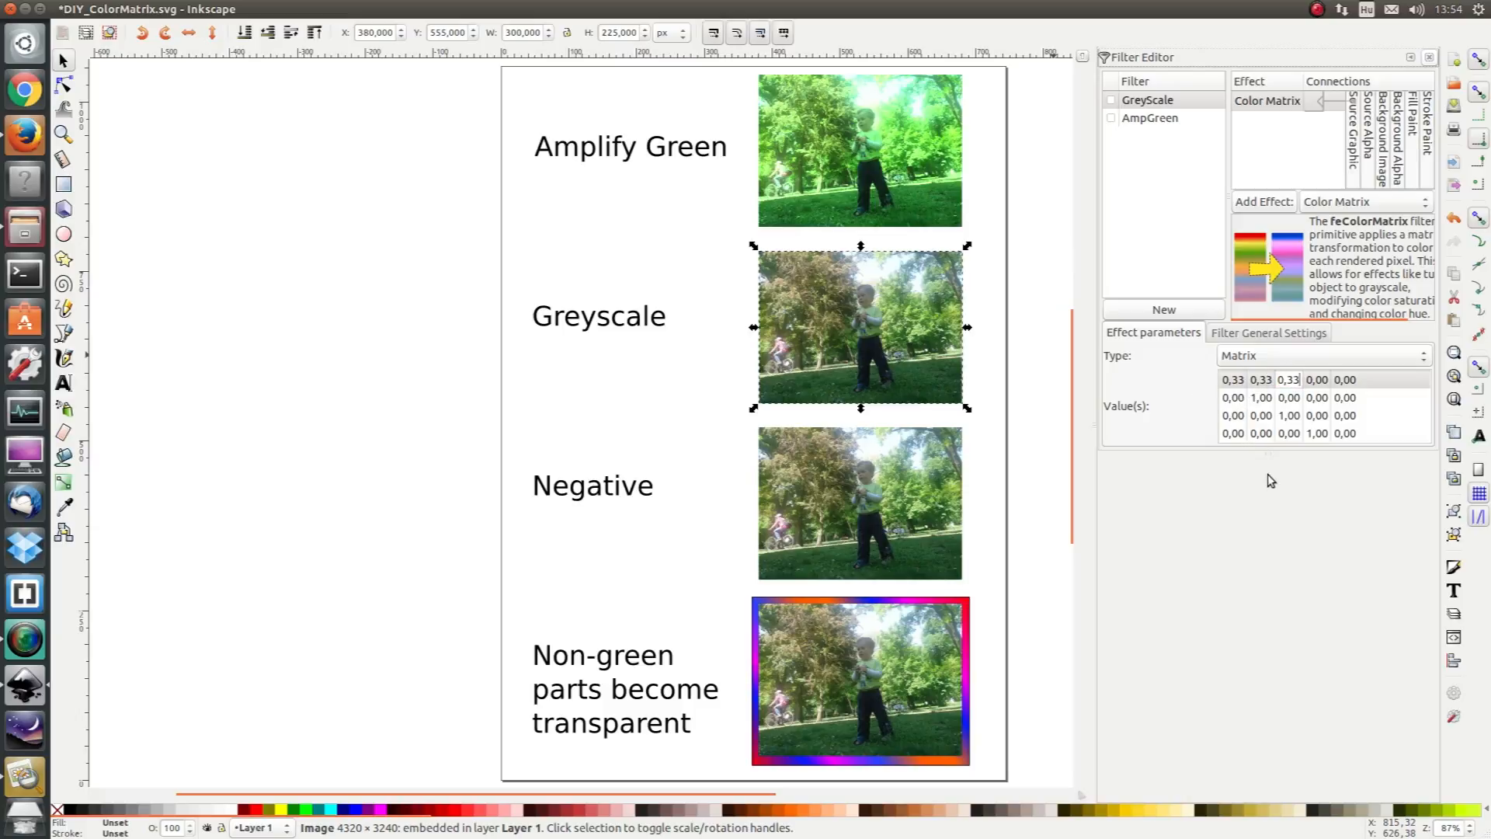
pyautogui.click(1111, 99)
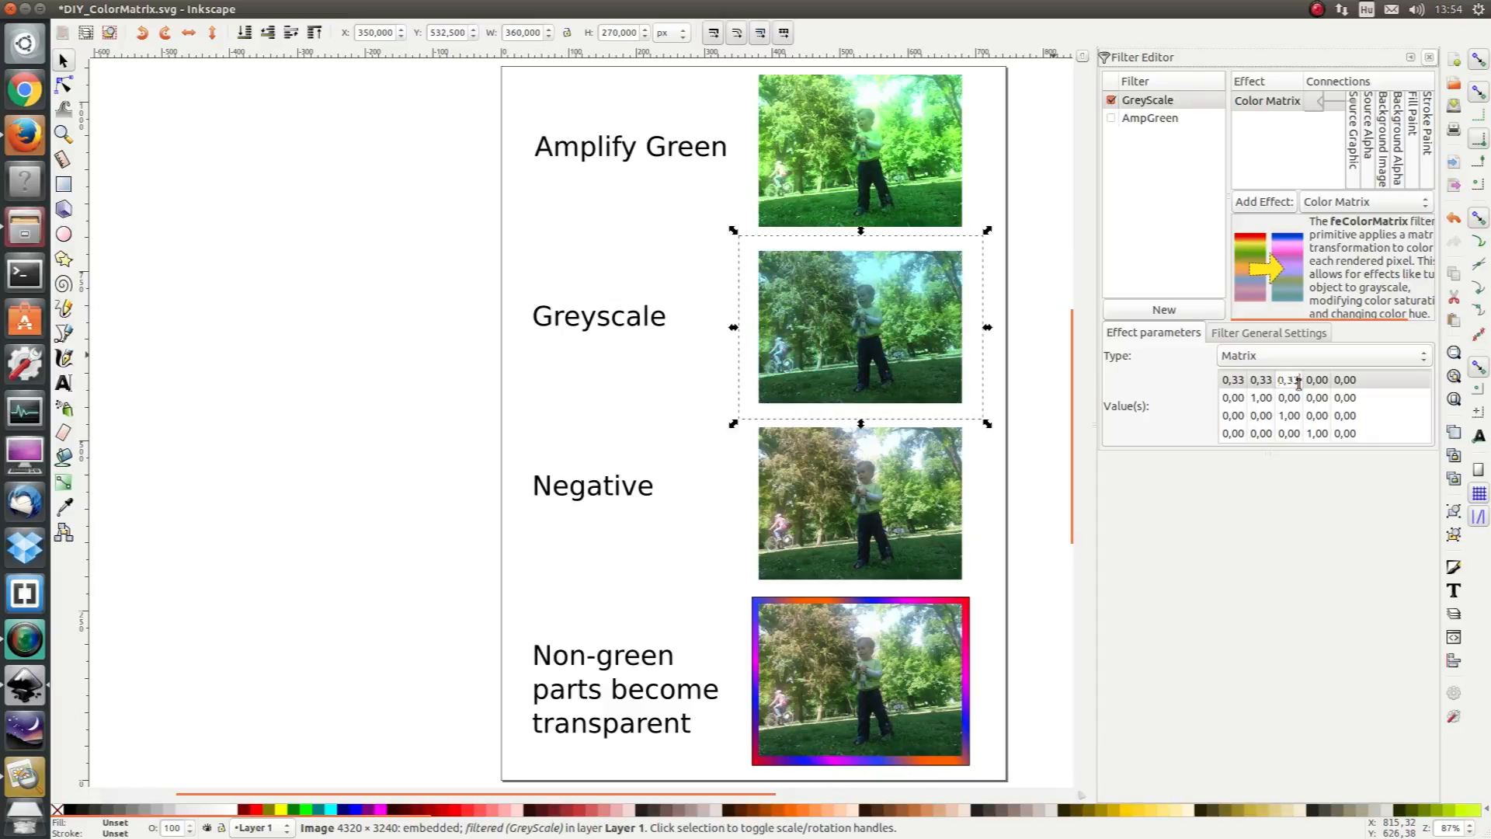
pyautogui.click(1322, 398)
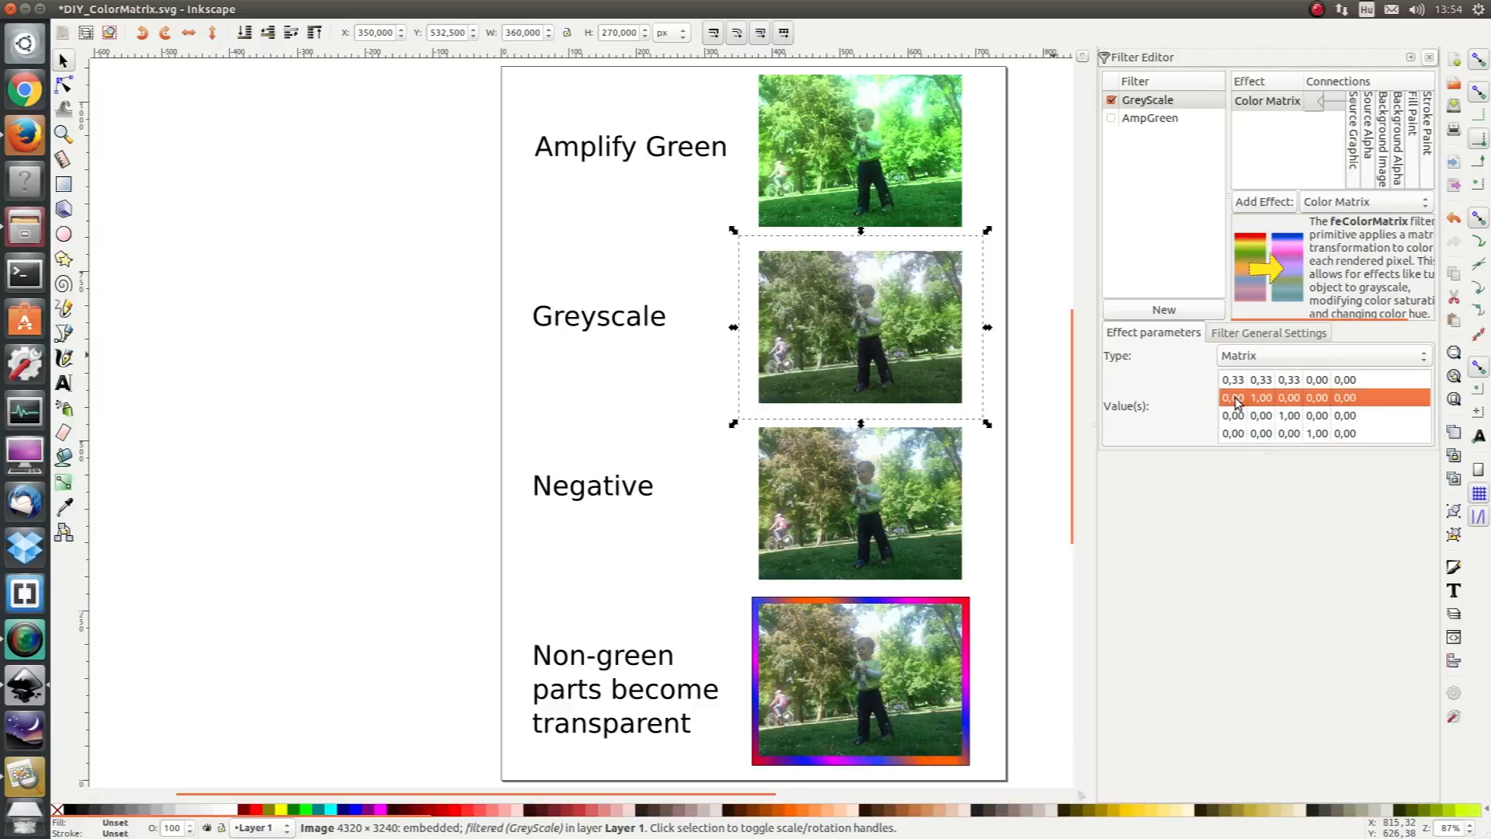
pyautogui.click(1261, 398)
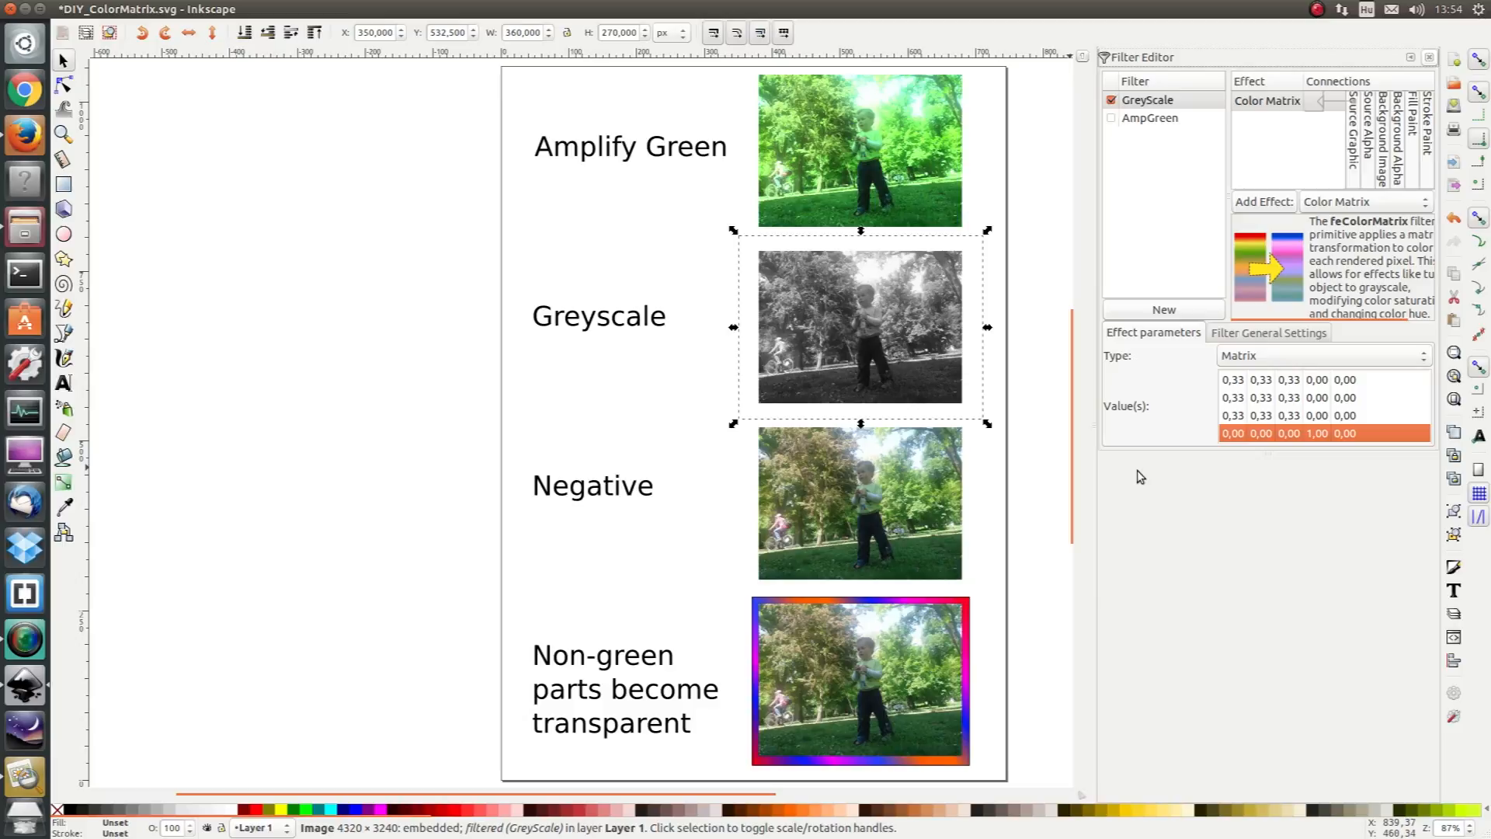
pyautogui.click(483, 576)
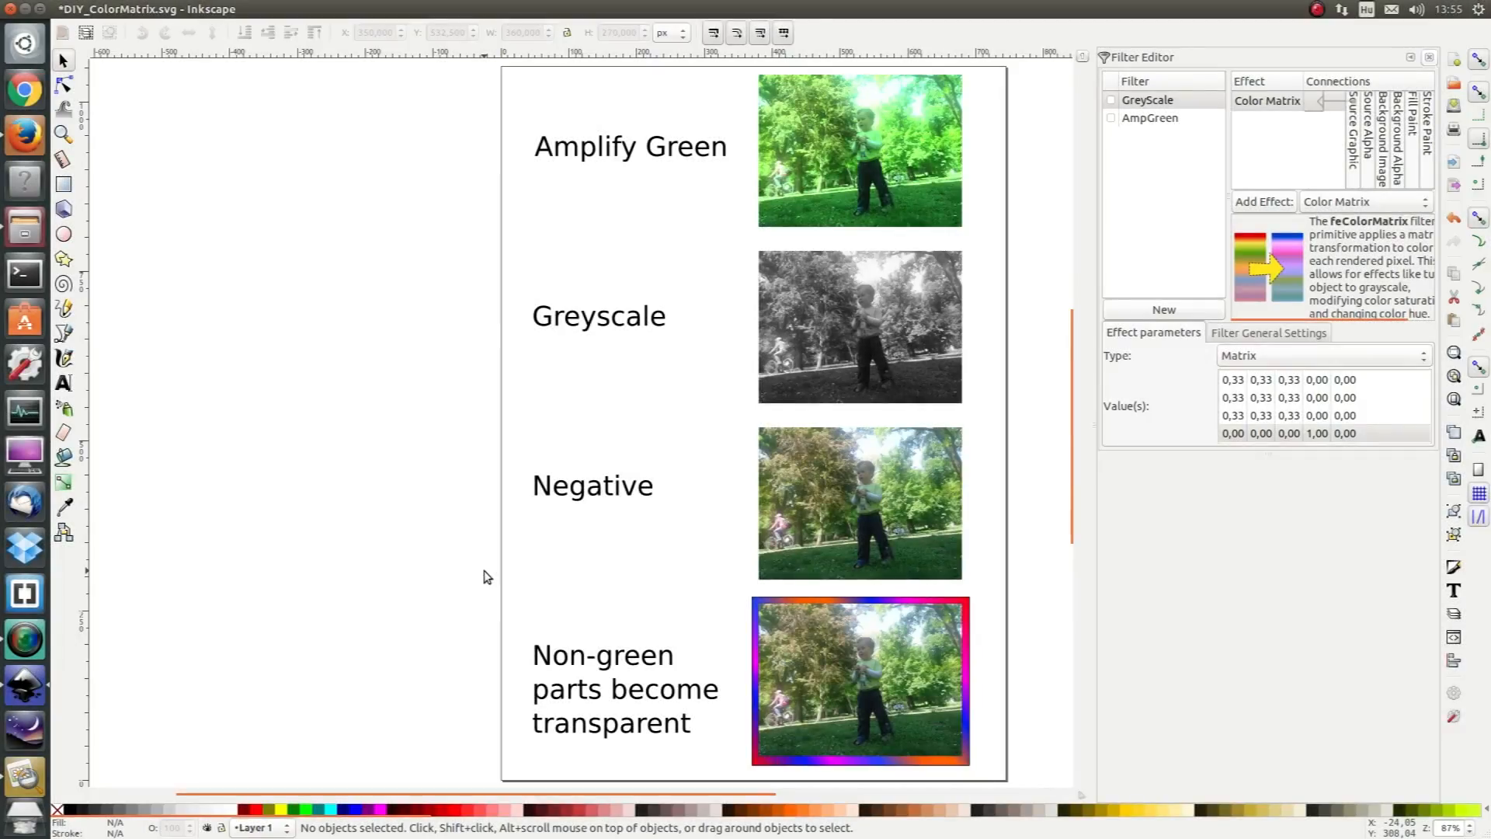
pyautogui.moveTo(560, 581)
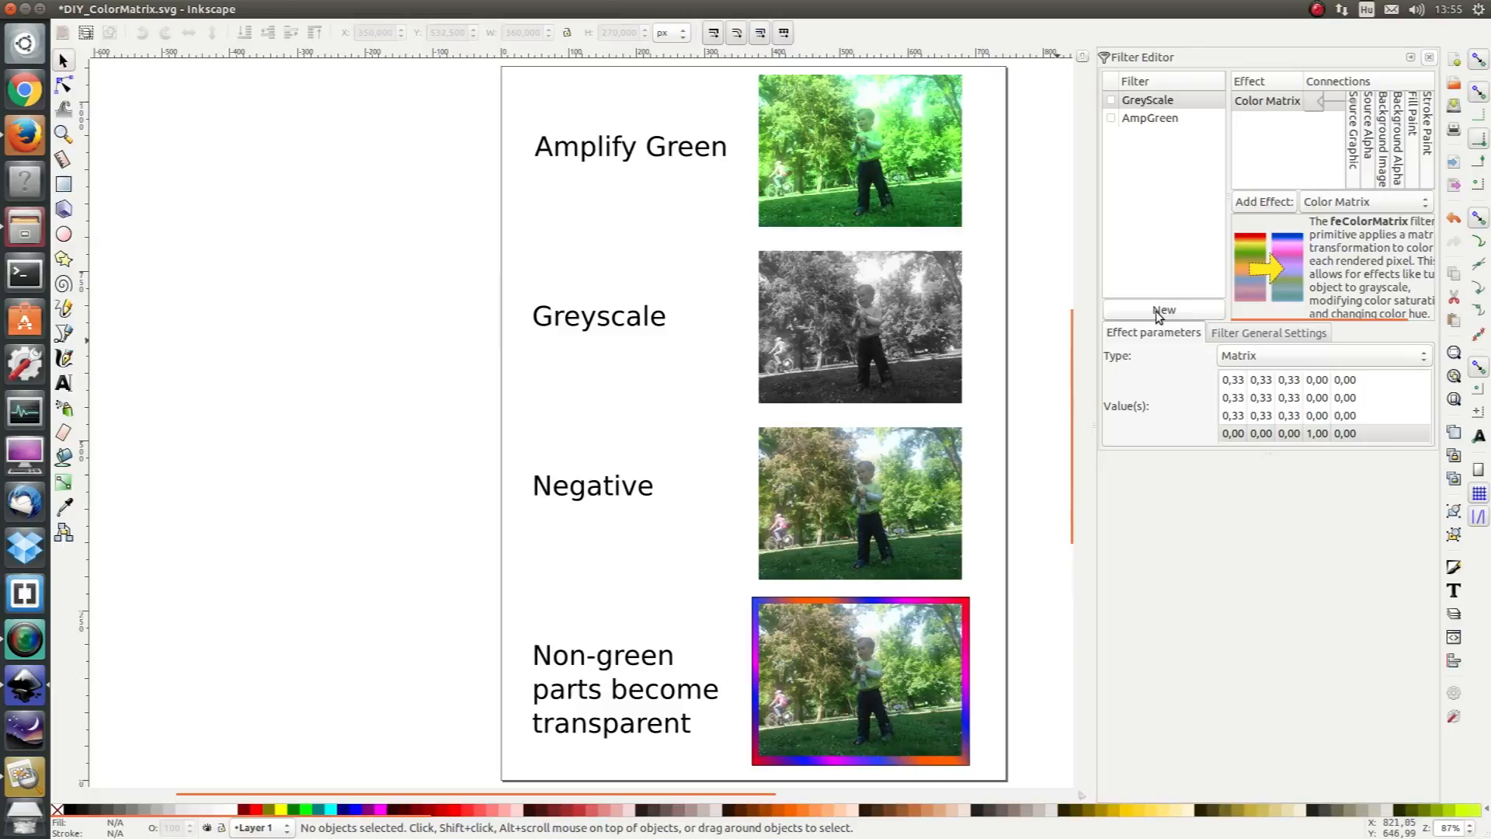
# Step: Create a filter renamed Negative with a Color Matrix and retype its red row with -1 on the diagonal
pyautogui.click(1162, 309)
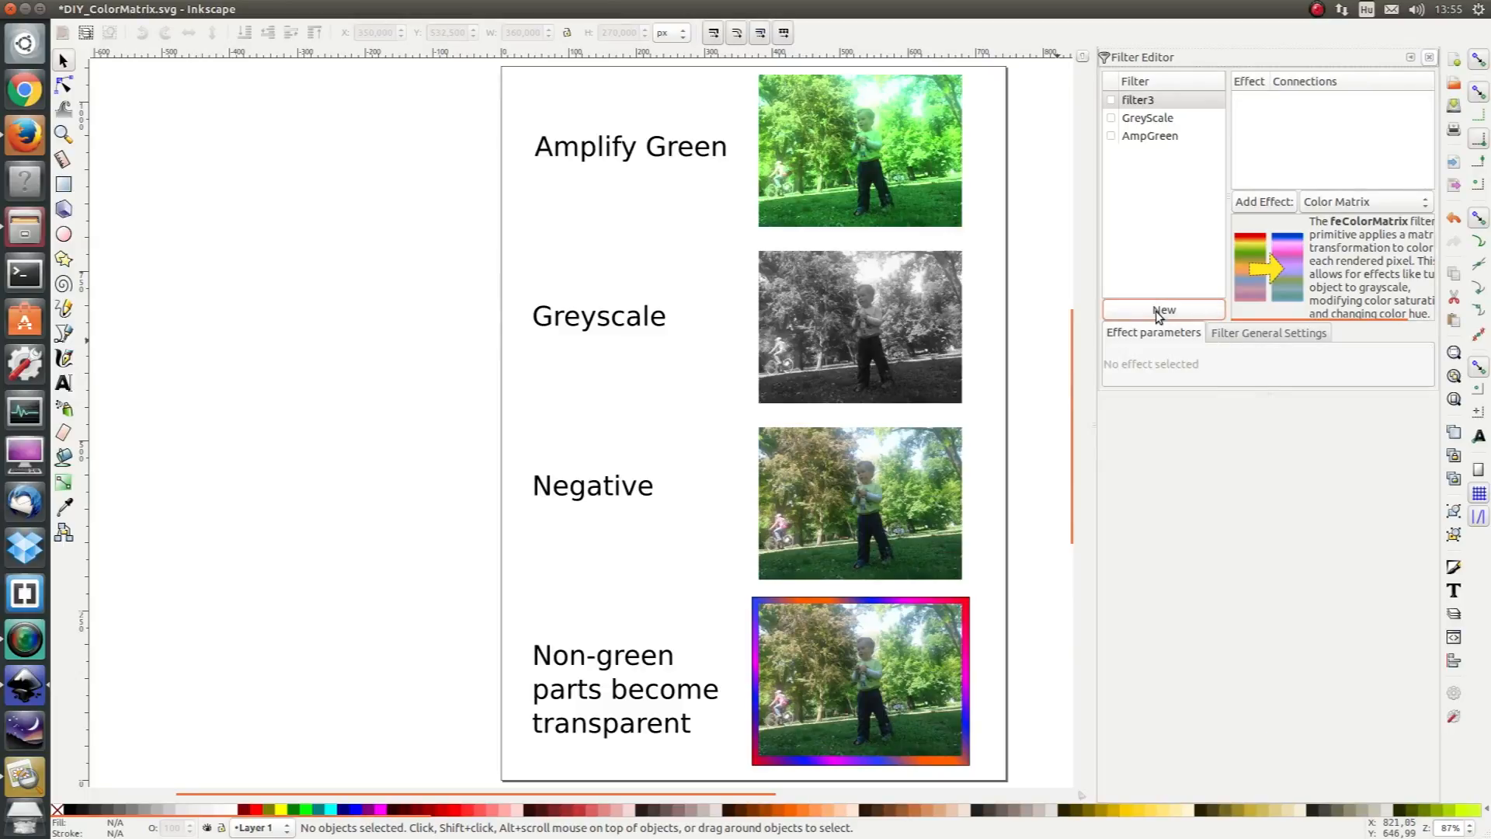
pyautogui.doubleClick(1137, 99)
pyautogui.write('Nega')
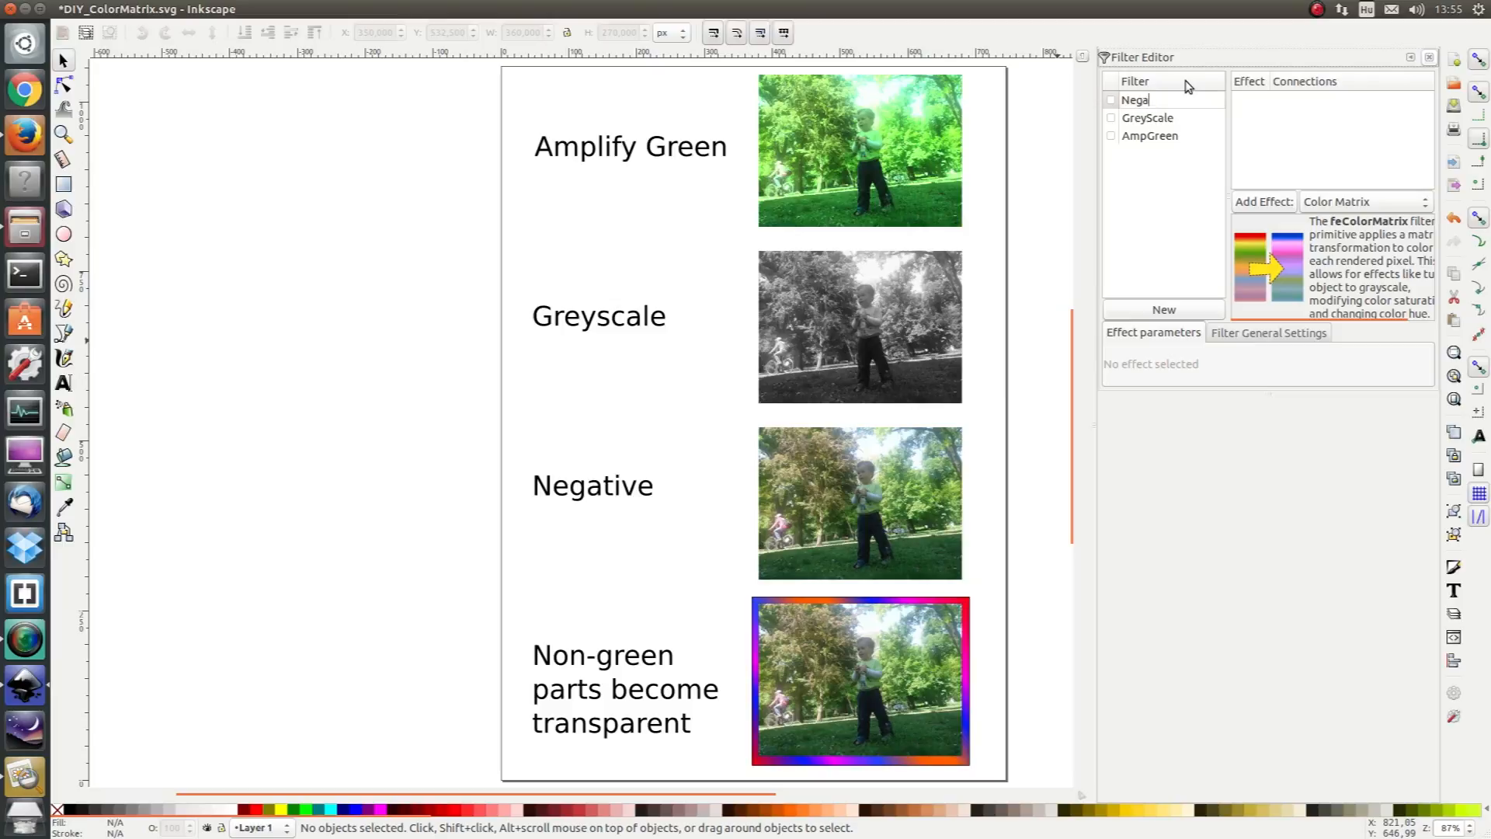
pyautogui.click(1145, 99)
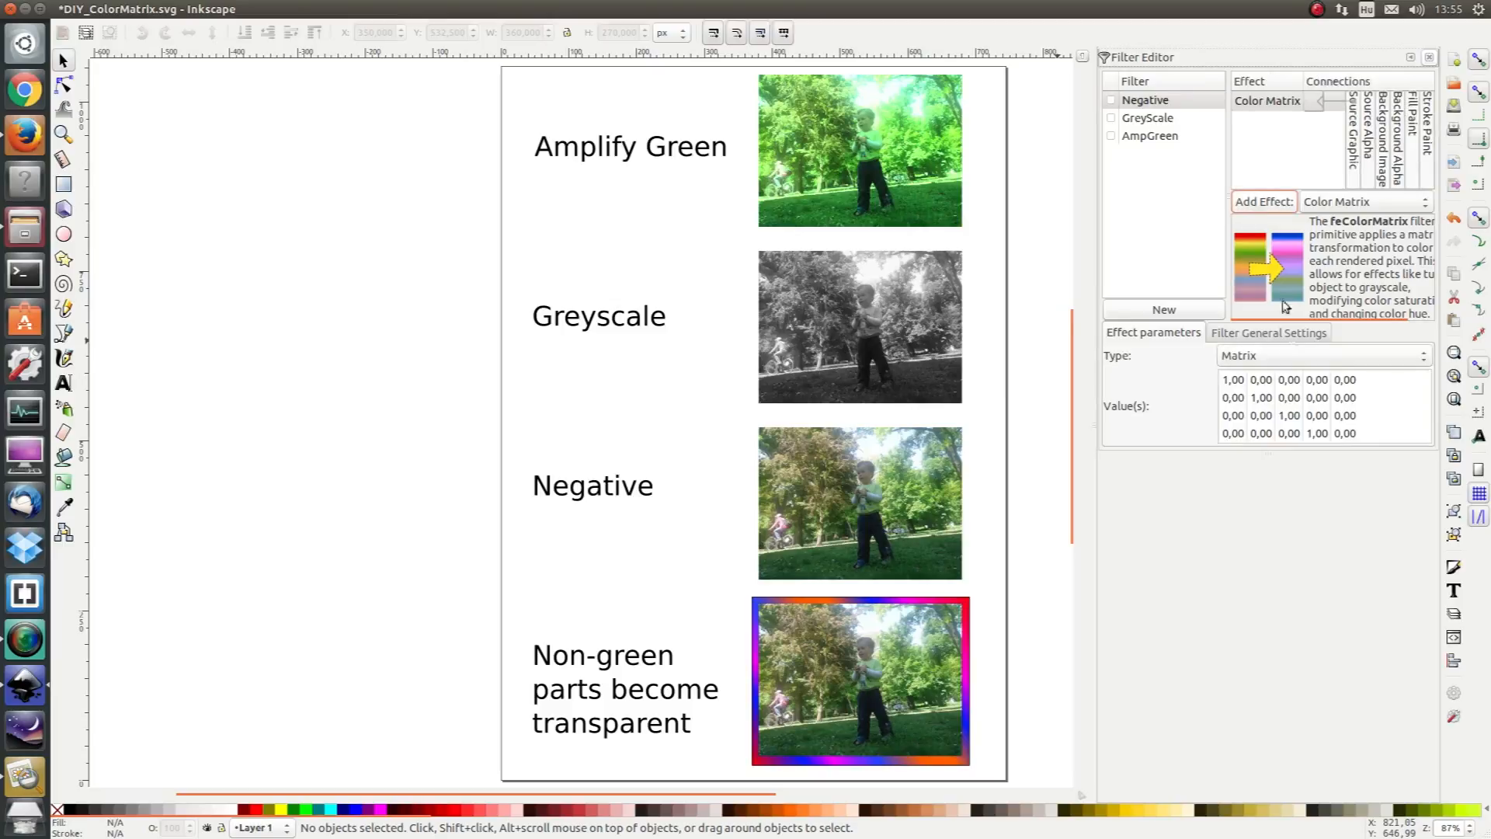
pyautogui.moveTo(1233, 385)
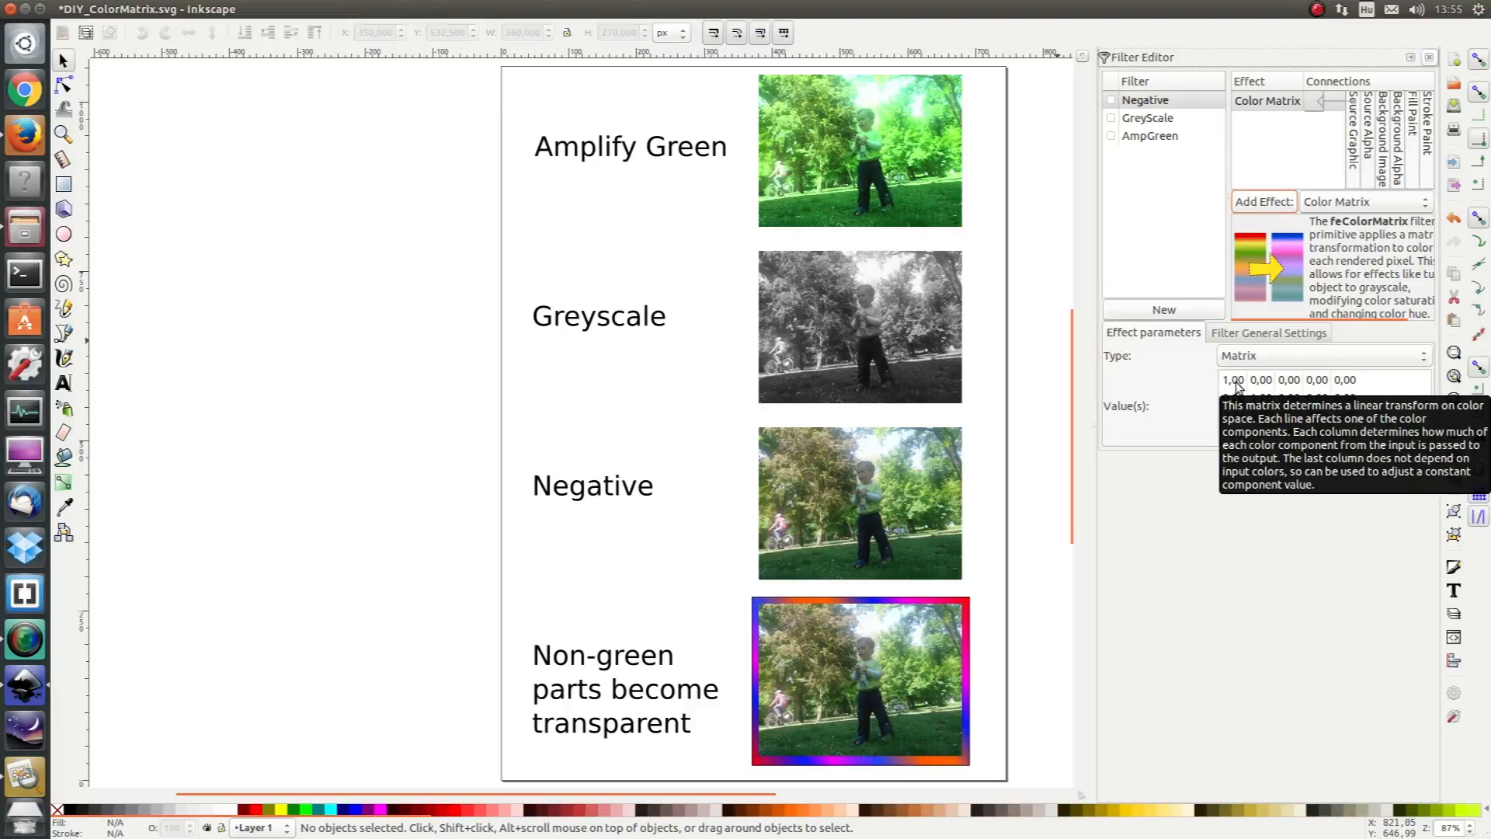
pyautogui.click(1232, 379)
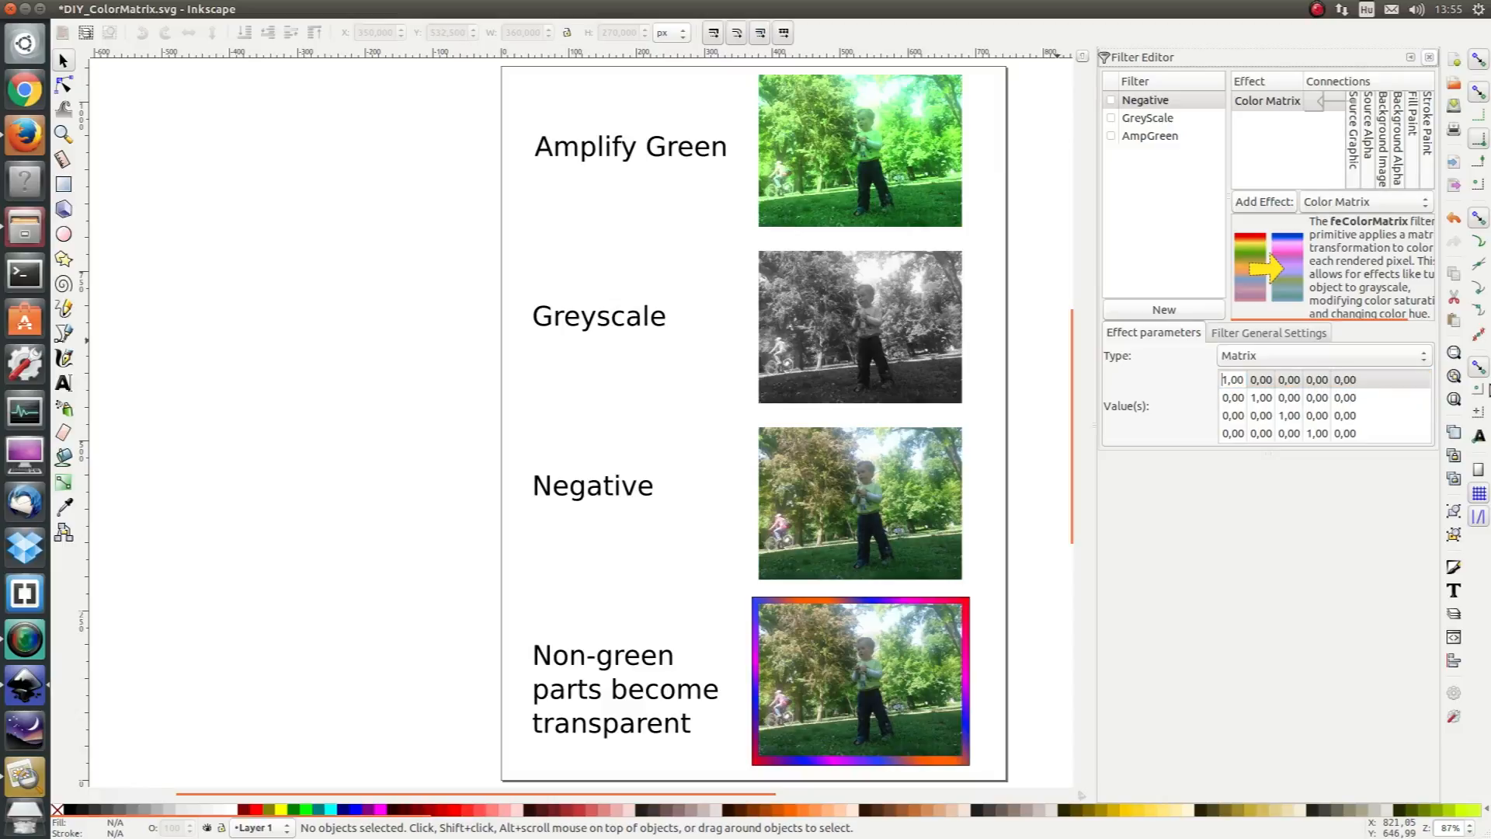
pyautogui.tripleClick(1232, 379)
pyautogui.write('-1')
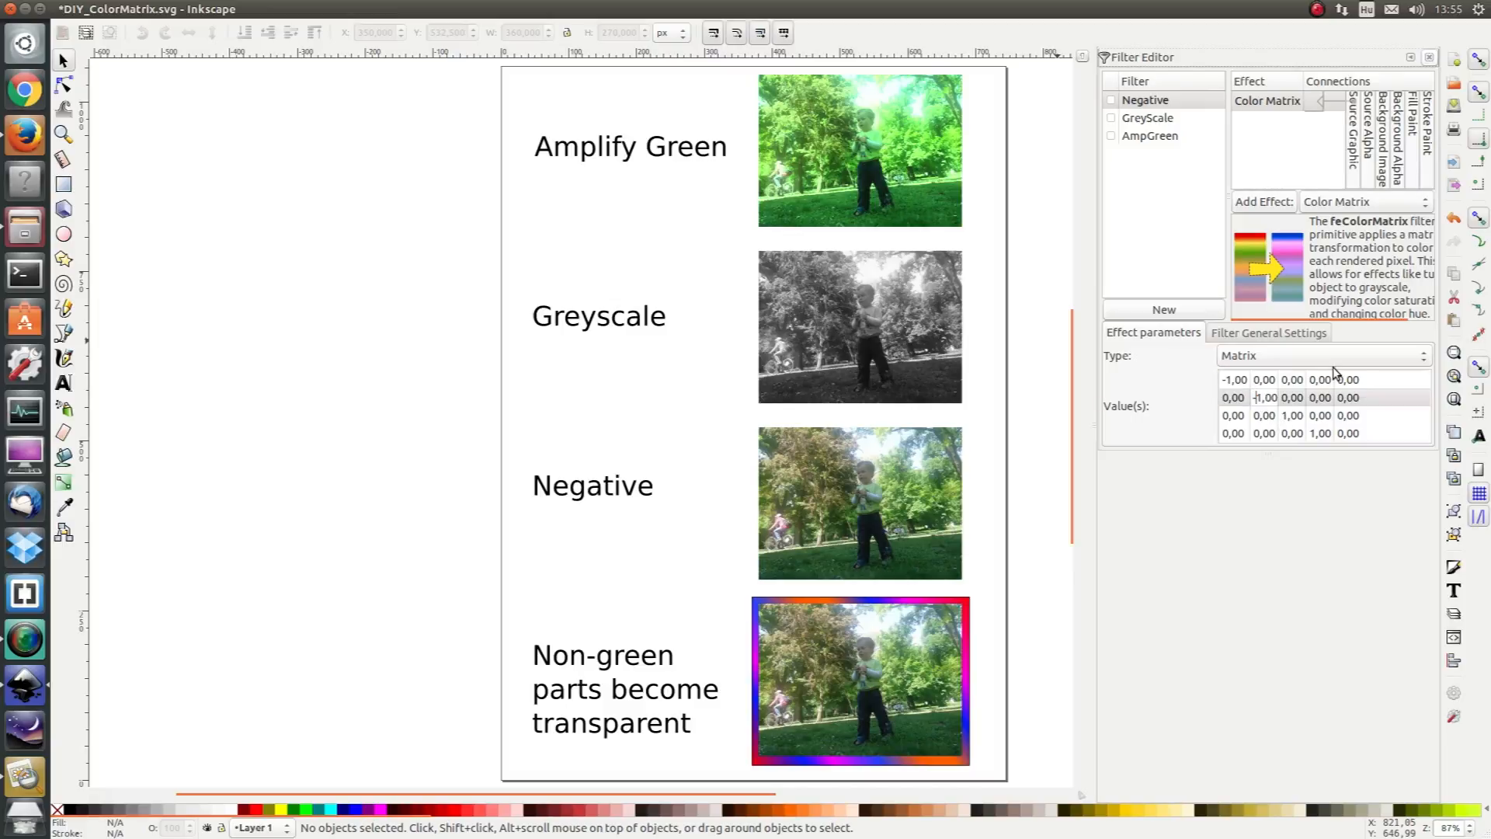
# Step: Set the blue row to 0 0 -1 0 0, then select the photo beside the Negative label
pyautogui.click(1294, 398)
pyautogui.write('-1')
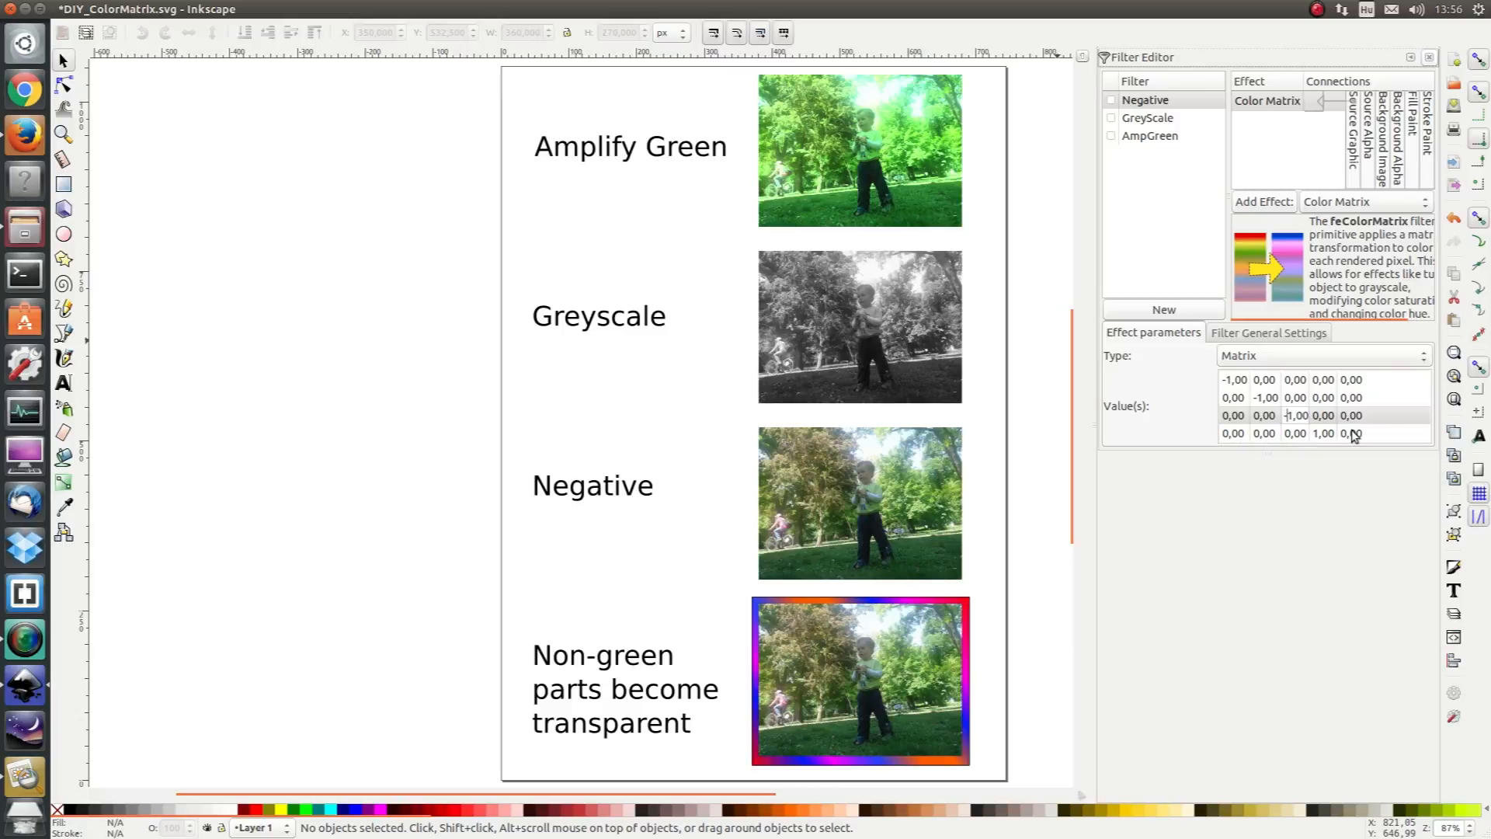
pyautogui.click(1291, 415)
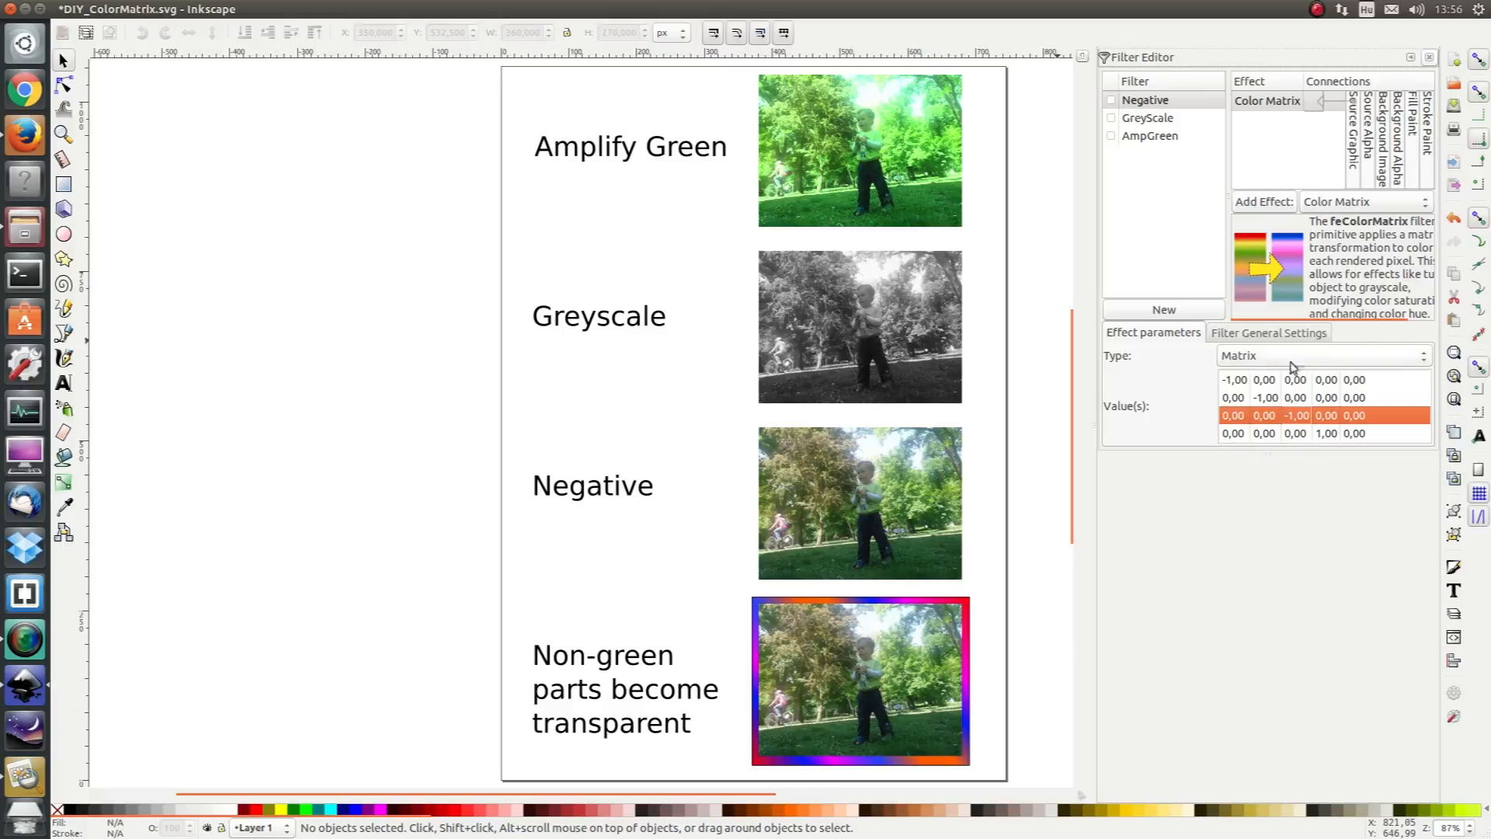
pyautogui.click(1145, 99)
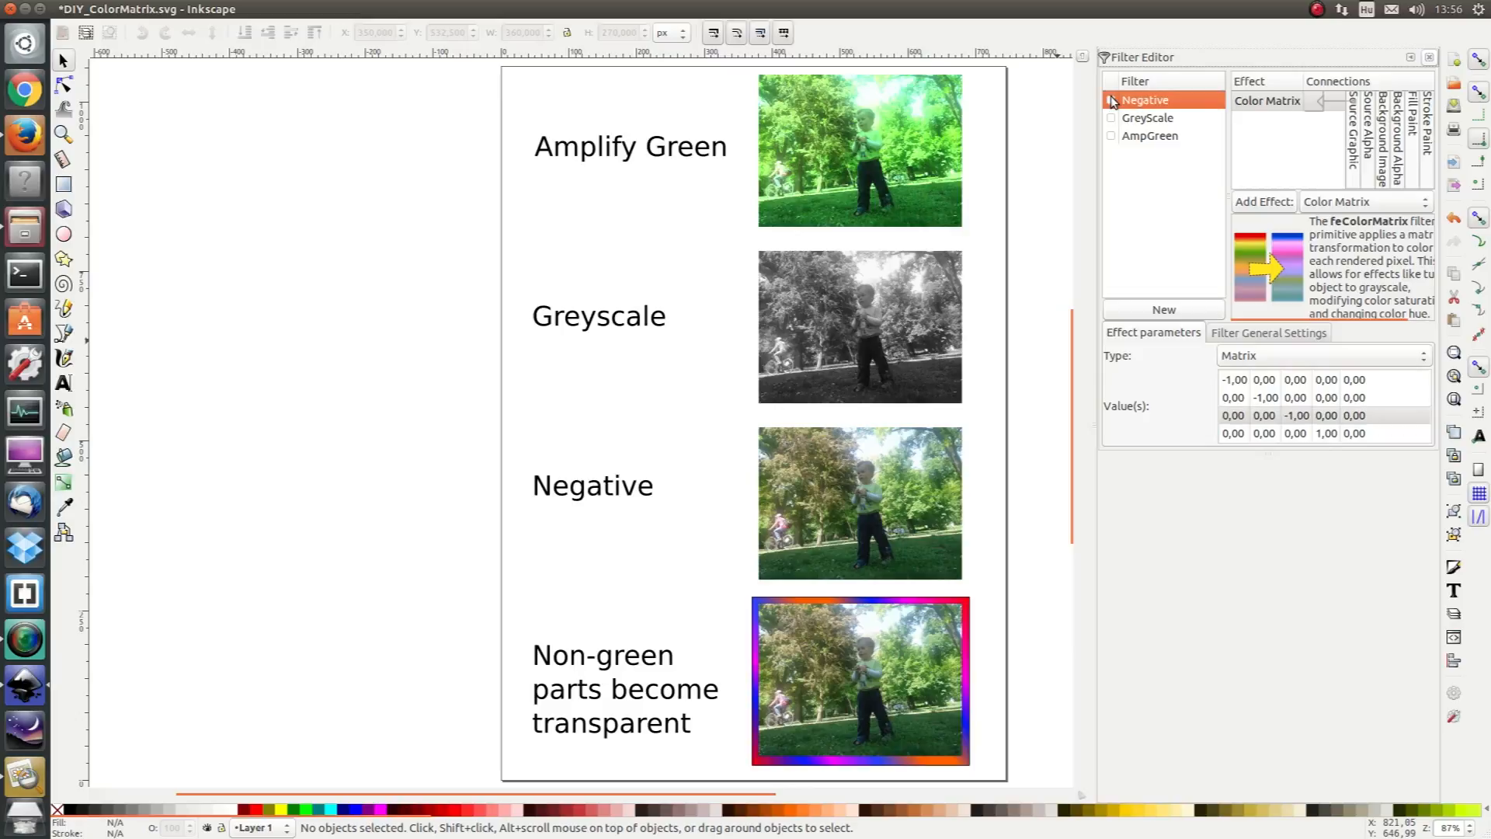
pyautogui.click(860, 501)
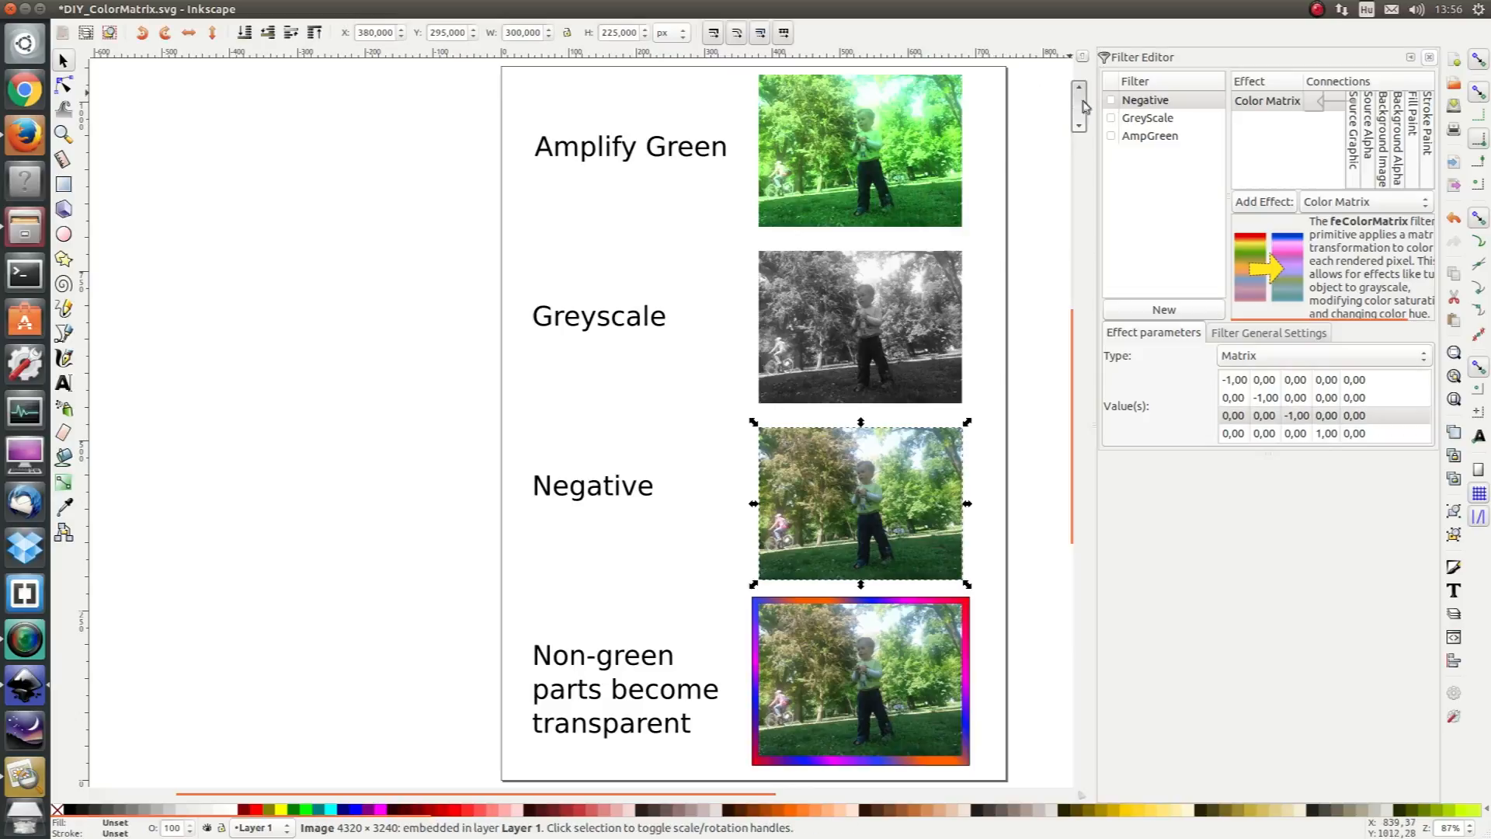
# Step: Tick the Negative filter onto the selected photo, which turns black for now
pyautogui.click(1111, 100)
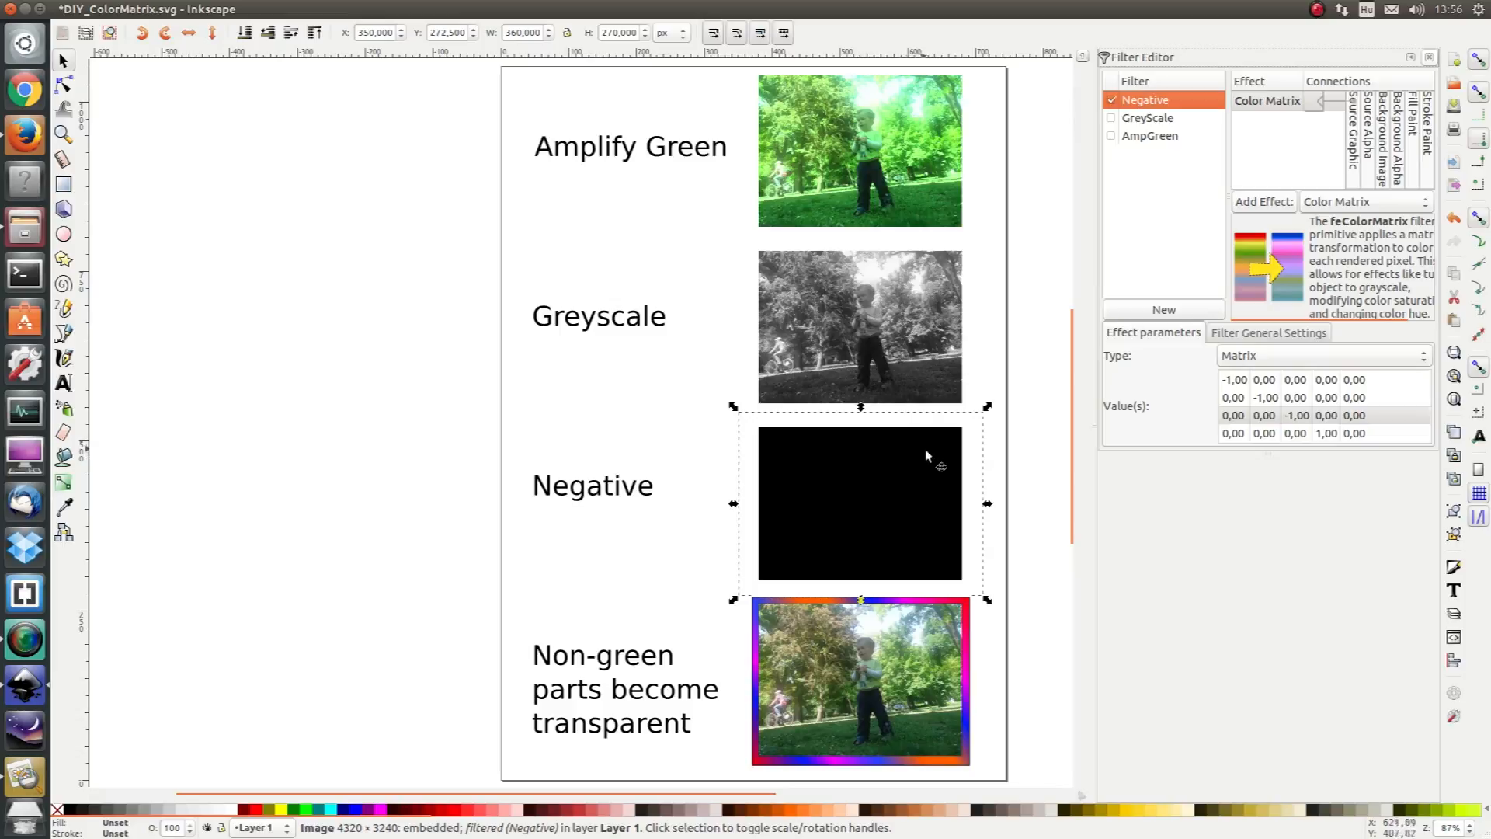
pyautogui.moveTo(908, 575)
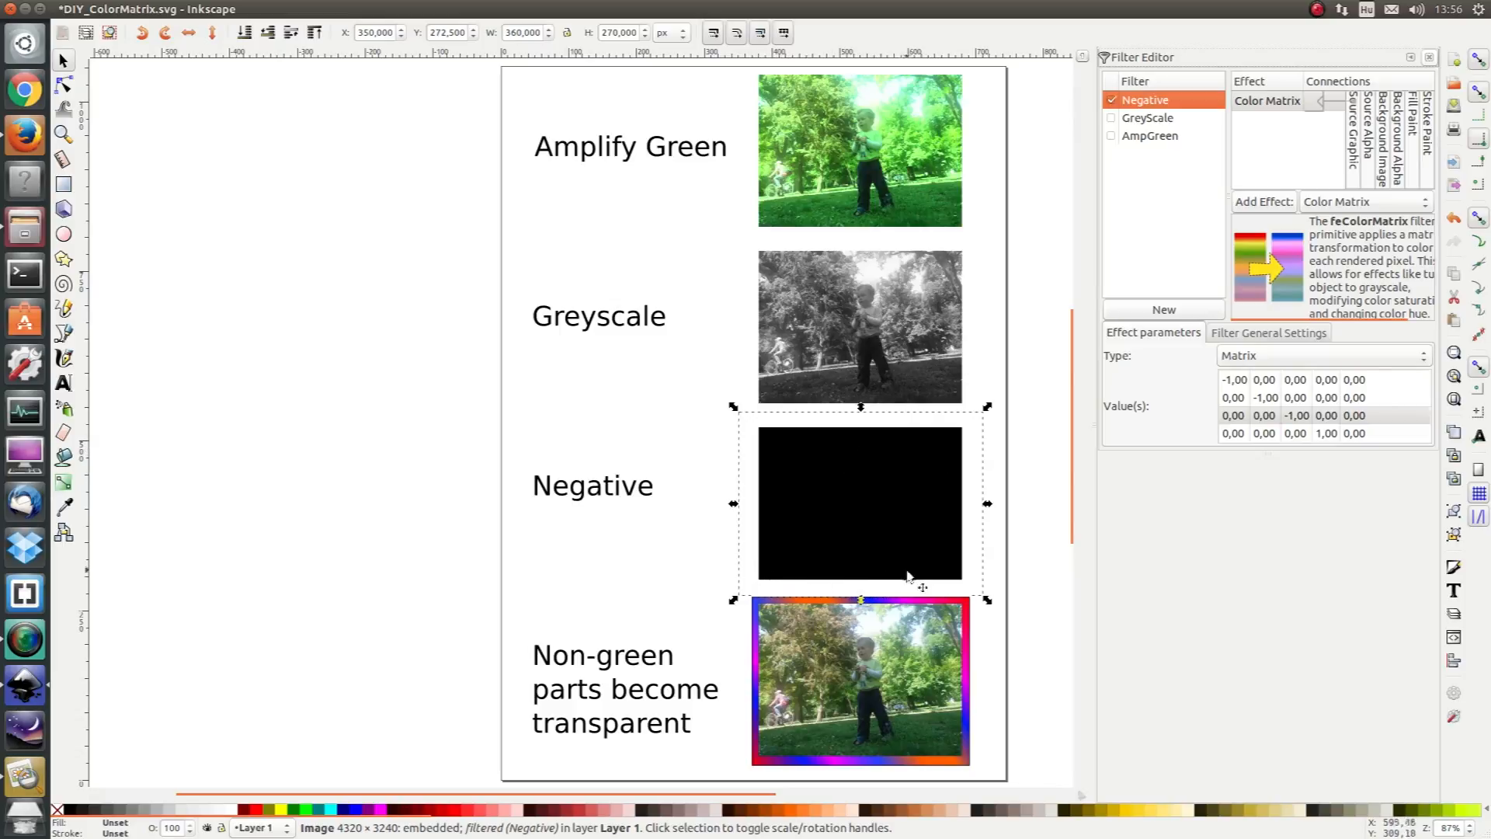
pyautogui.moveTo(1236, 399)
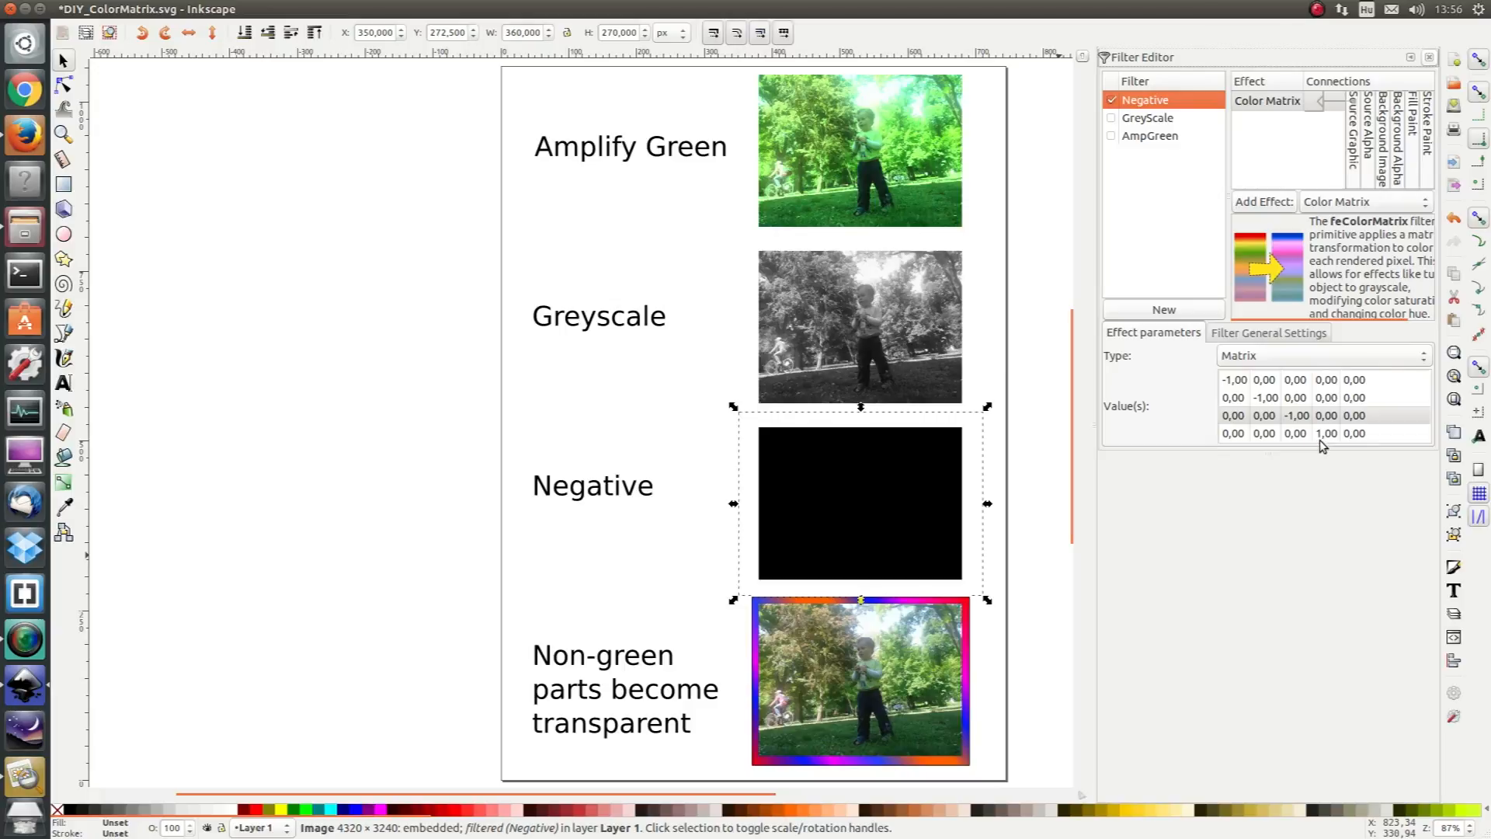
pyautogui.moveTo(1291, 430)
pyautogui.write('1')
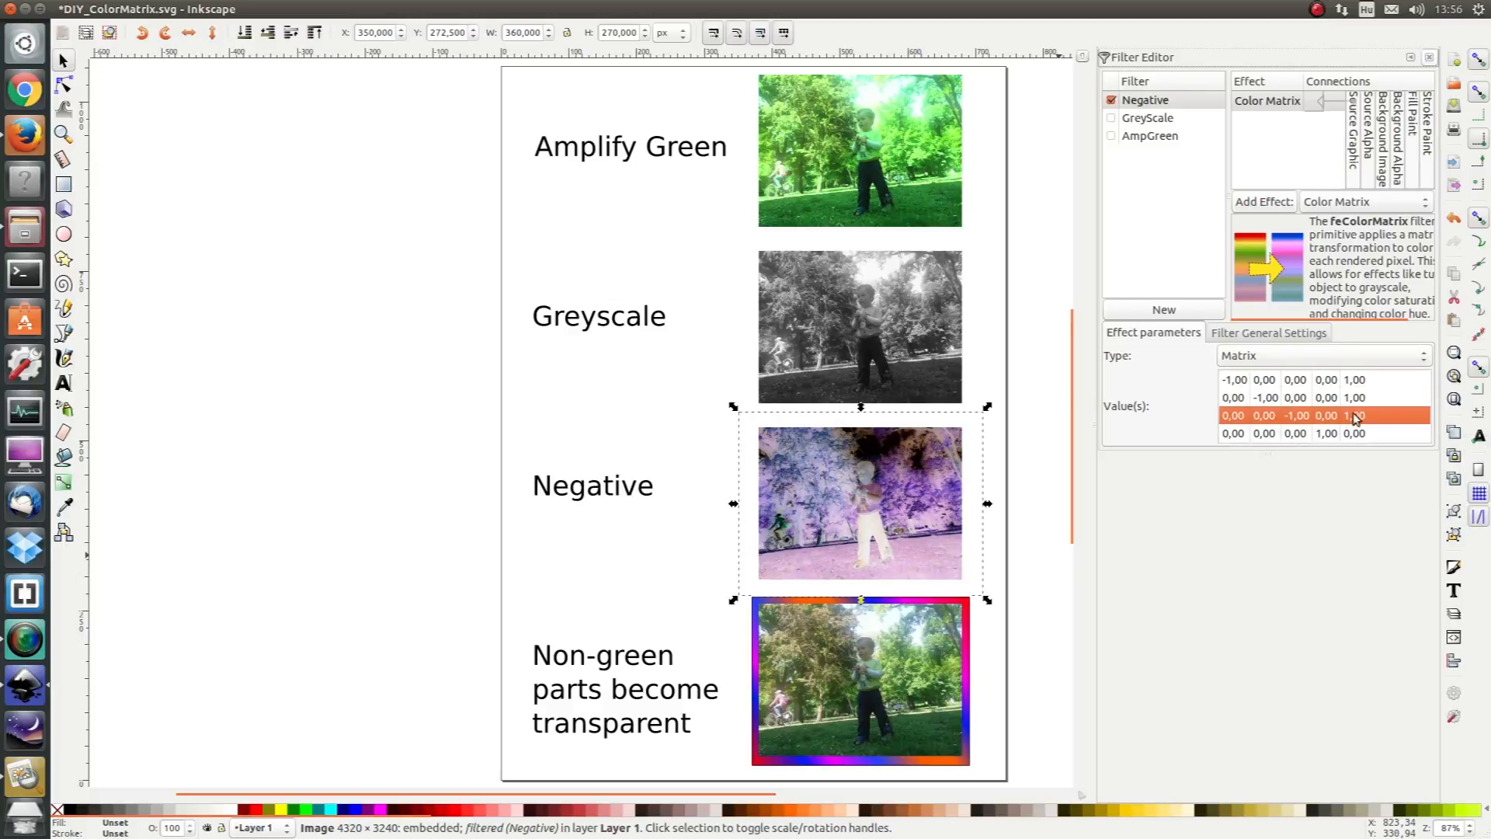
# Step: Give the red, green and blue rows an offset of 1 for a true negative, then deselect and save
pyautogui.click(1322, 379)
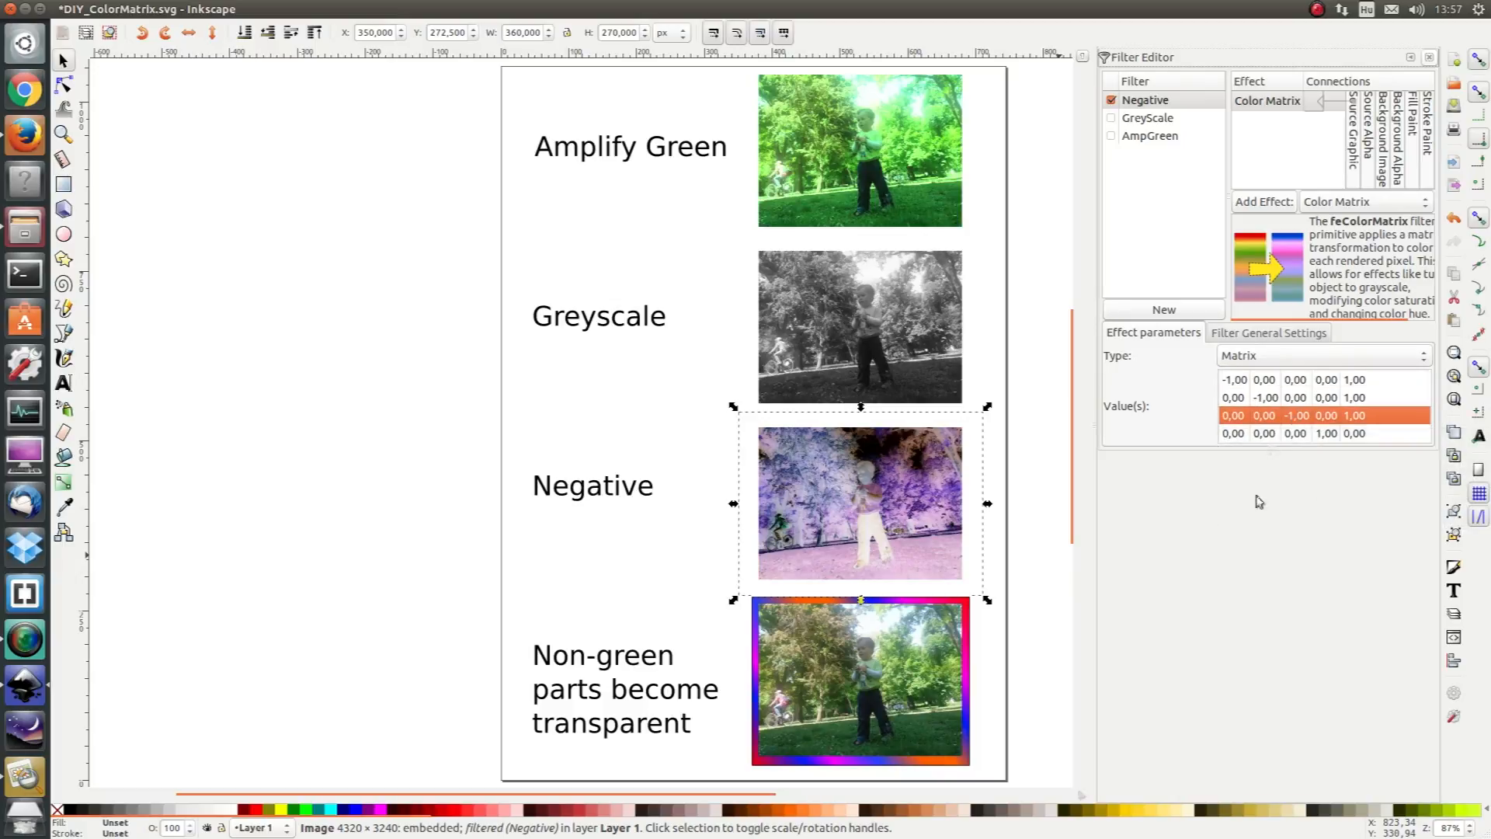
pyautogui.moveTo(853, 555)
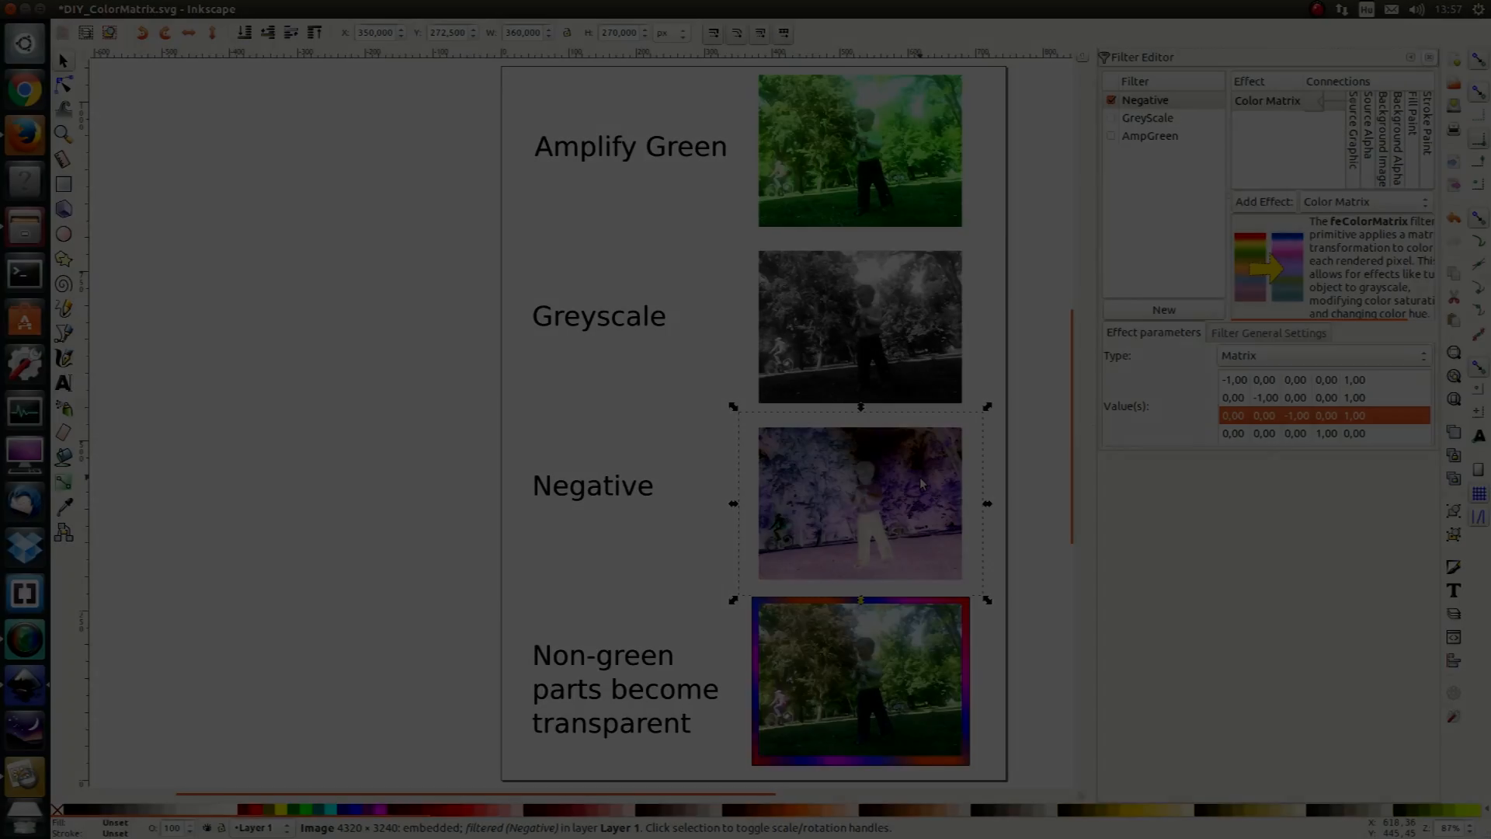
pyautogui.click(575, 539)
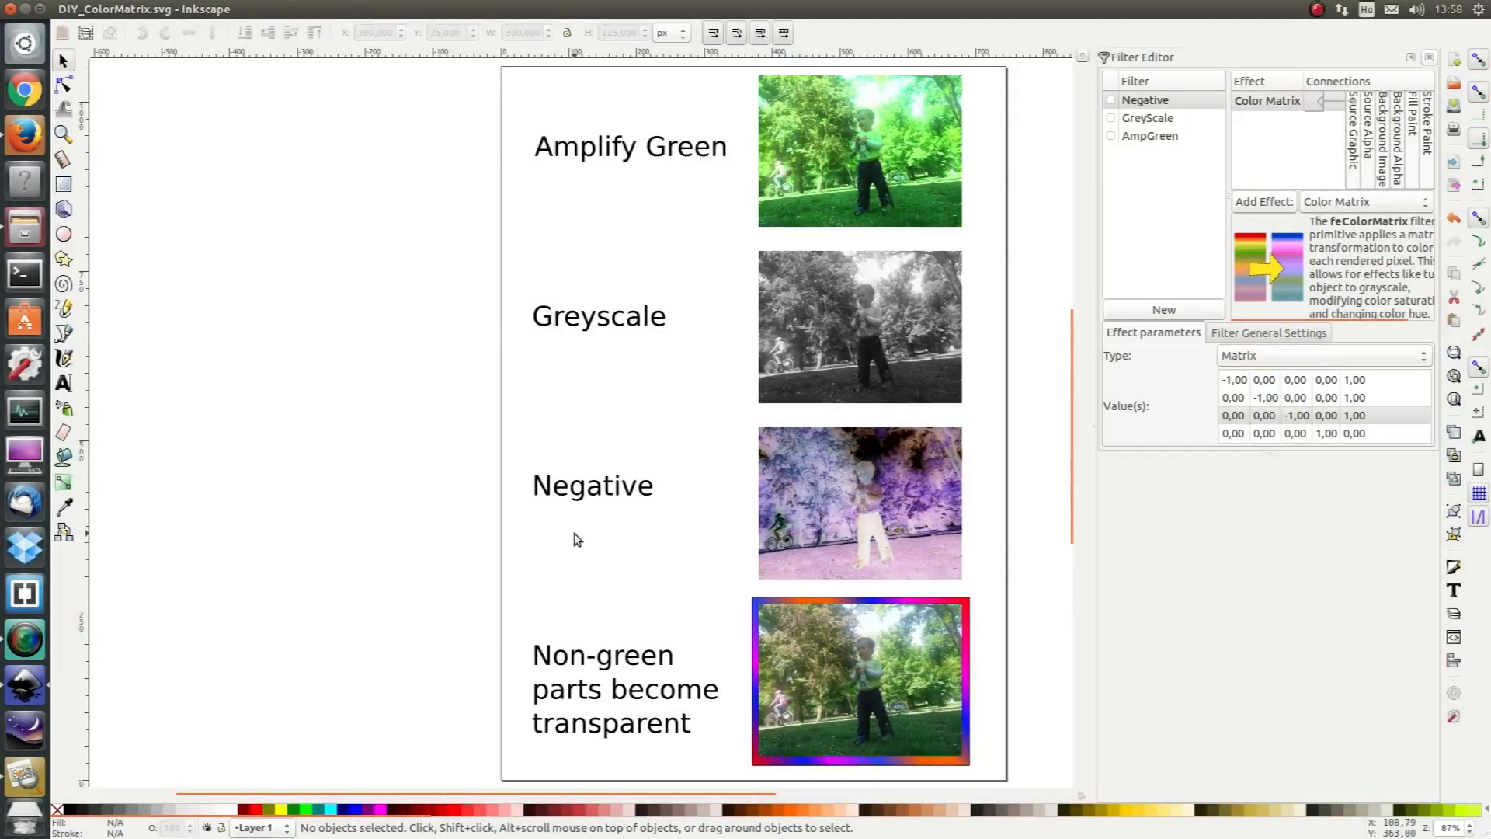
pyautogui.moveTo(842, 714)
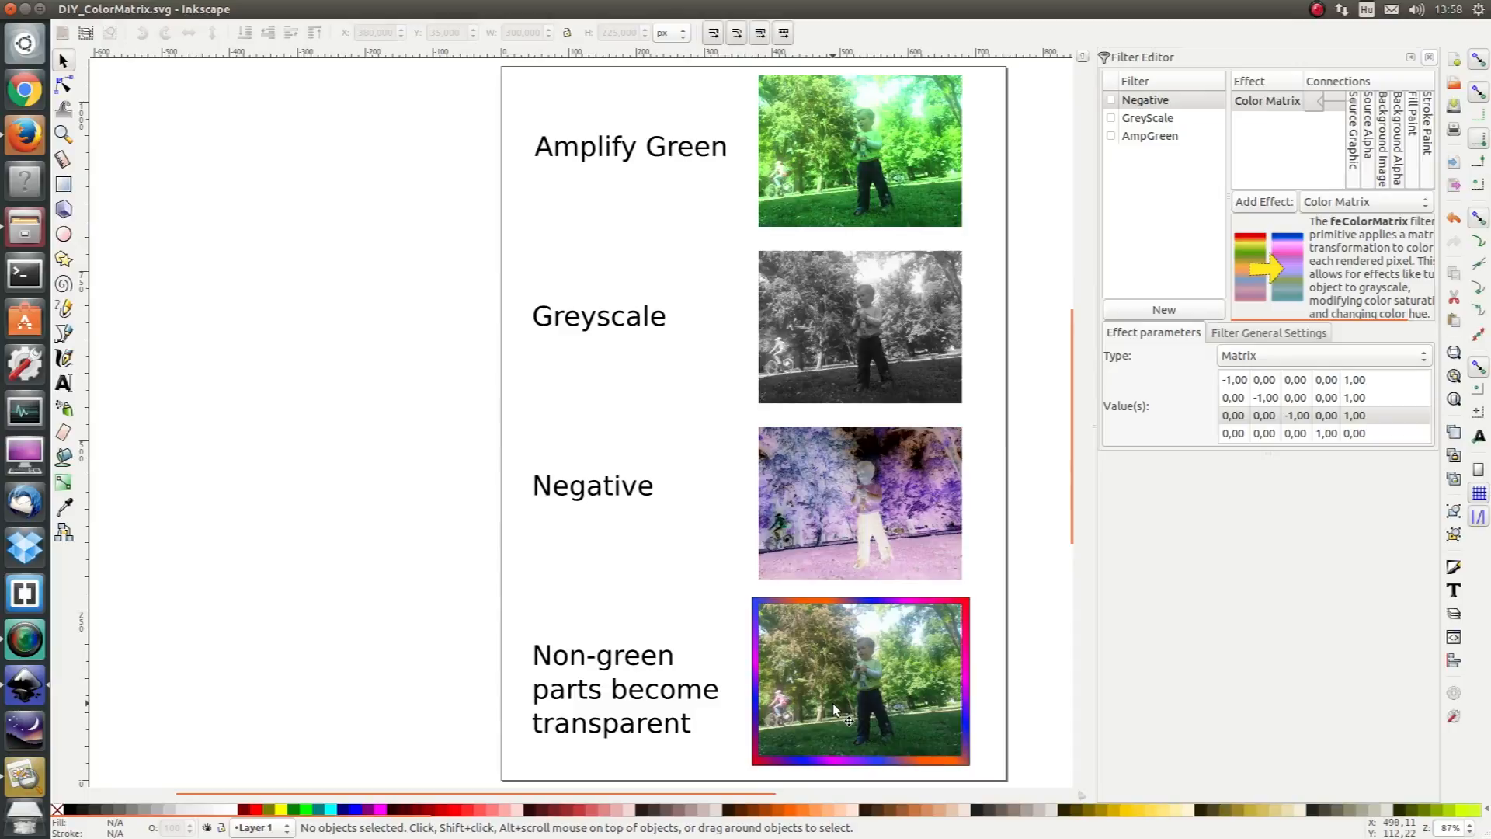
pyautogui.moveTo(895, 685)
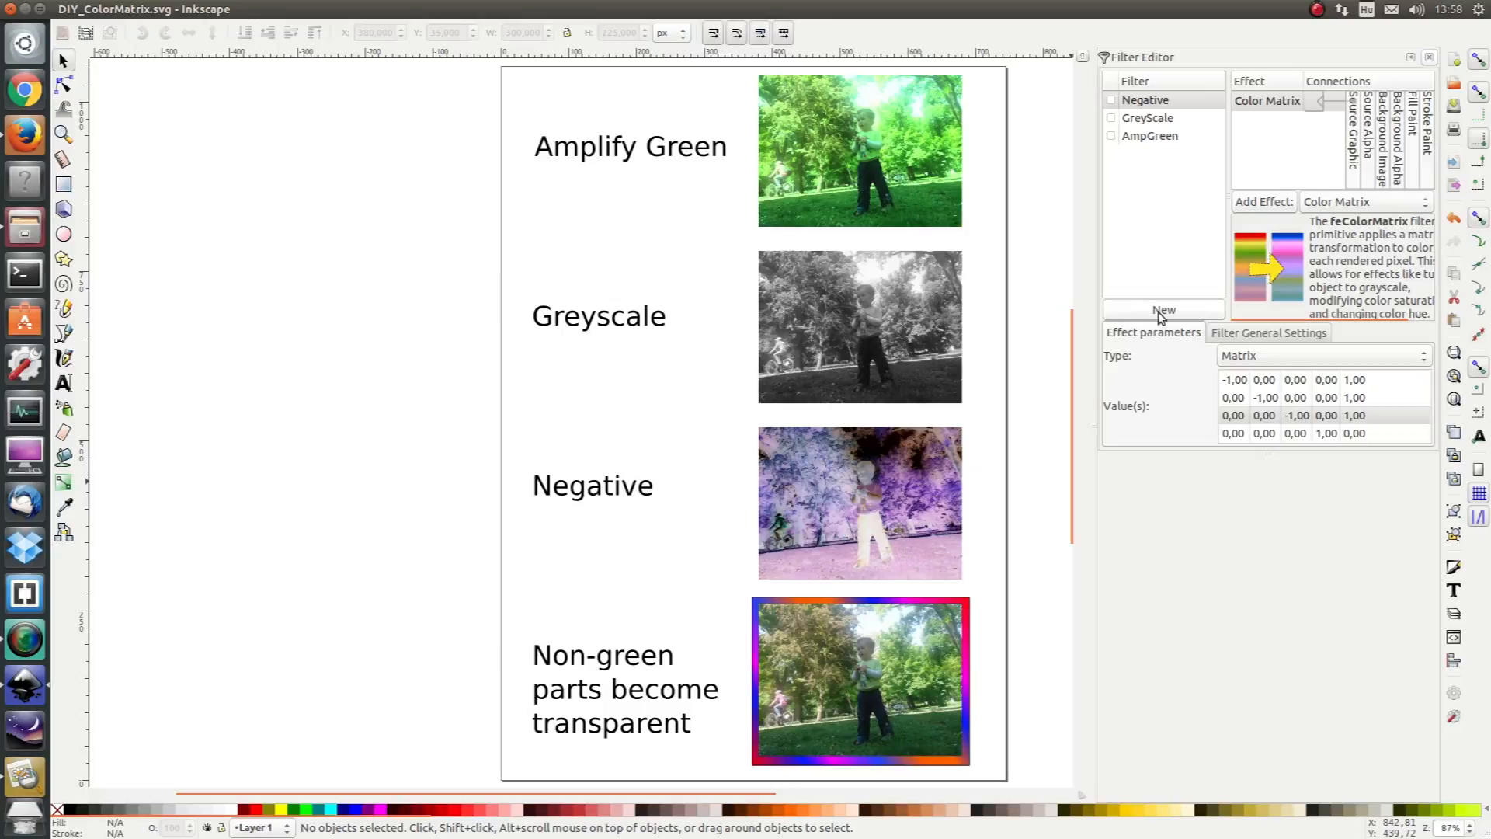
# Step: Create another filter and rename it NonGreen2Transparent
pyautogui.click(1162, 310)
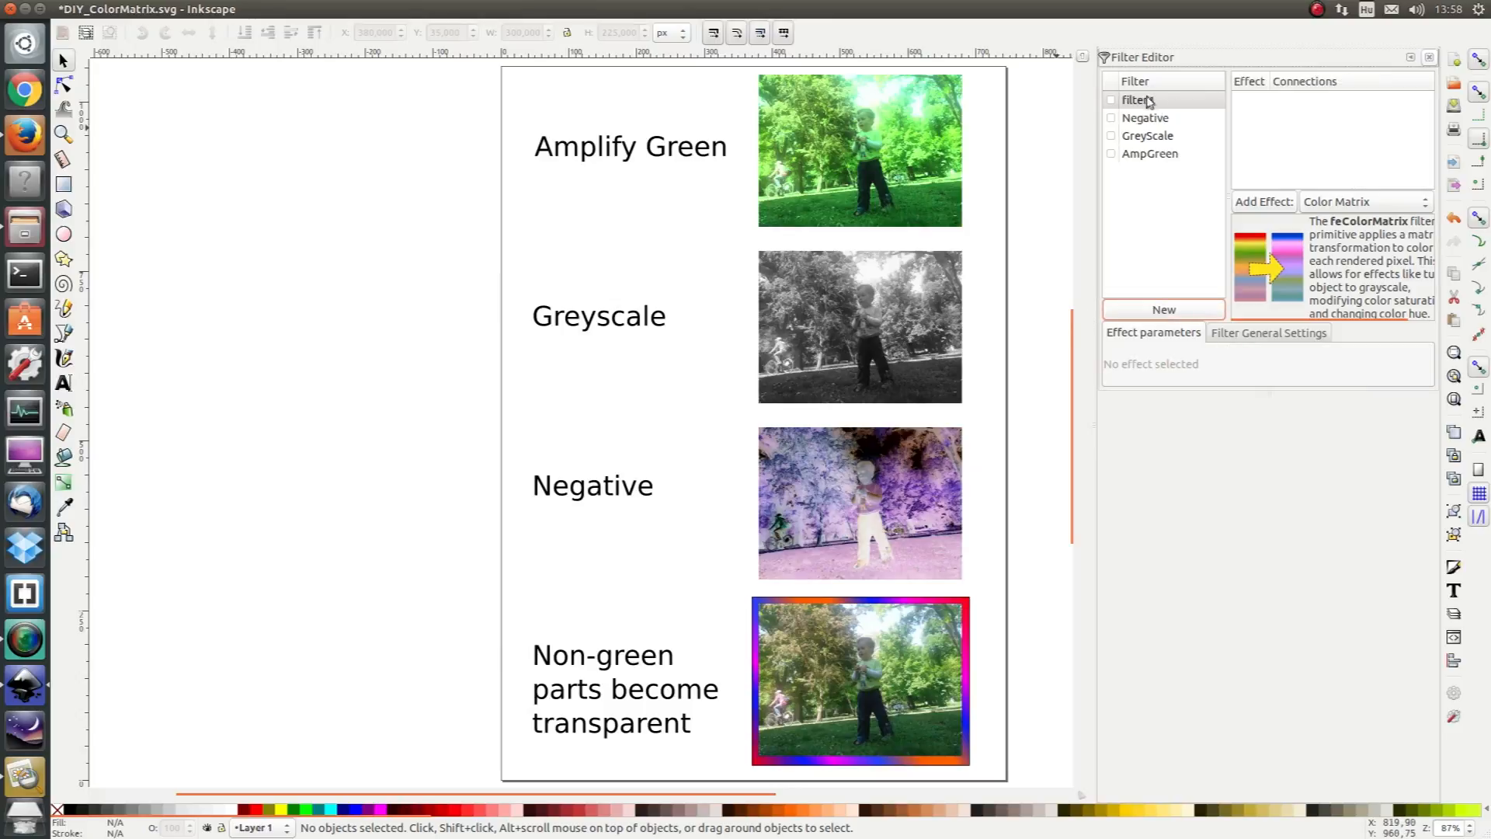
pyautogui.doubleClick(1138, 99)
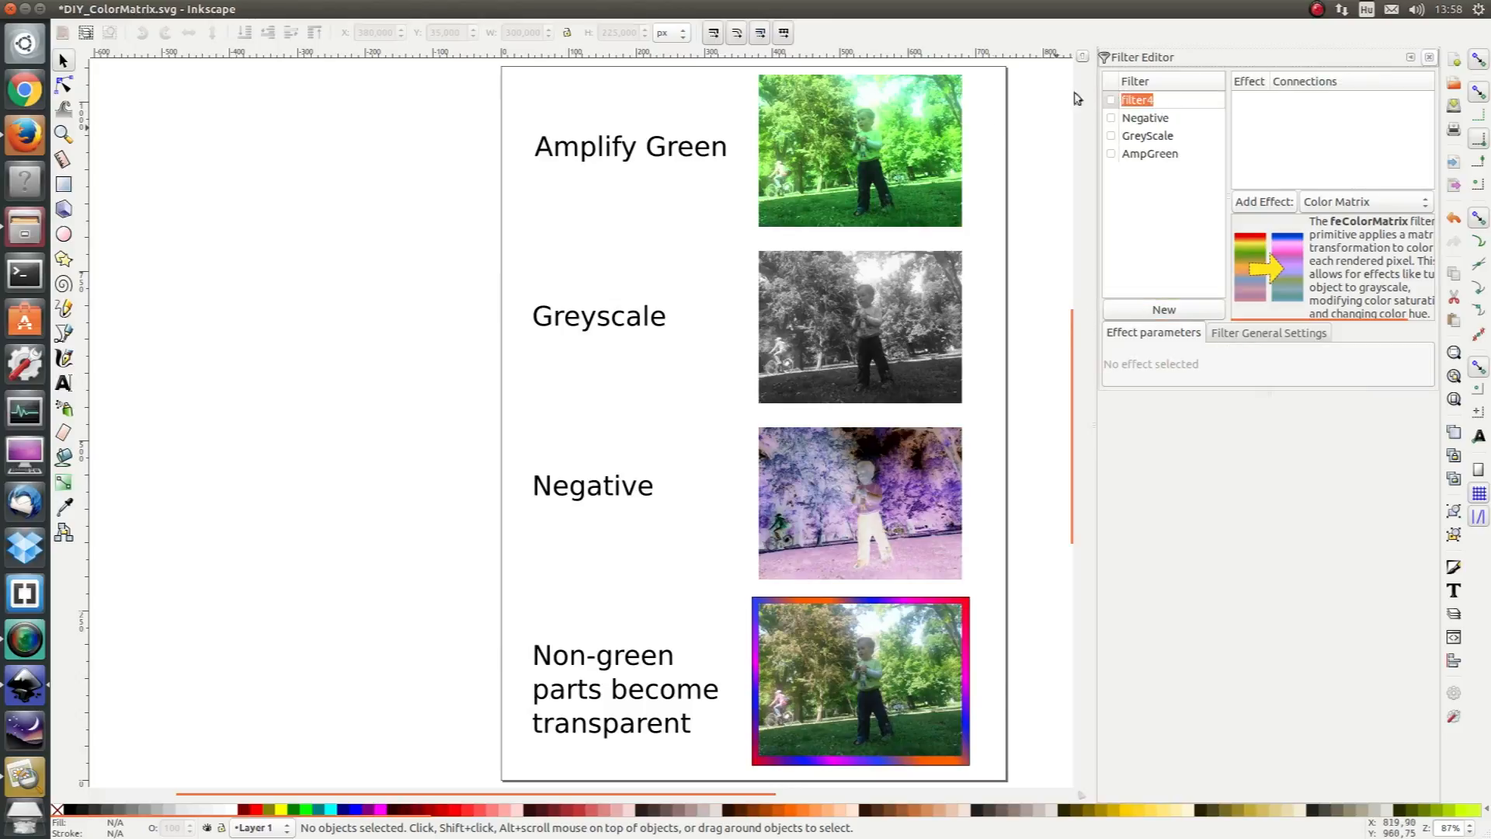
pyautogui.write('NonGtrr')
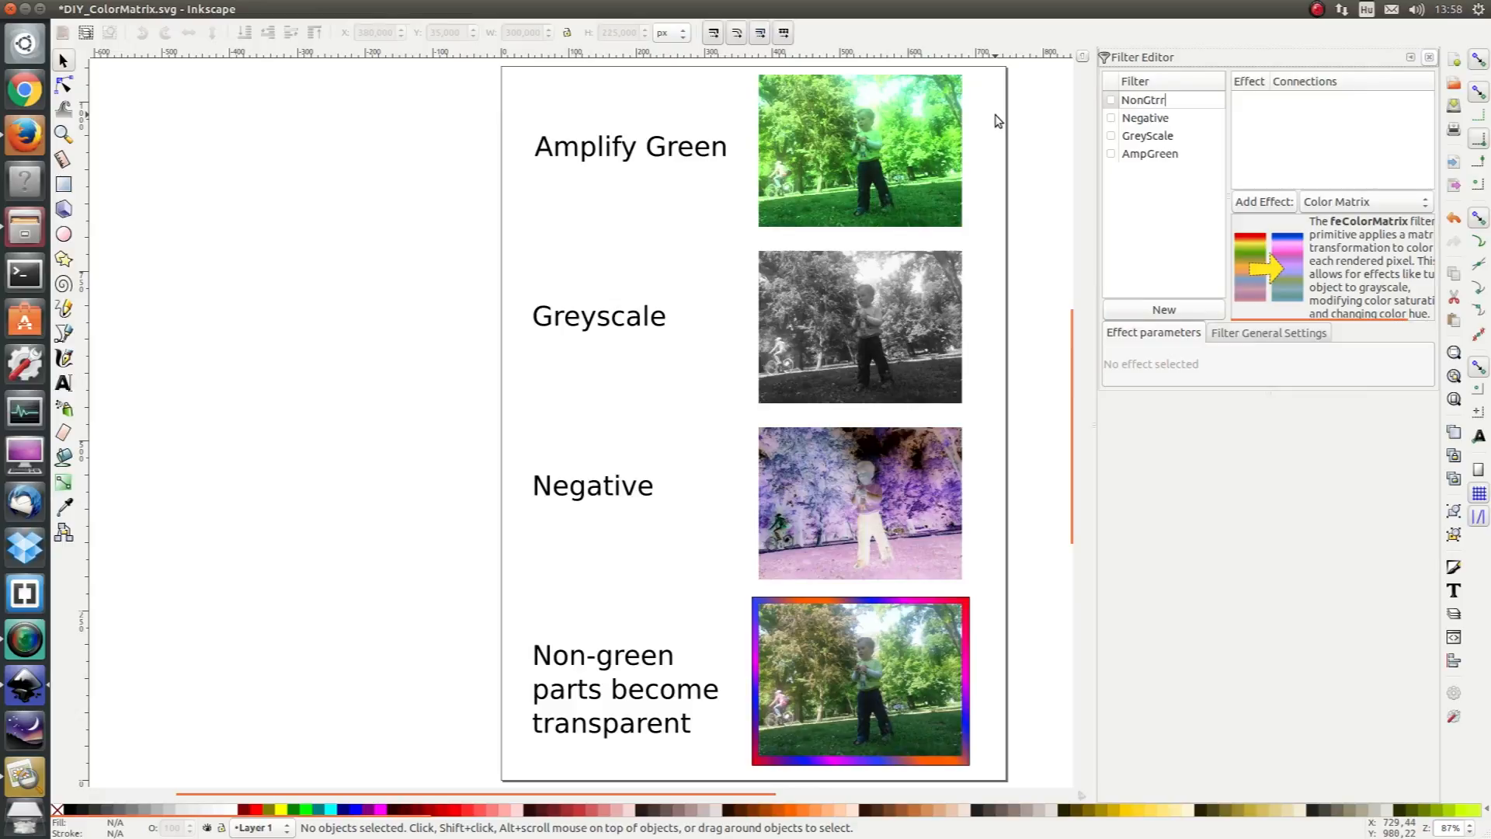
pyautogui.write('NonGreen2Transpar')
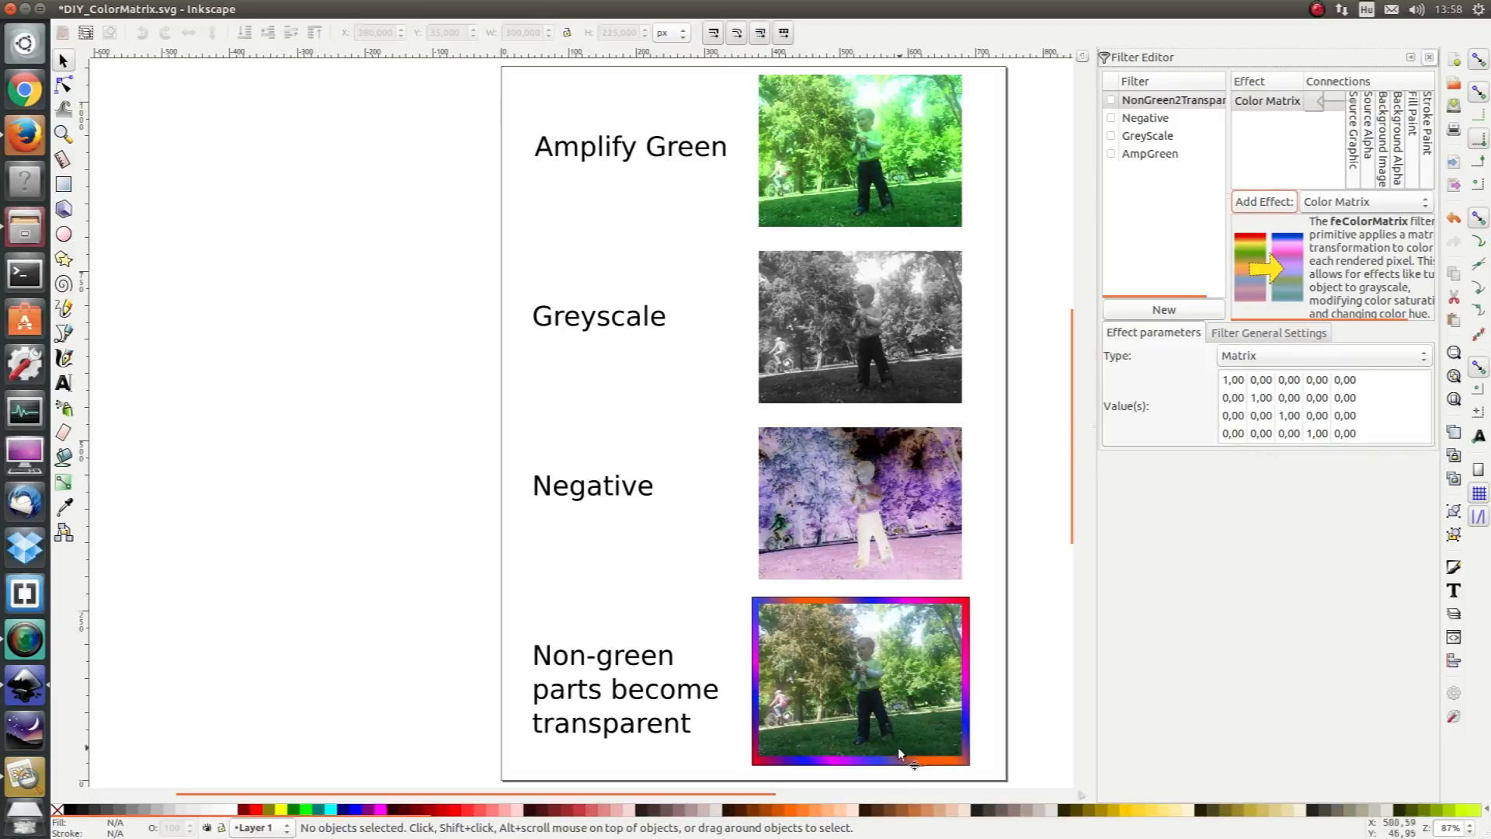
# Step: Set the alpha row's first value to -1 and apply NonGreen2Transparent to the fourth photo
pyautogui.click(859, 680)
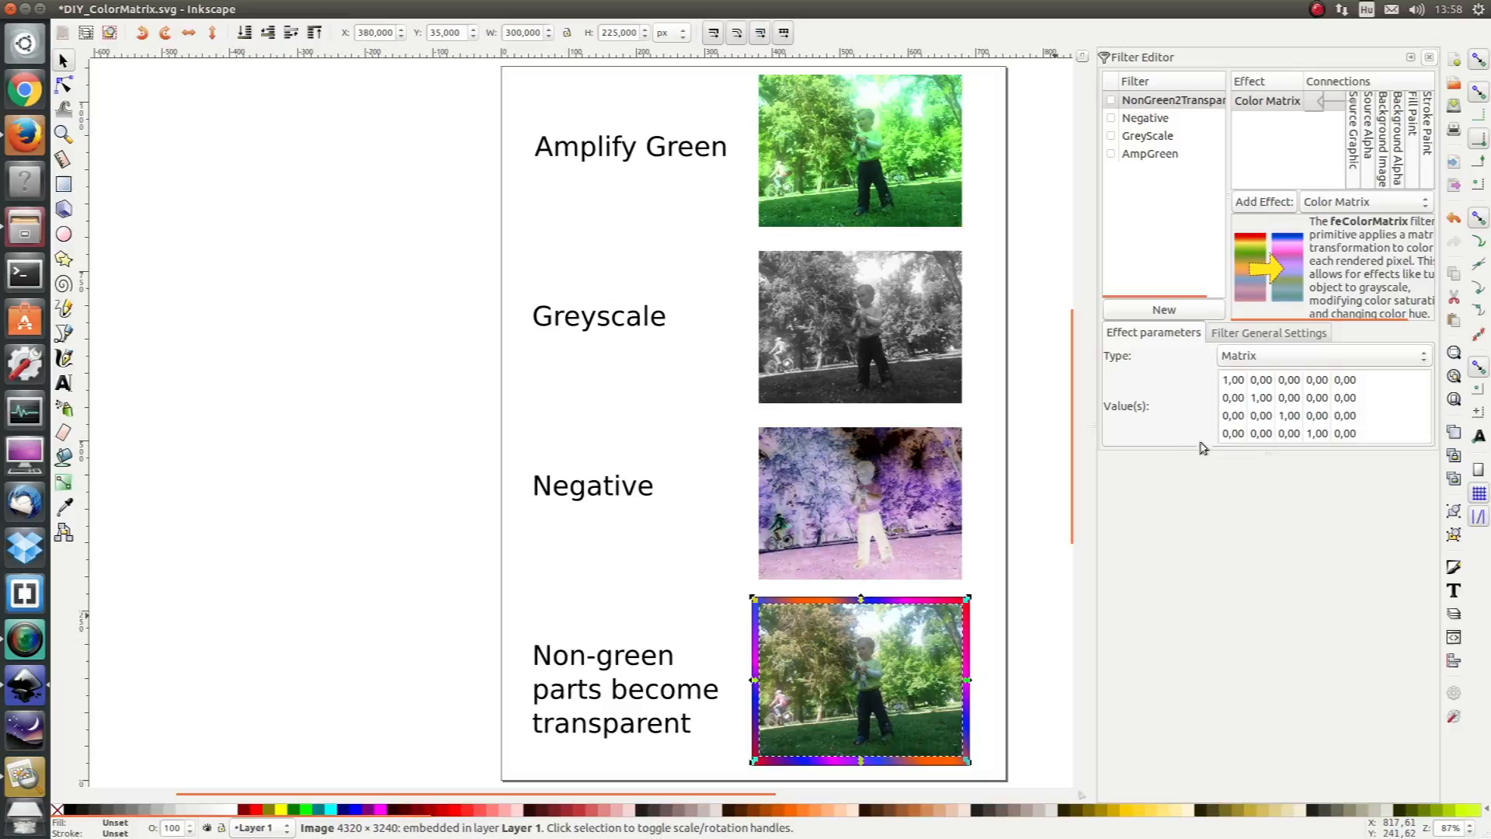
pyautogui.moveTo(1236, 381)
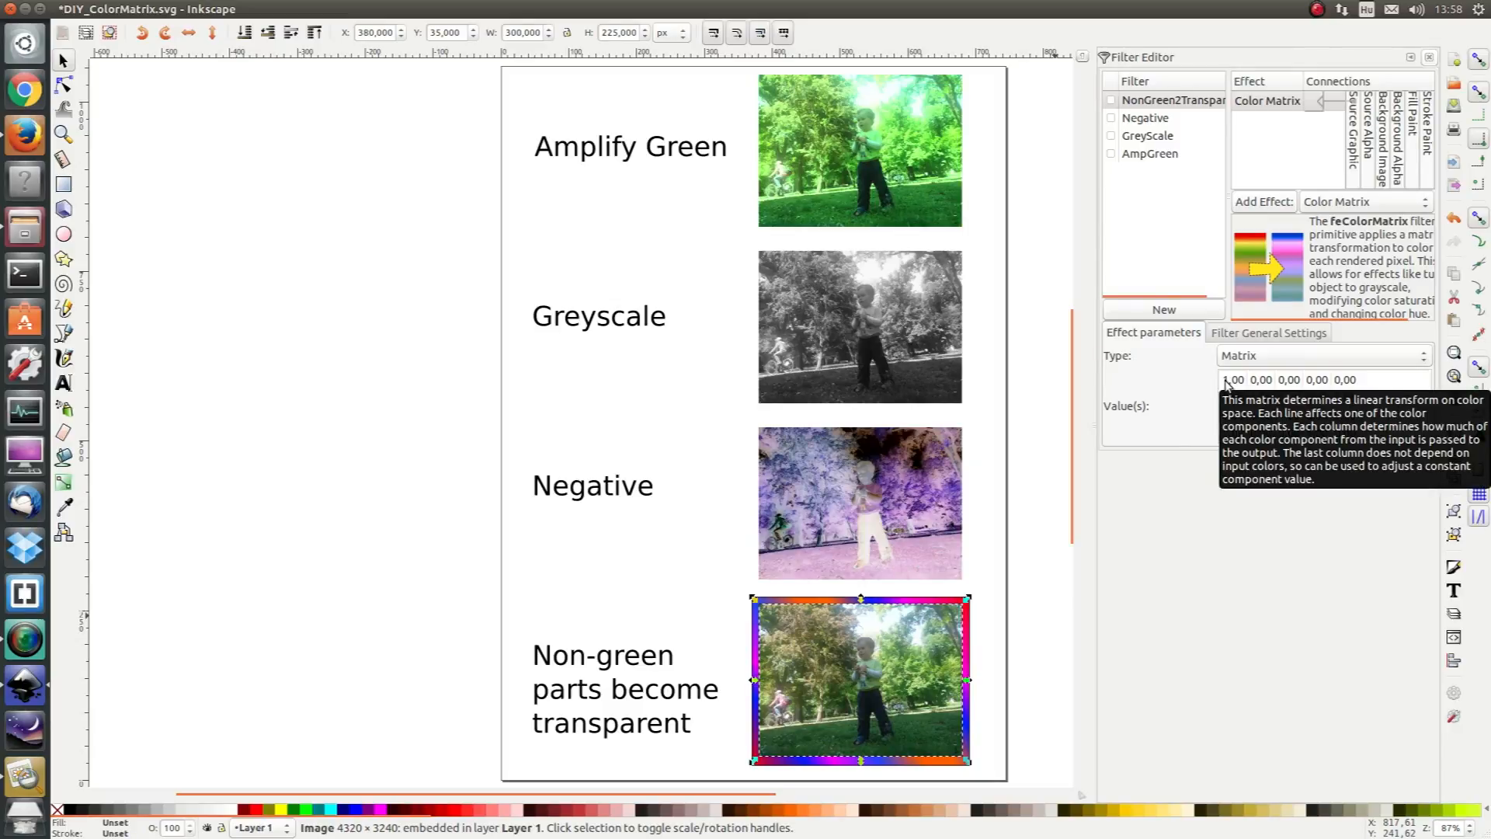
pyautogui.click(1262, 396)
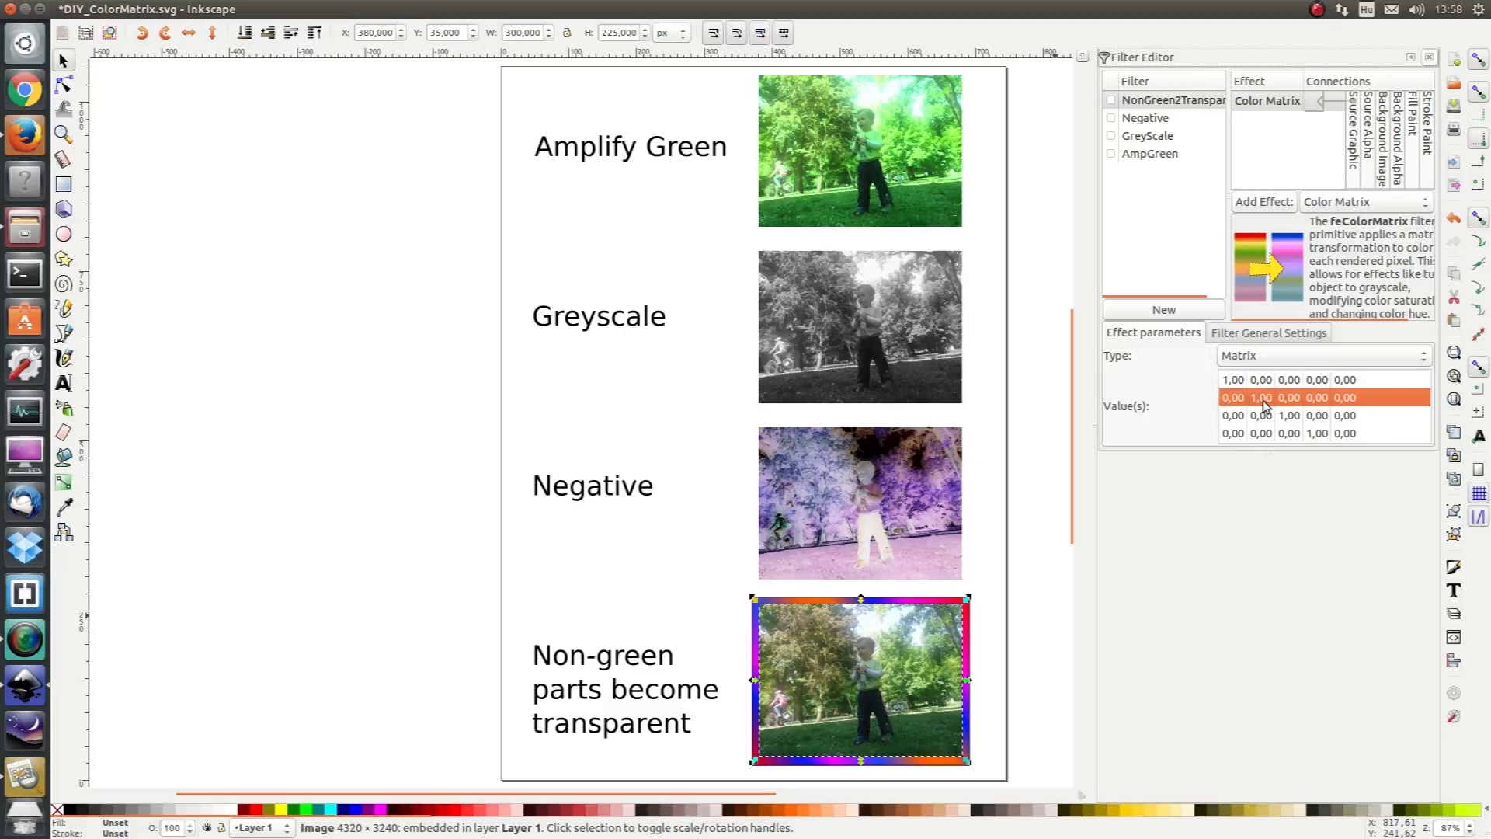
pyautogui.click(1290, 416)
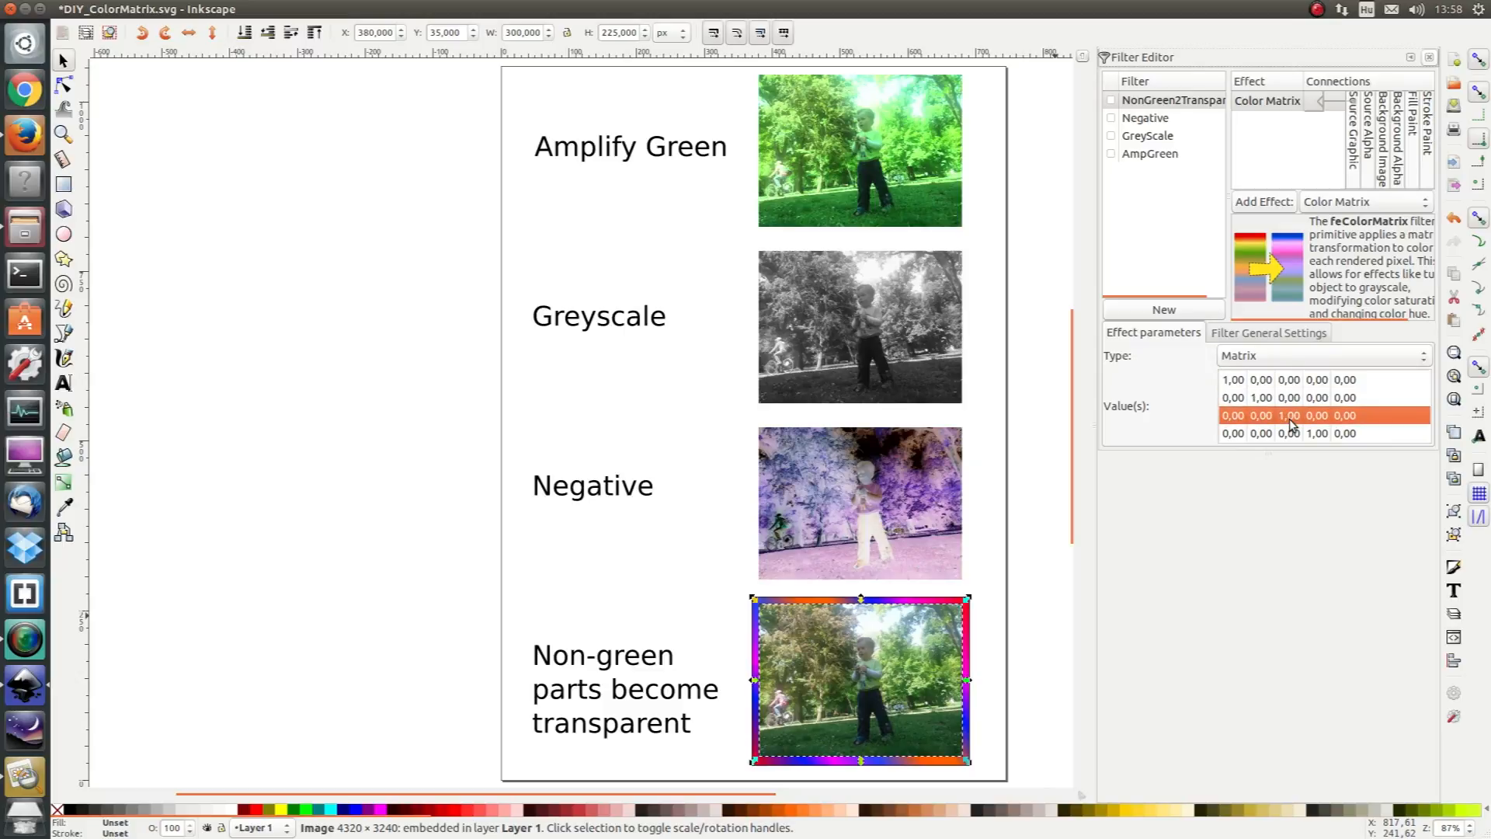
pyautogui.moveTo(1253, 409)
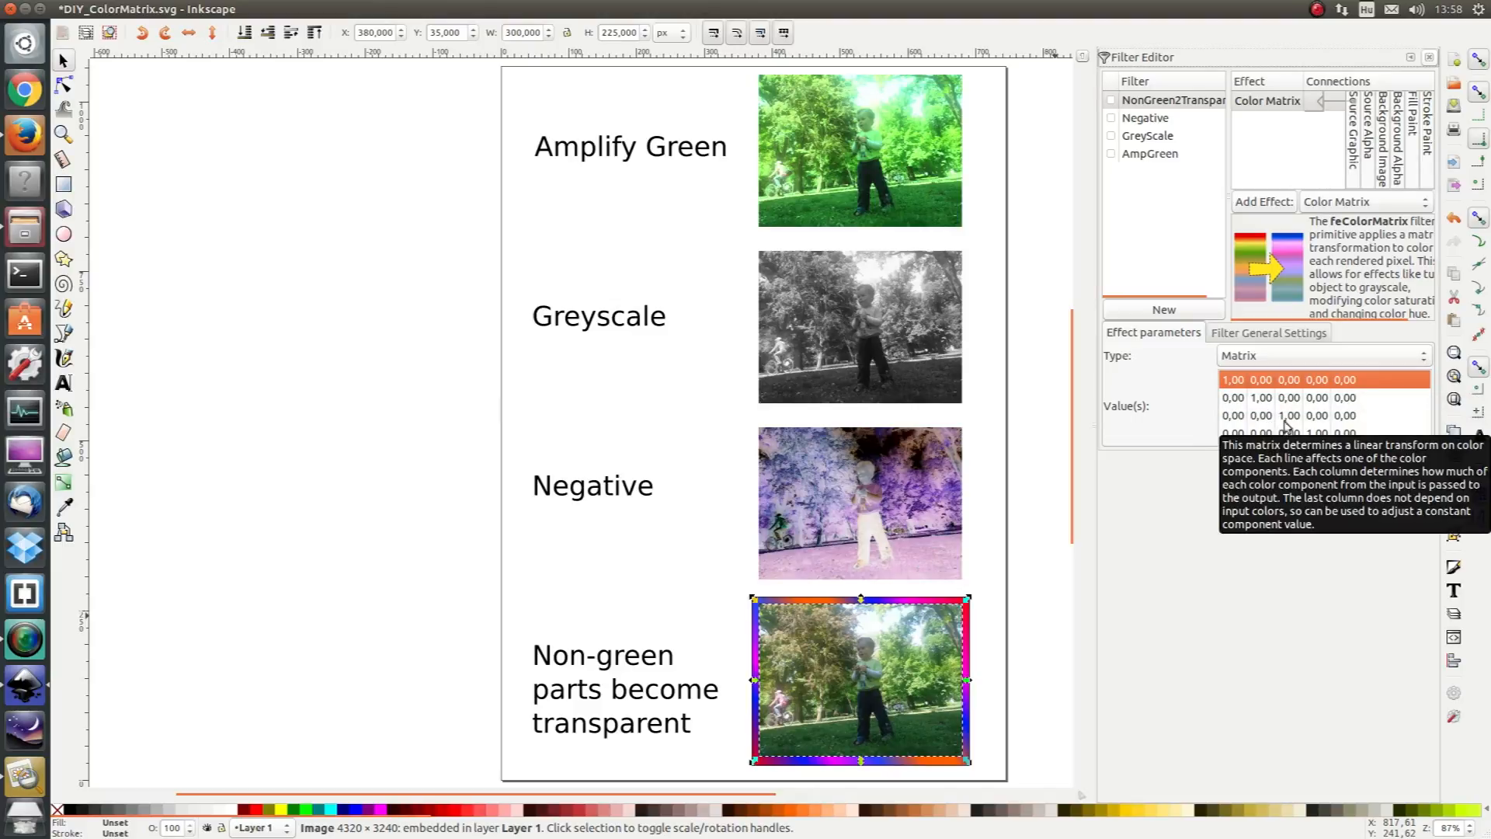
pyautogui.click(1295, 434)
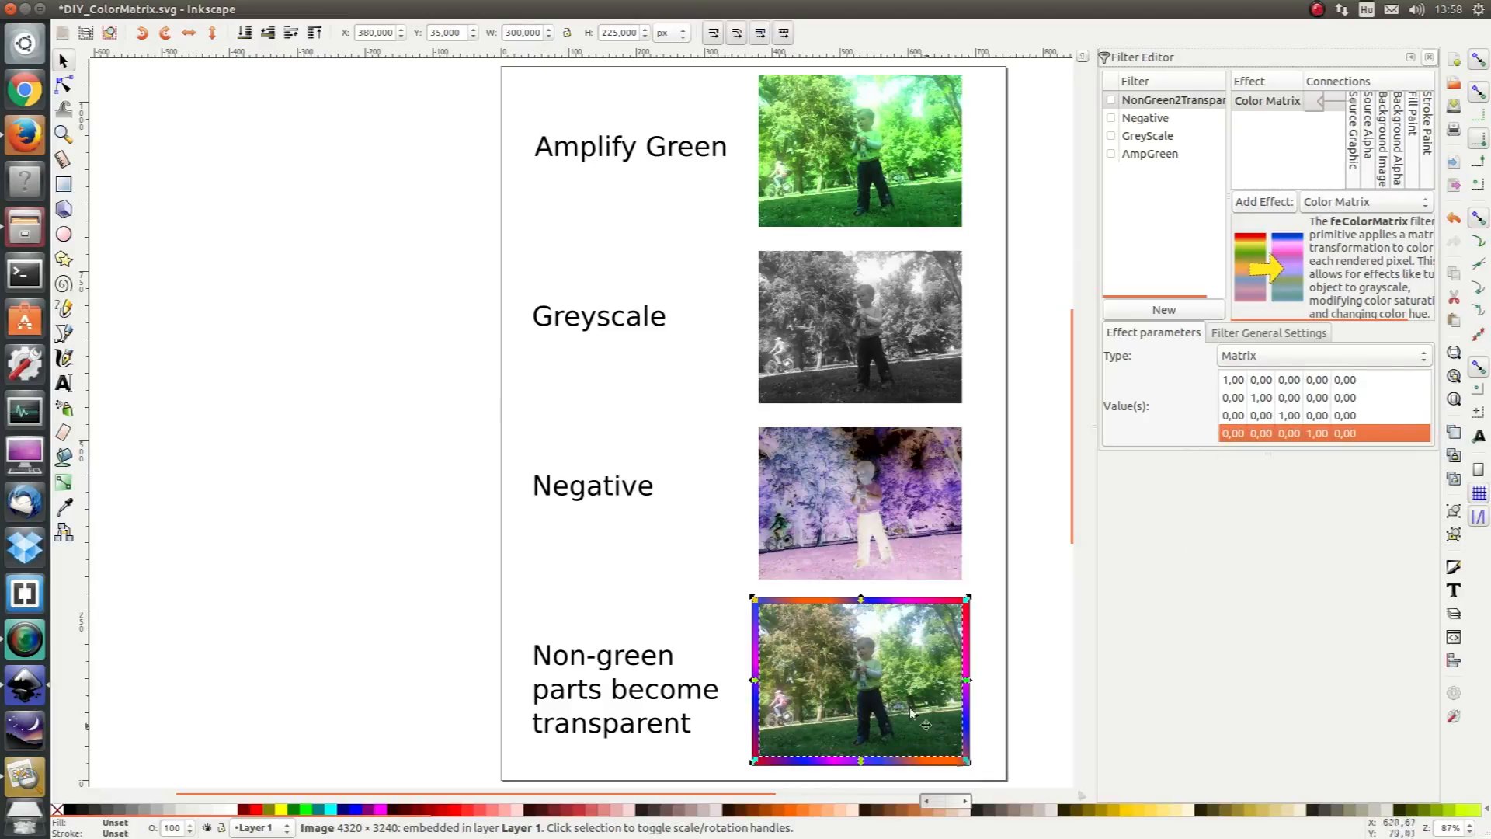
pyautogui.moveTo(867, 709)
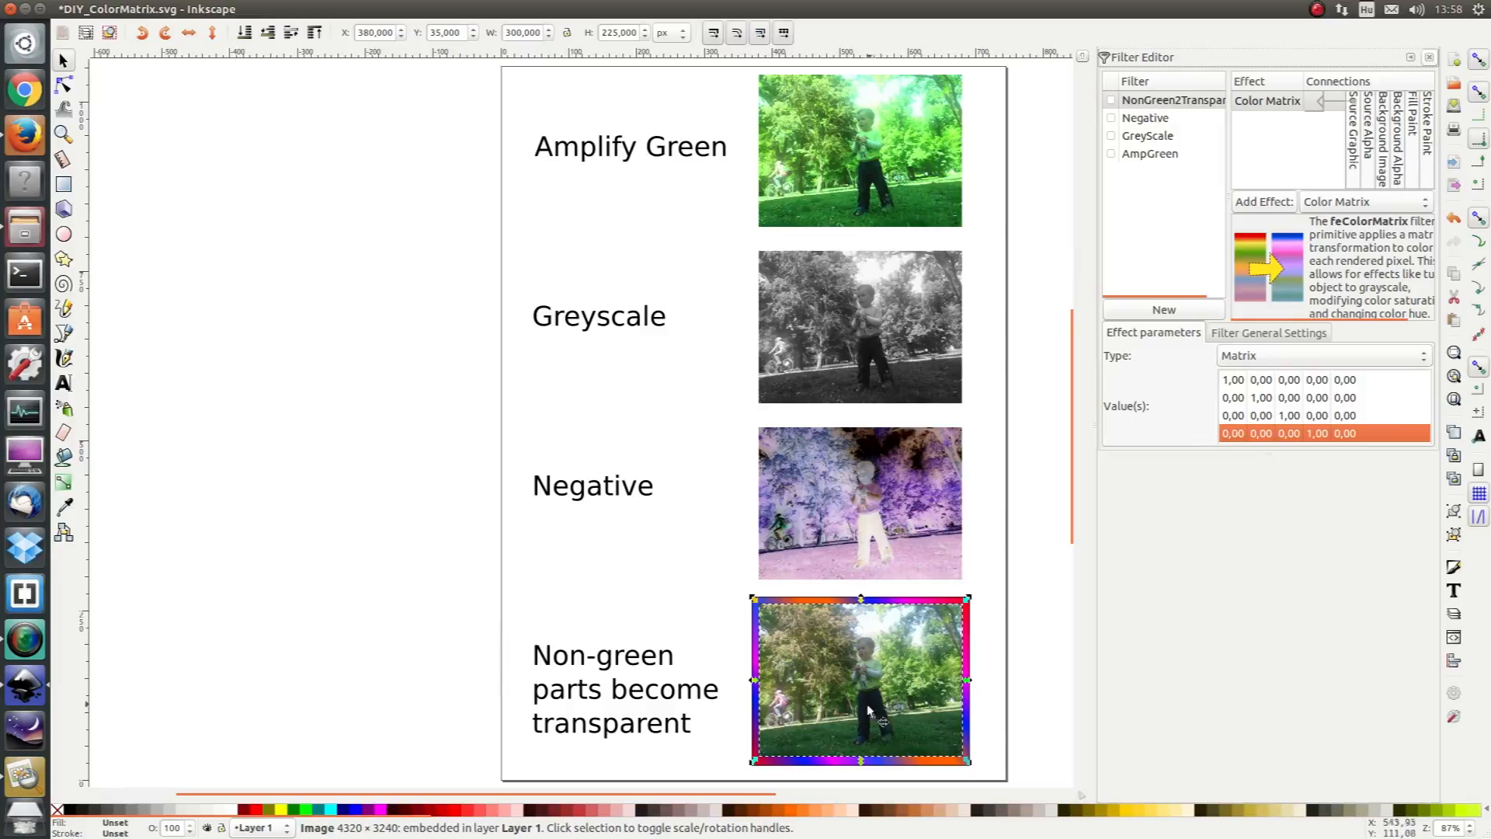
pyautogui.moveTo(842, 737)
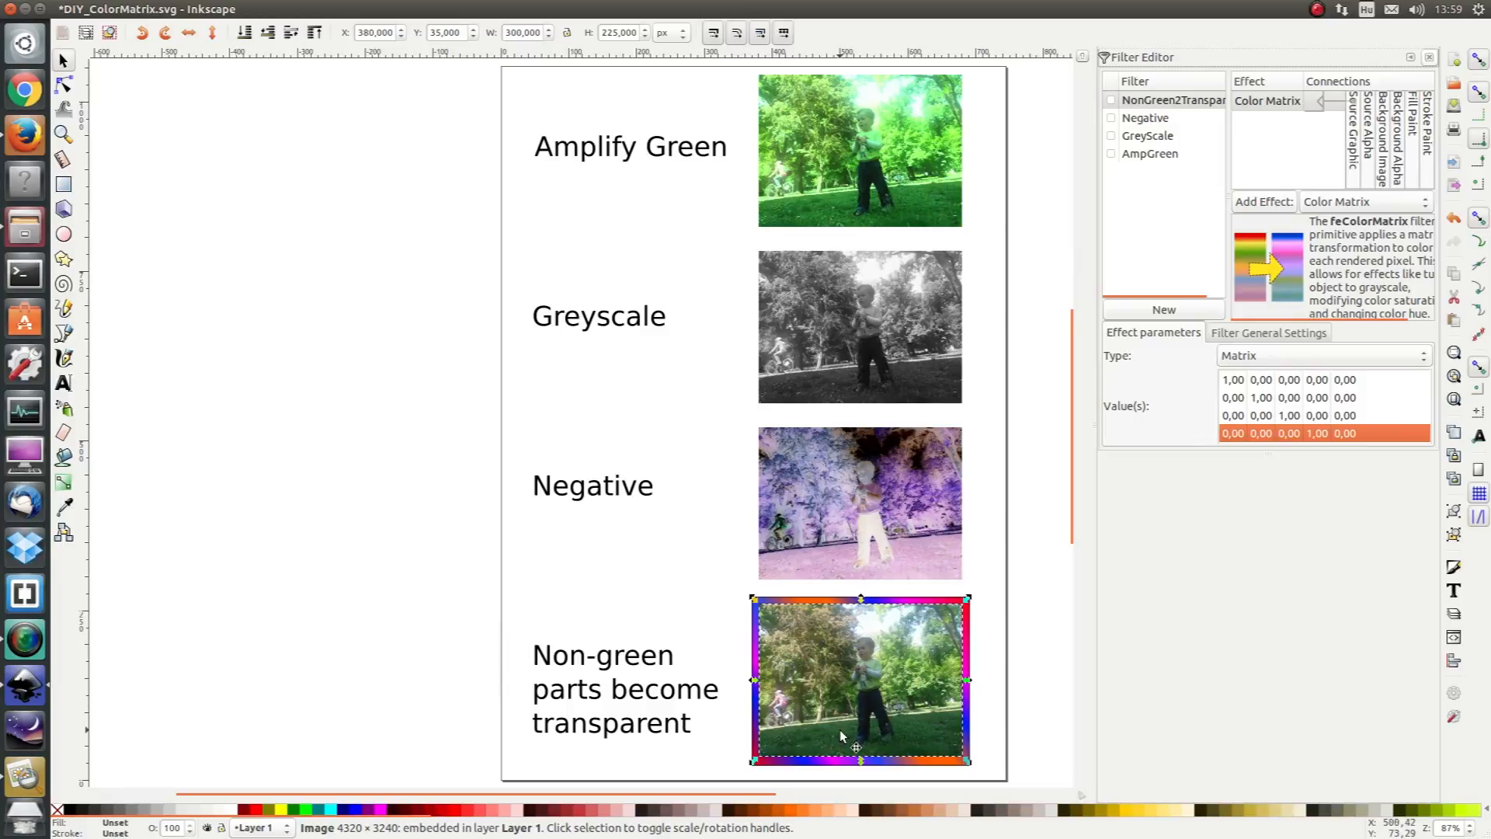
pyautogui.moveTo(1151, 429)
pyautogui.write('-1')
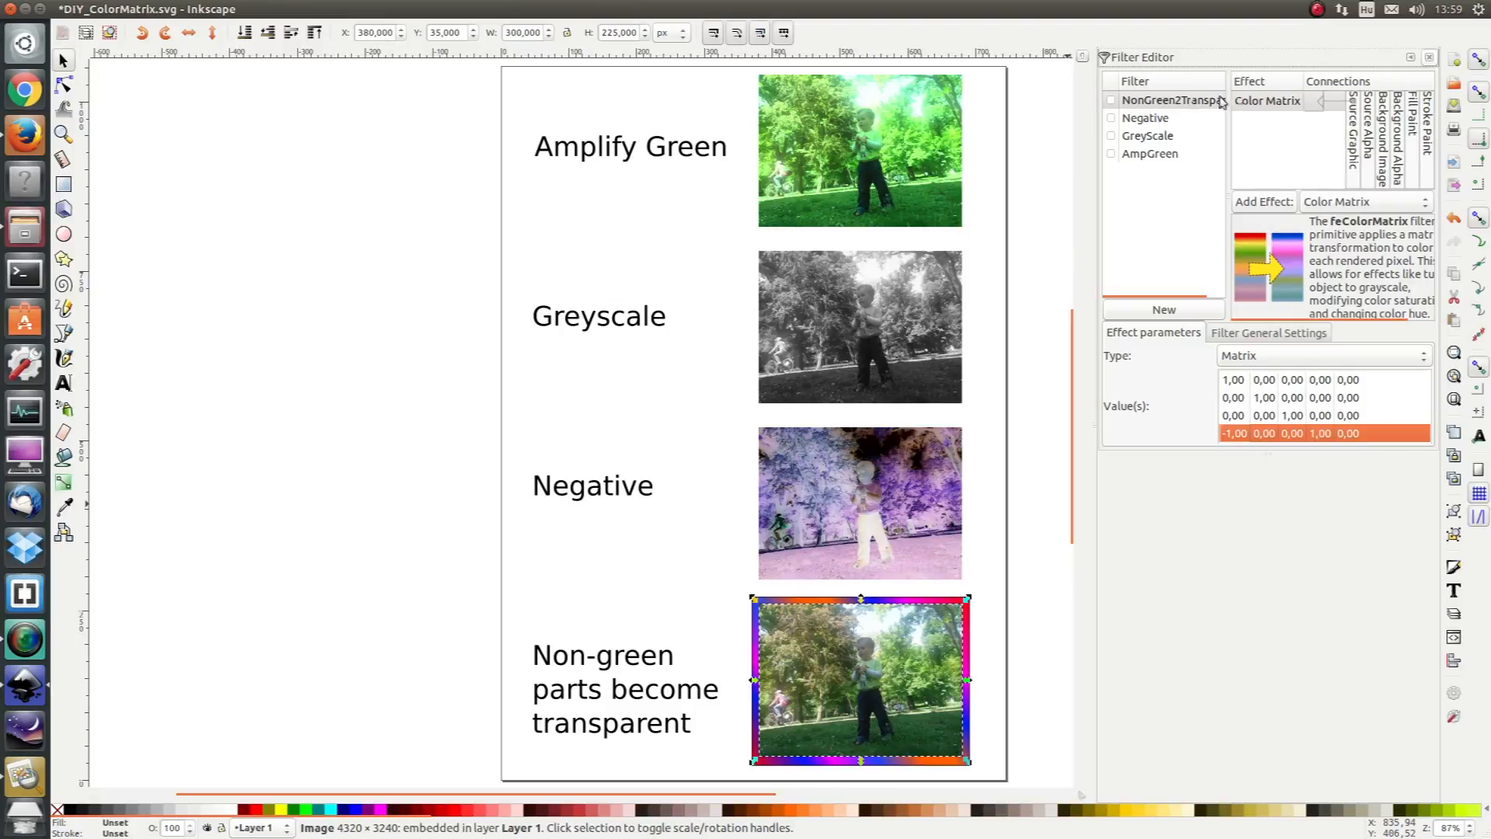
pyautogui.click(1109, 101)
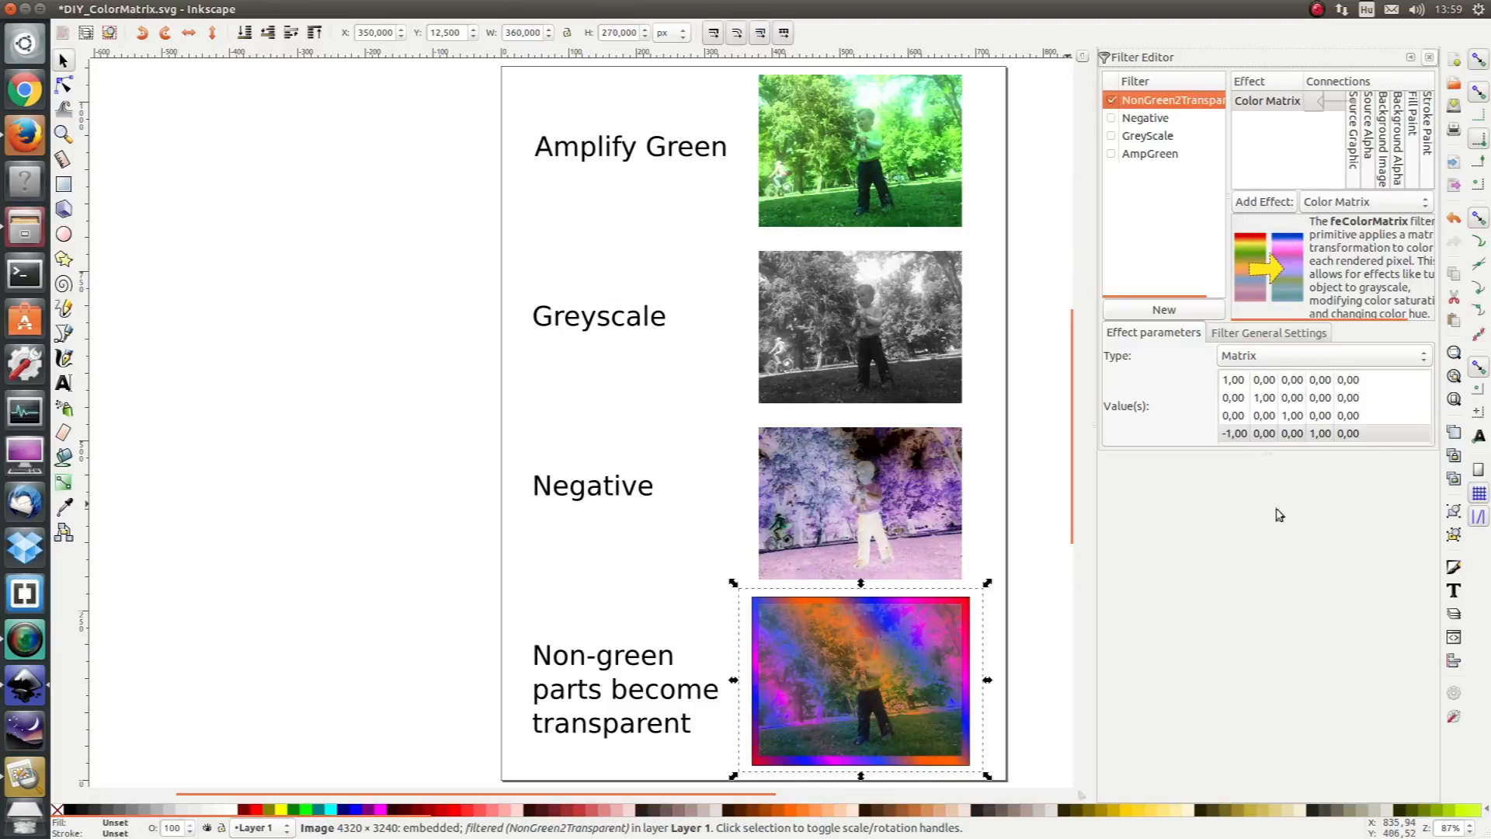
pyautogui.moveTo(1260, 433)
pyautogui.write('-1')
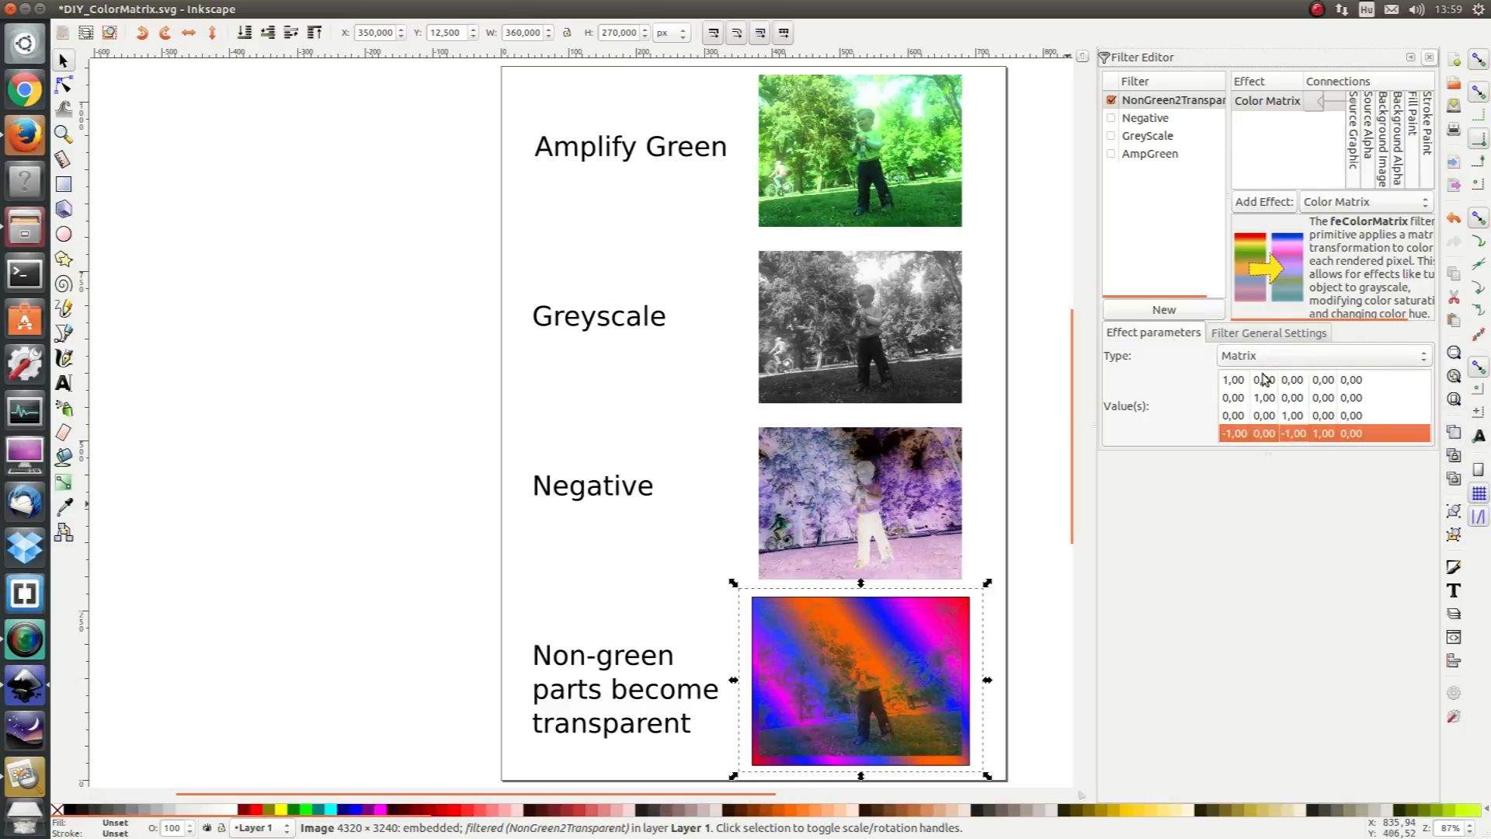
pyautogui.moveTo(1263, 434)
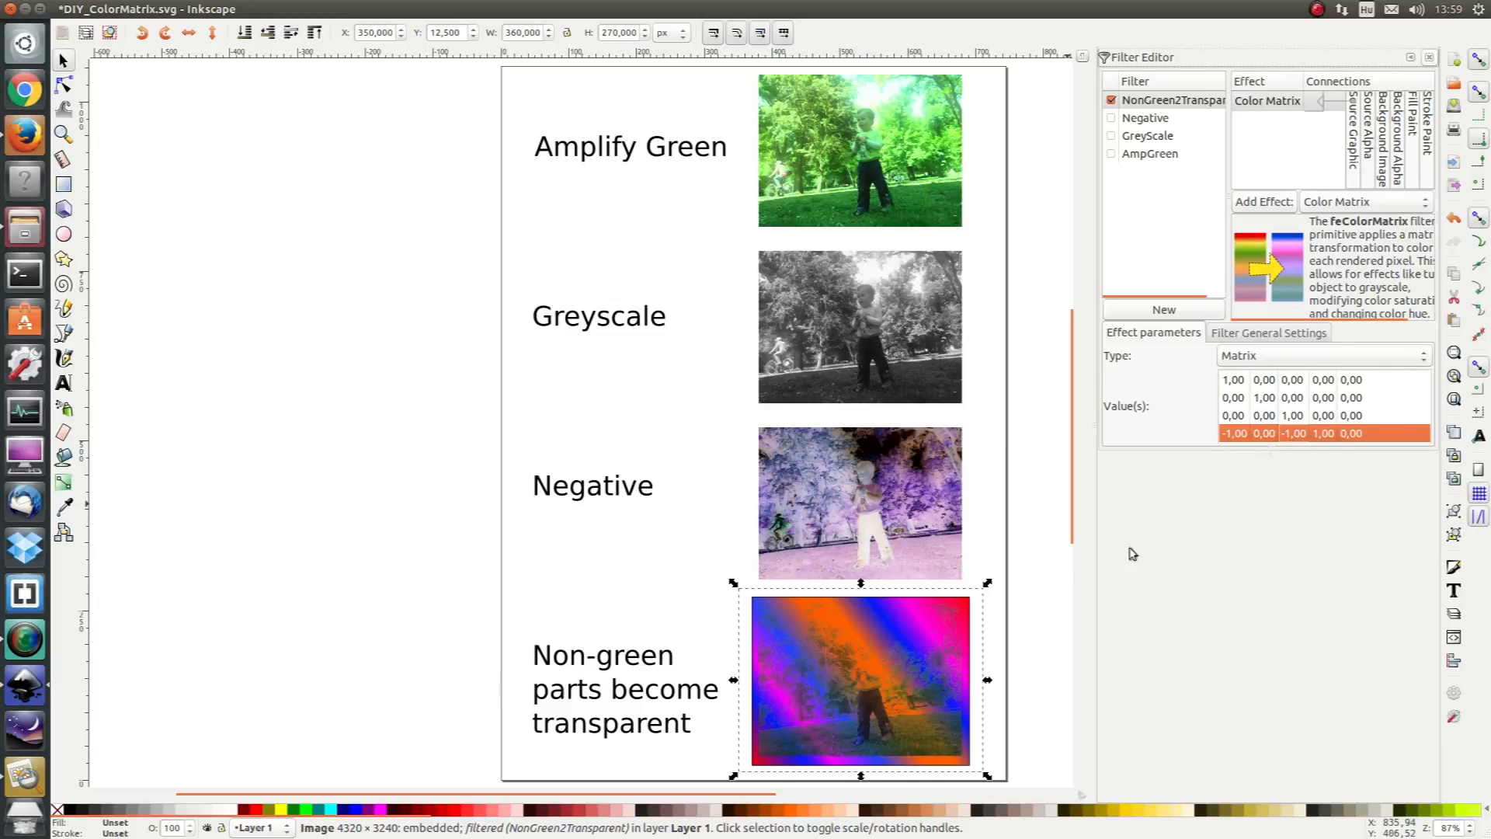
pyautogui.moveTo(875, 663)
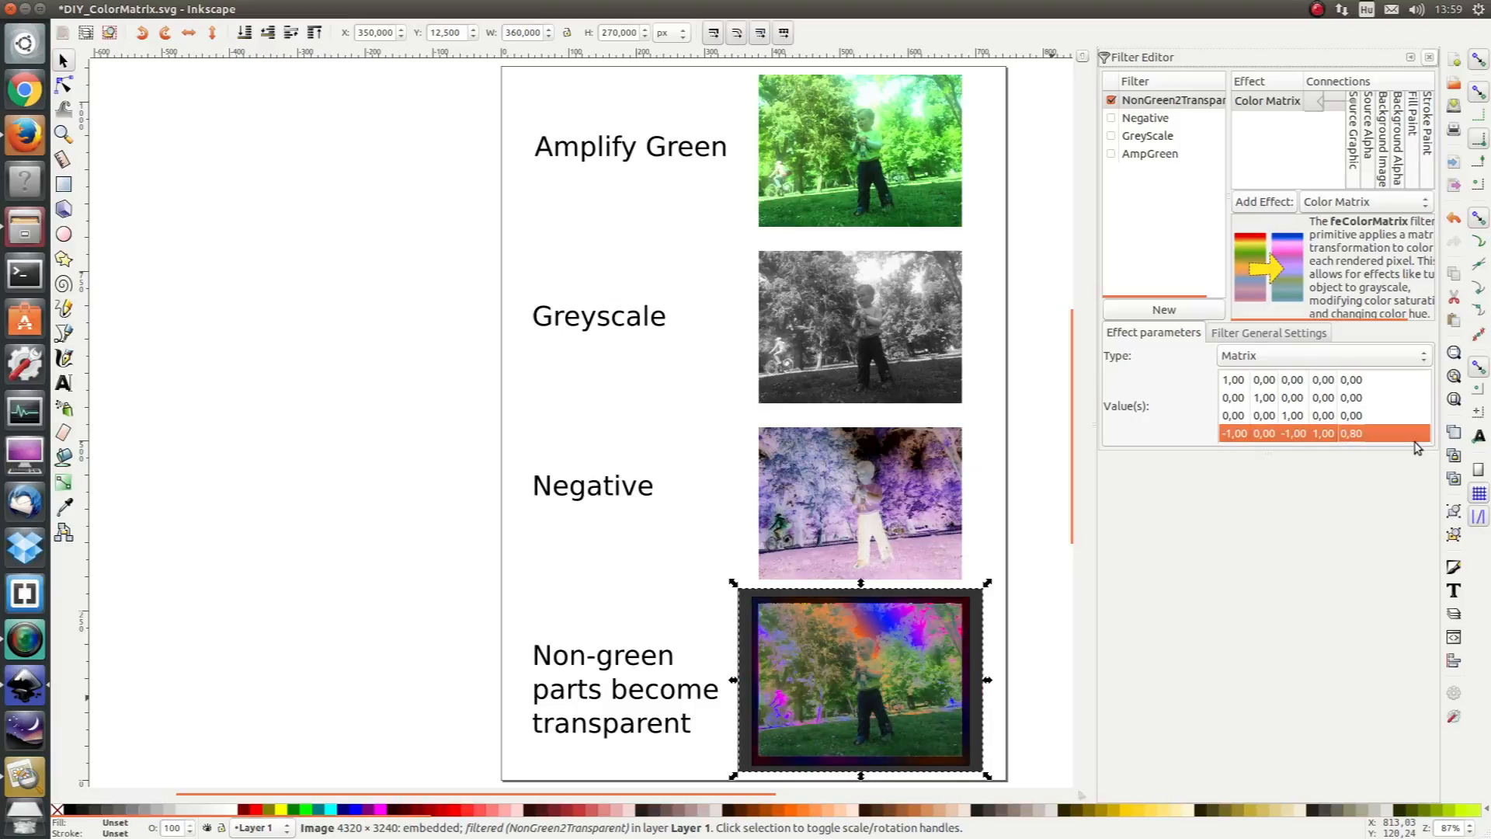
pyautogui.moveTo(994, 655)
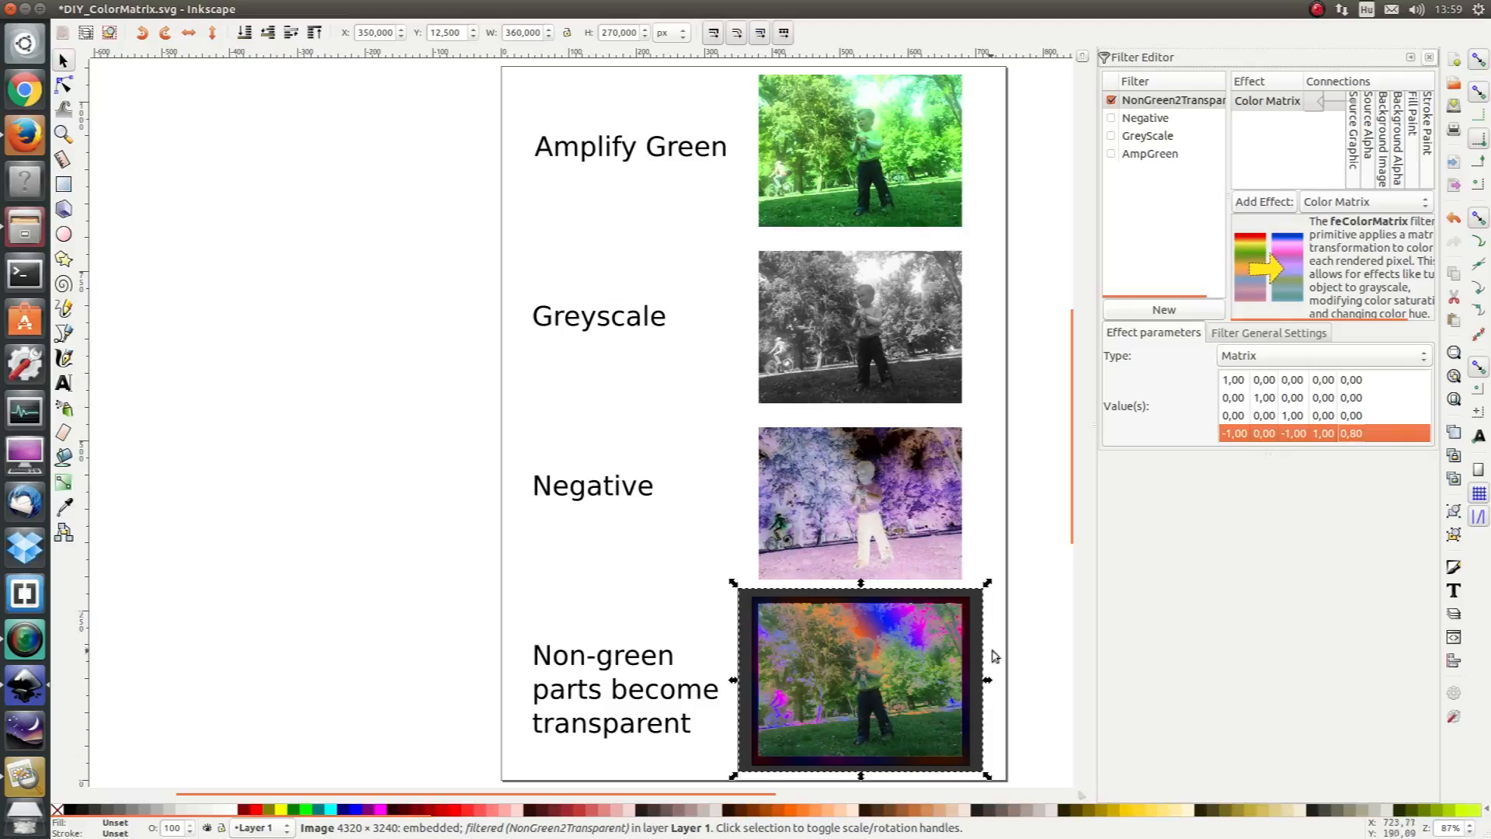
pyautogui.moveTo(749, 612)
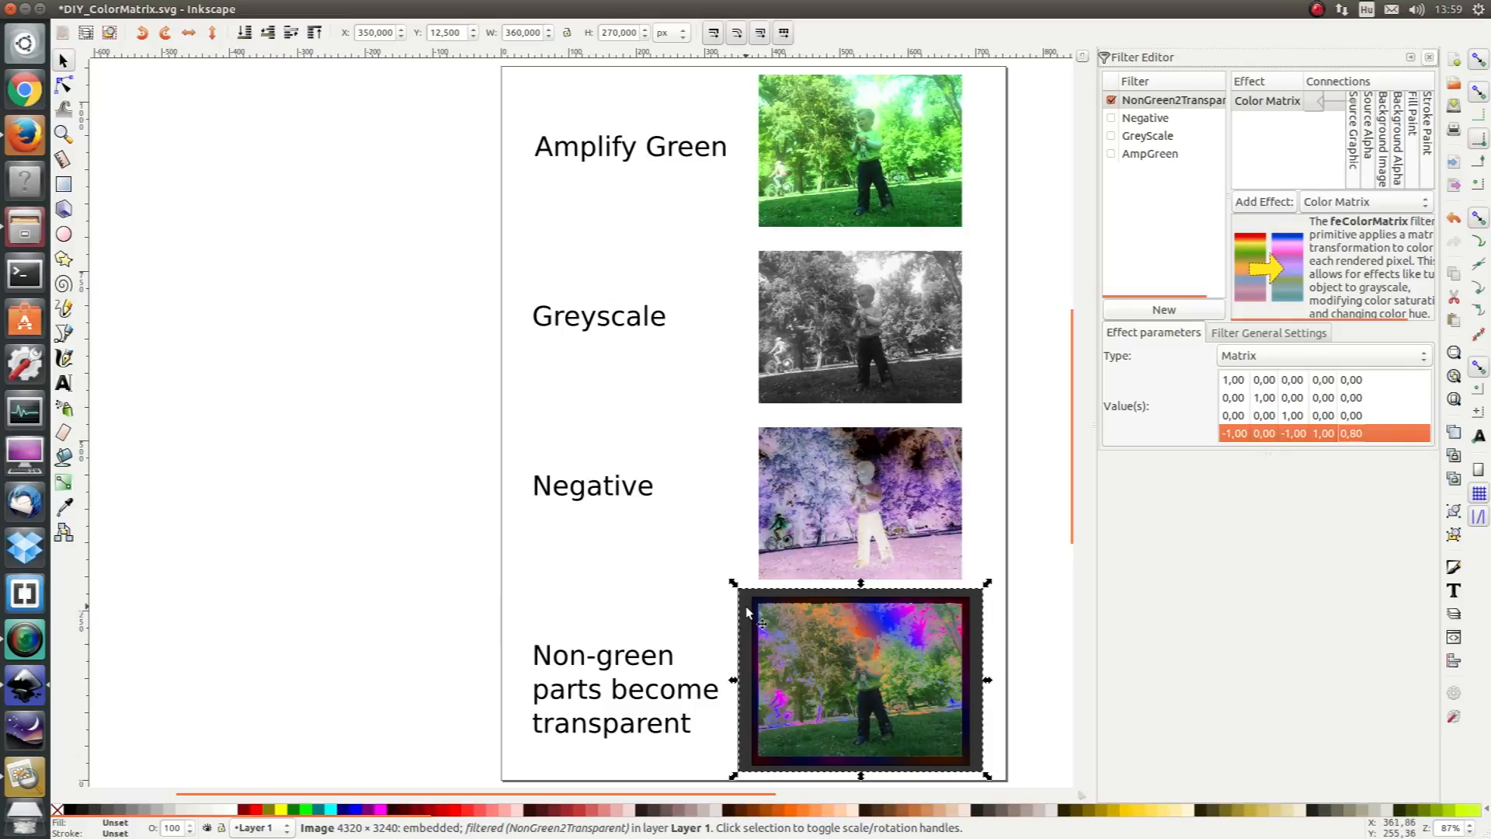
pyautogui.moveTo(974, 722)
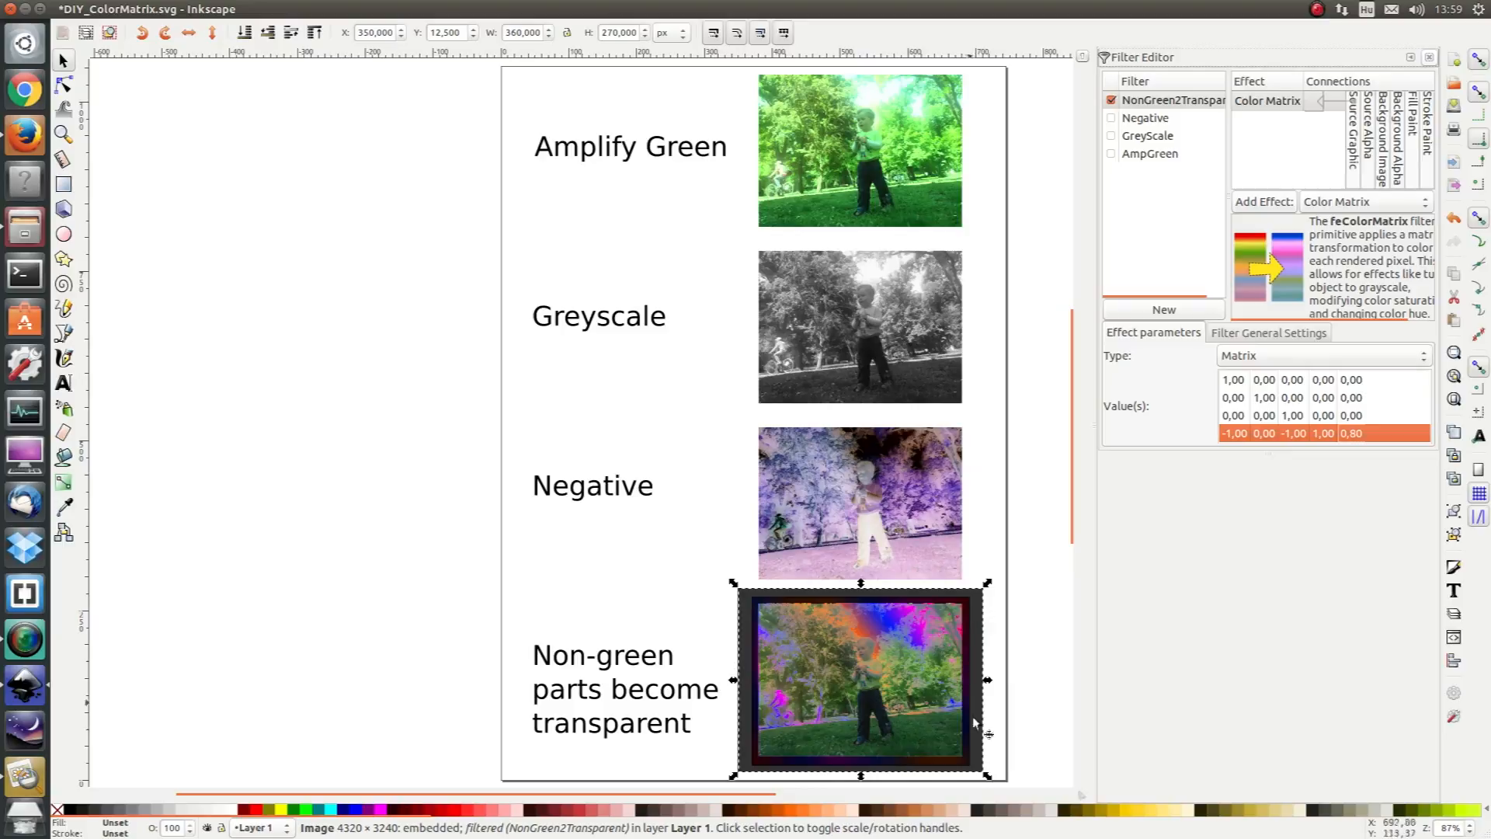
pyautogui.moveTo(744, 631)
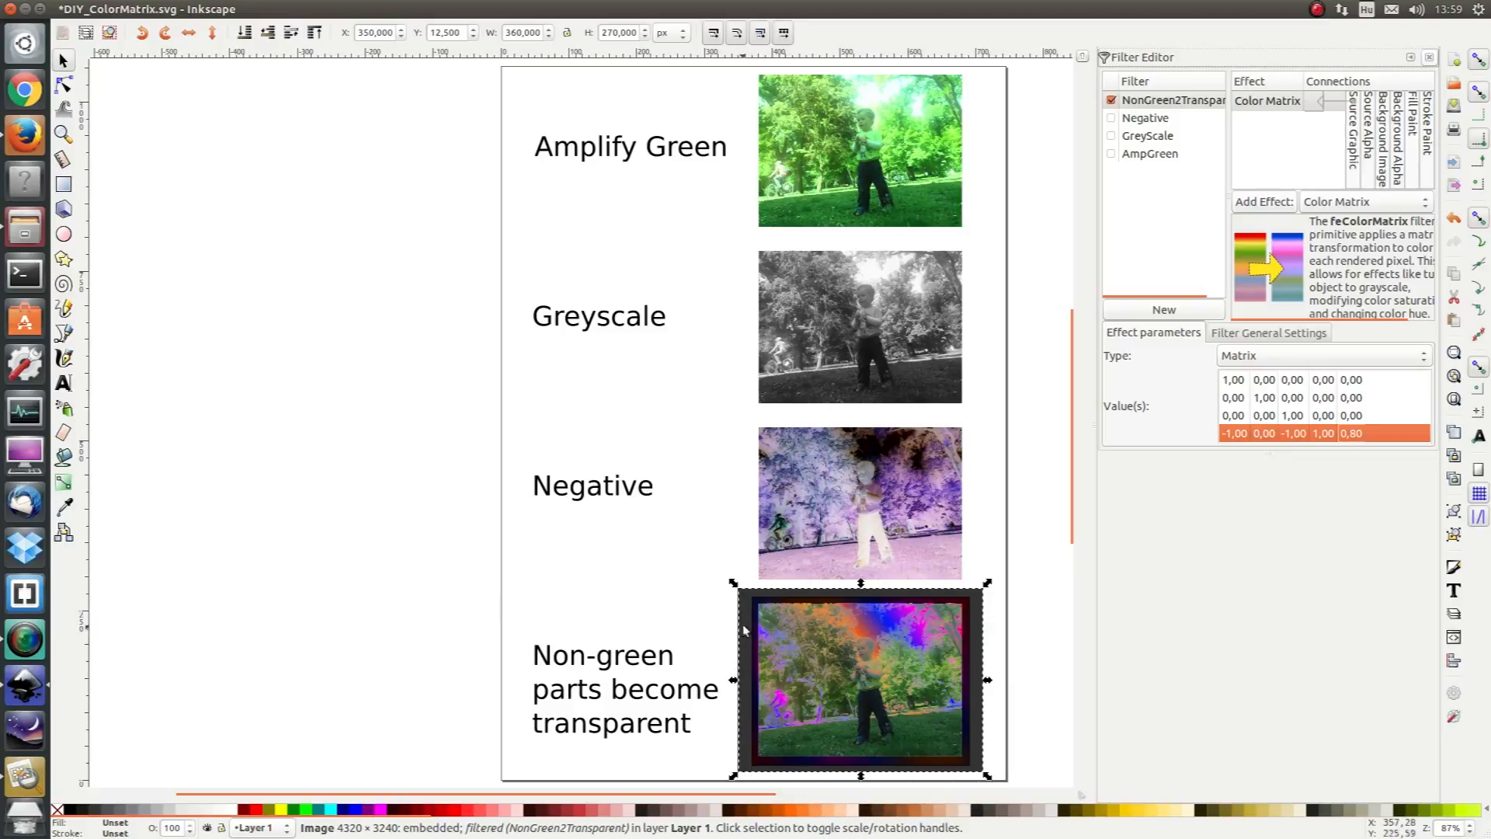
pyautogui.moveTo(948, 609)
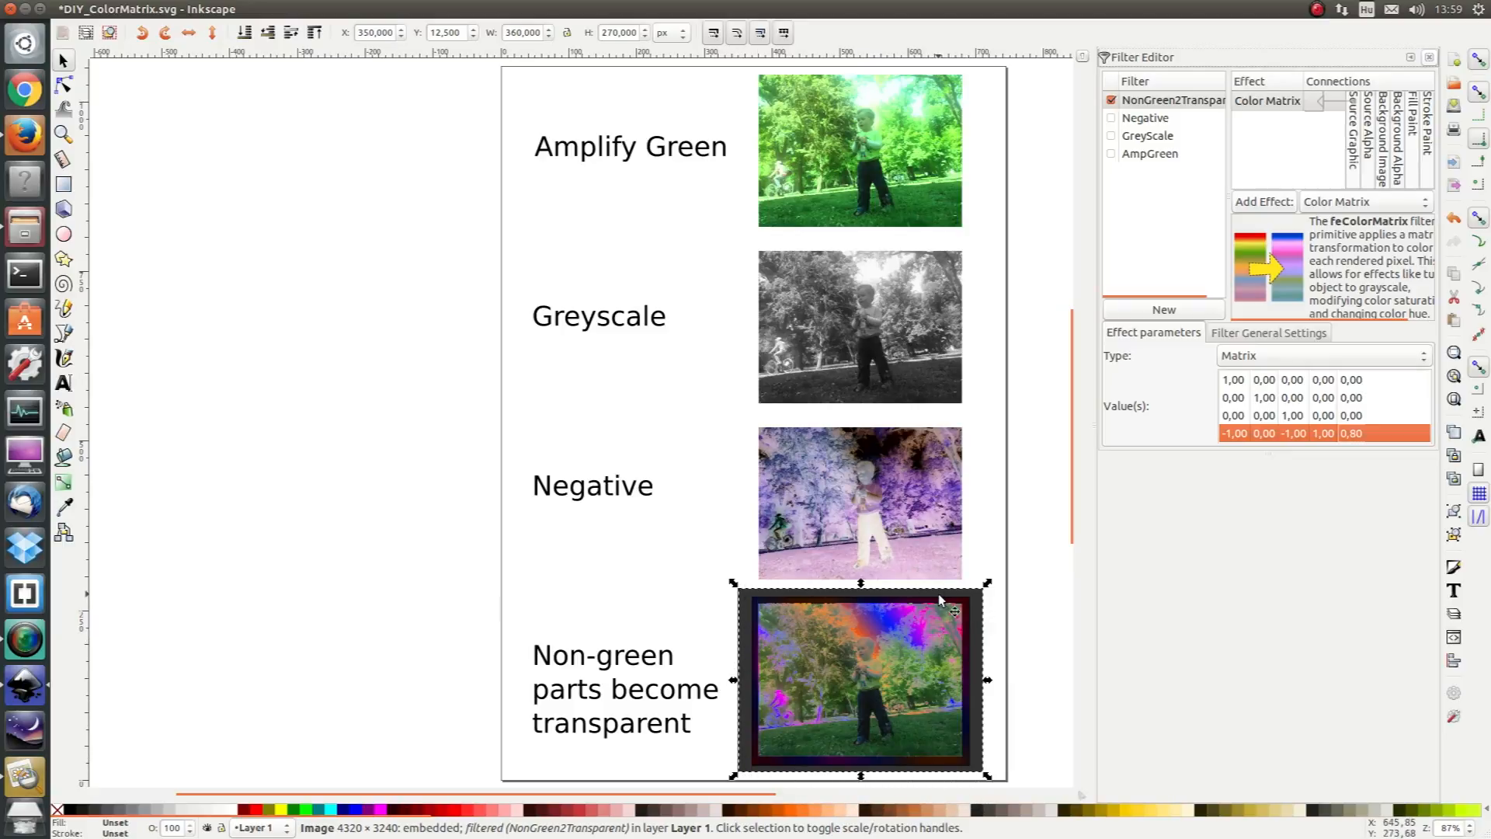
pyautogui.moveTo(856, 604)
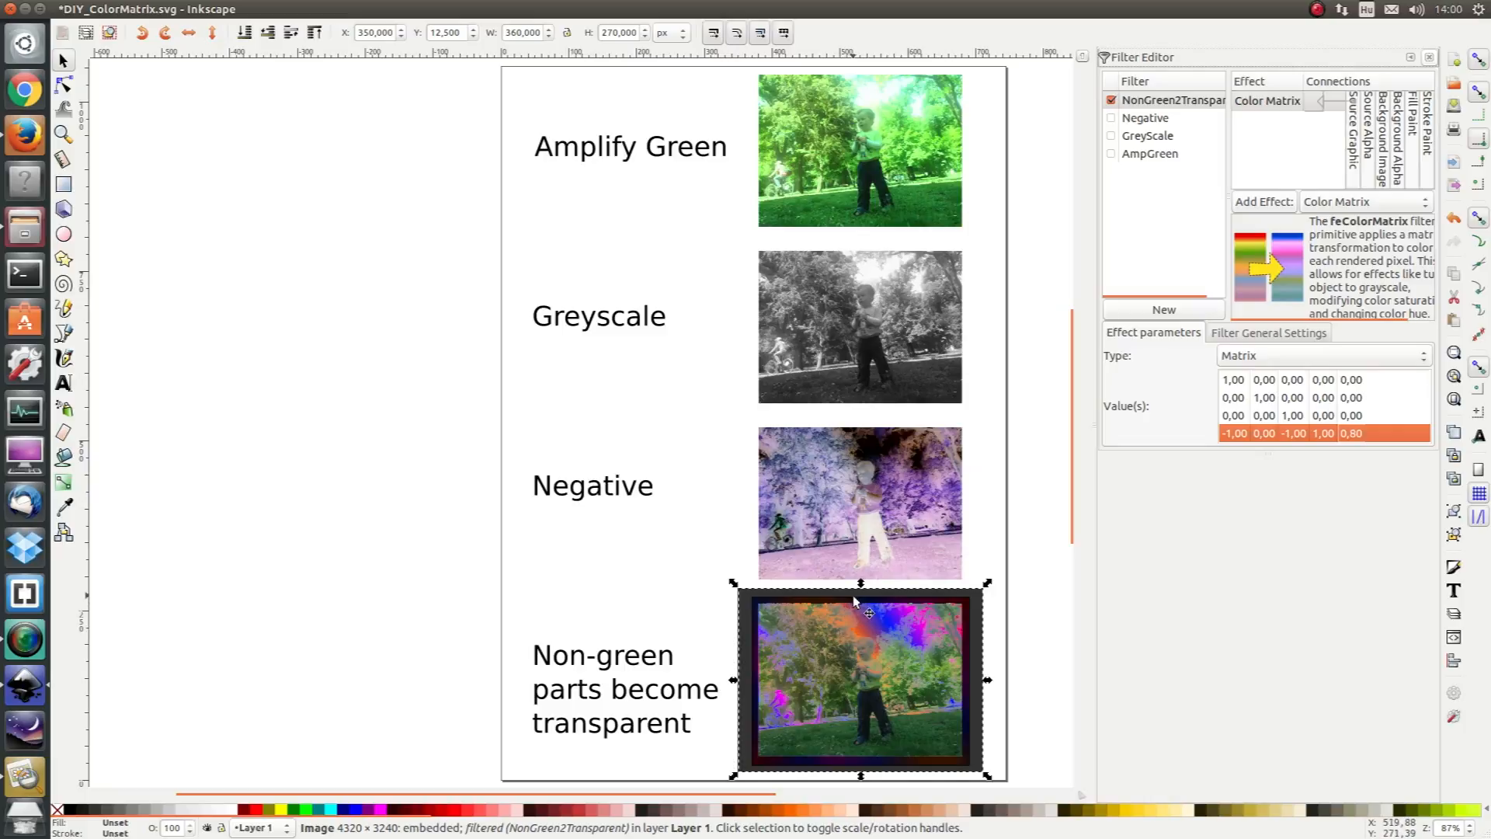
pyautogui.moveTo(864, 596)
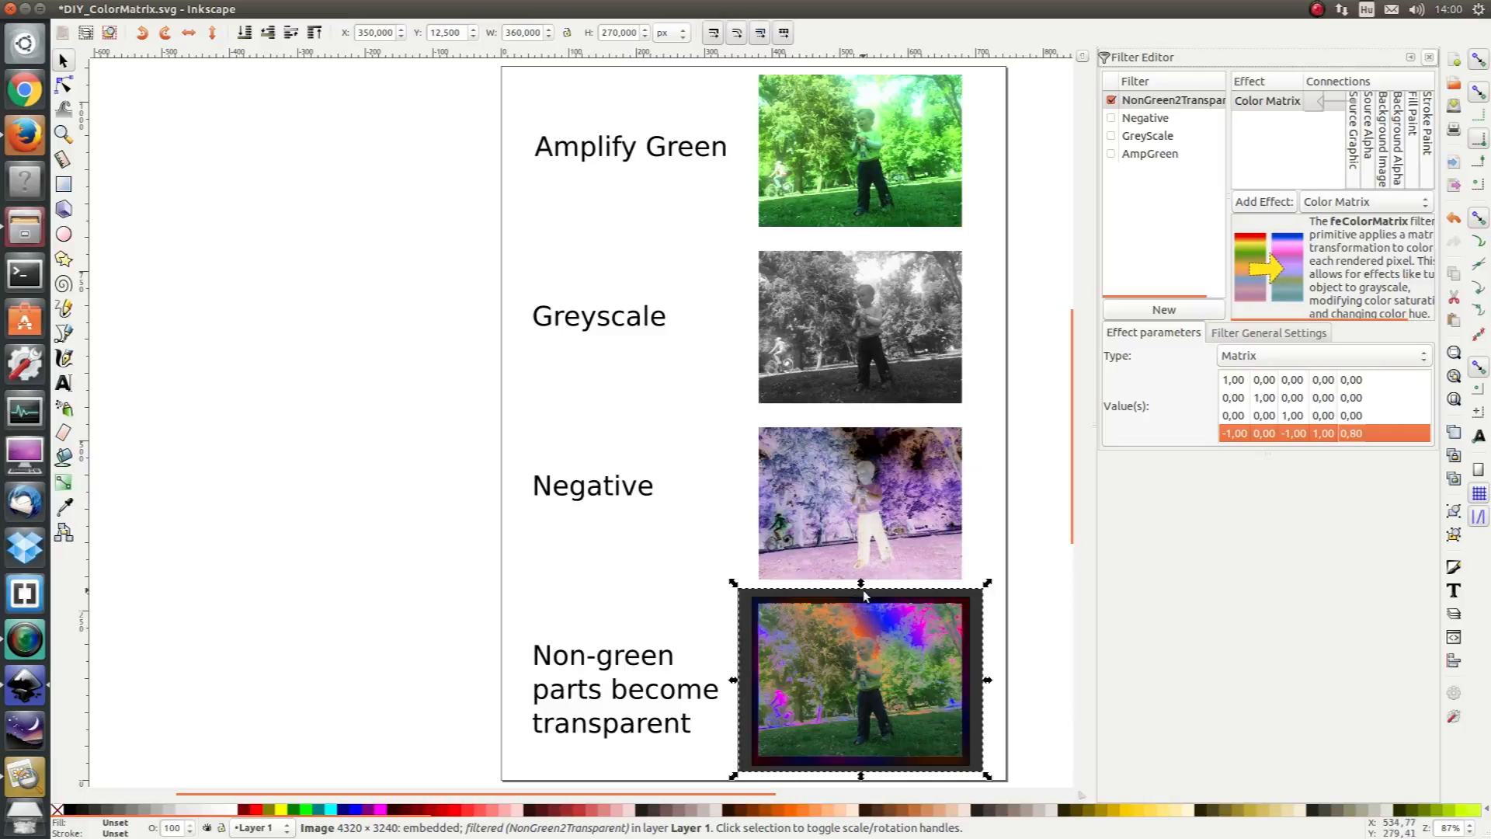
pyautogui.moveTo(761, 613)
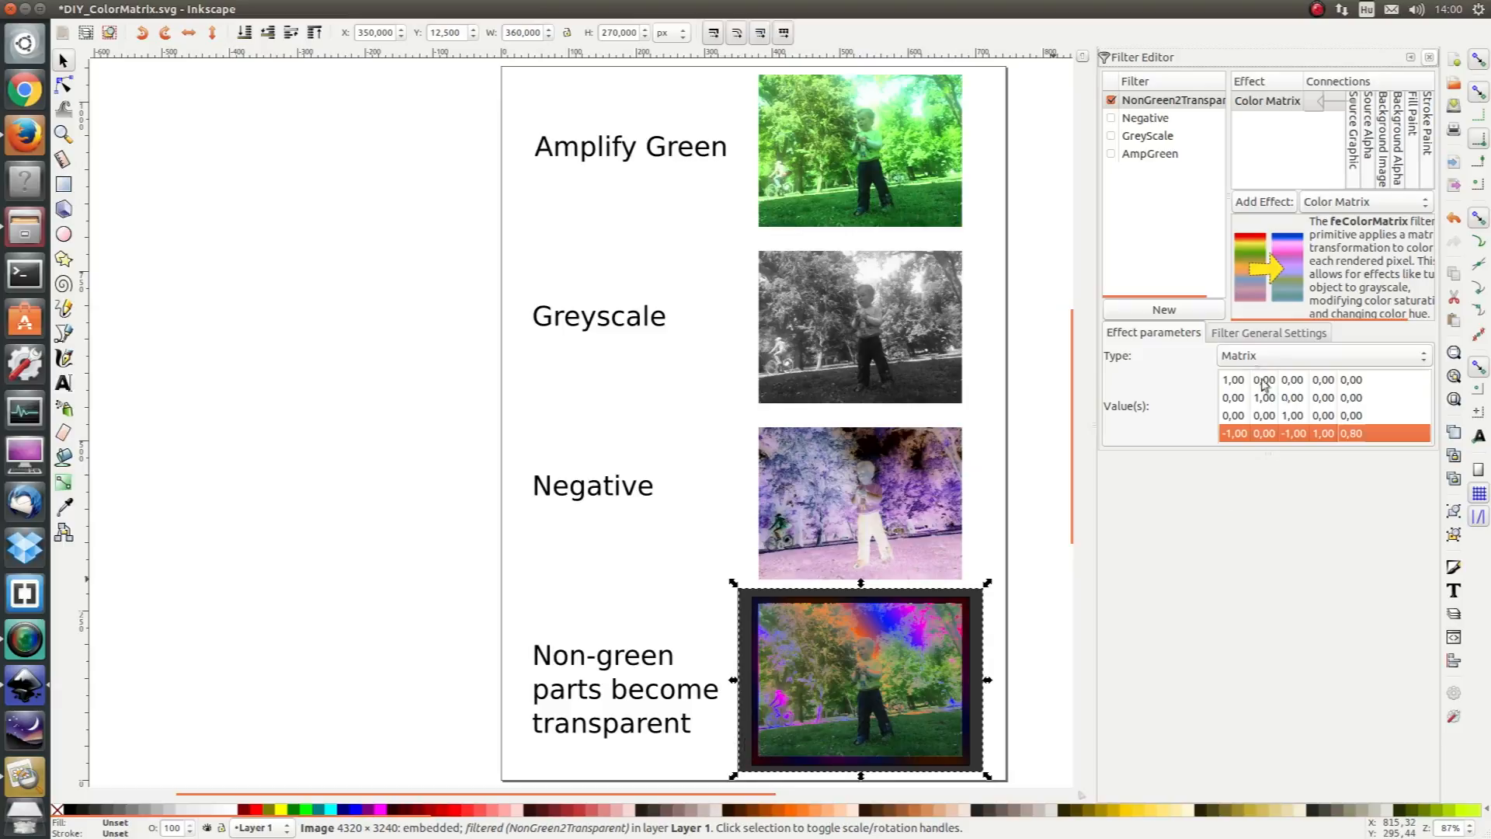
# Step: Set the filter region to Coordinates 0,0 and Dimensions 1,1, removing the dark margin
pyautogui.click(1269, 333)
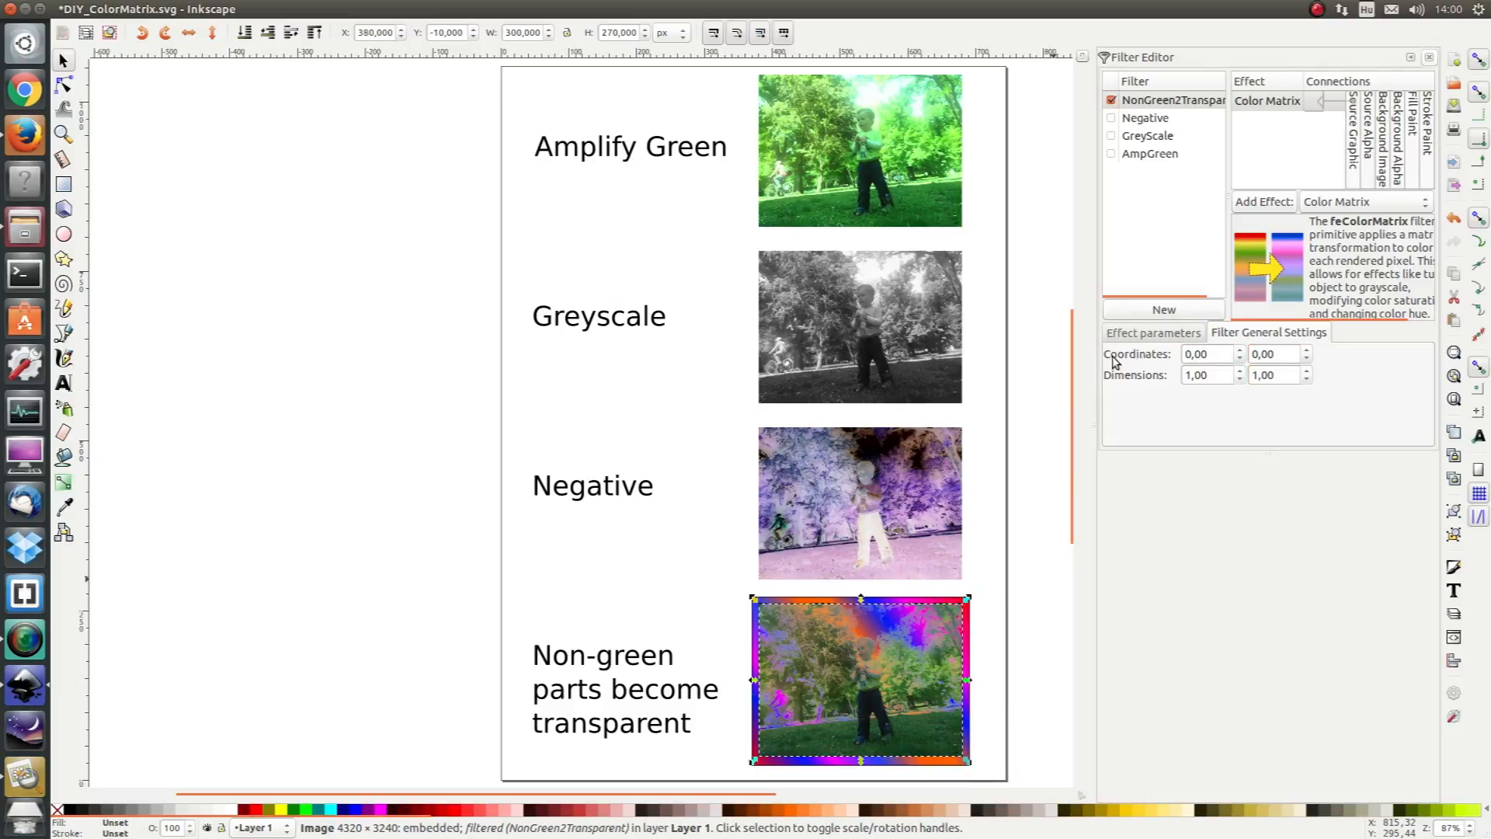
pyautogui.click(1152, 332)
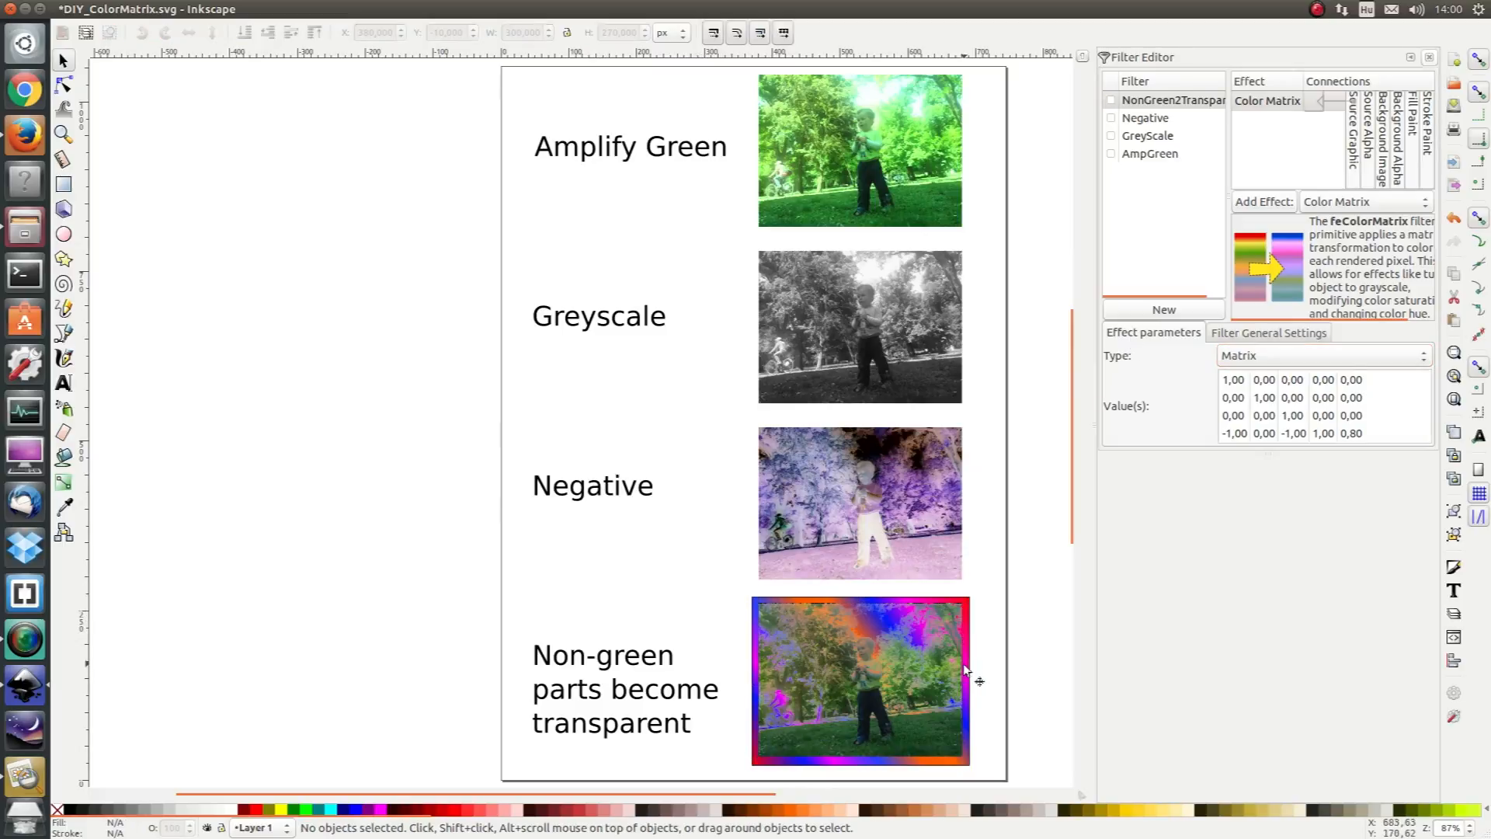
pyautogui.click(859, 681)
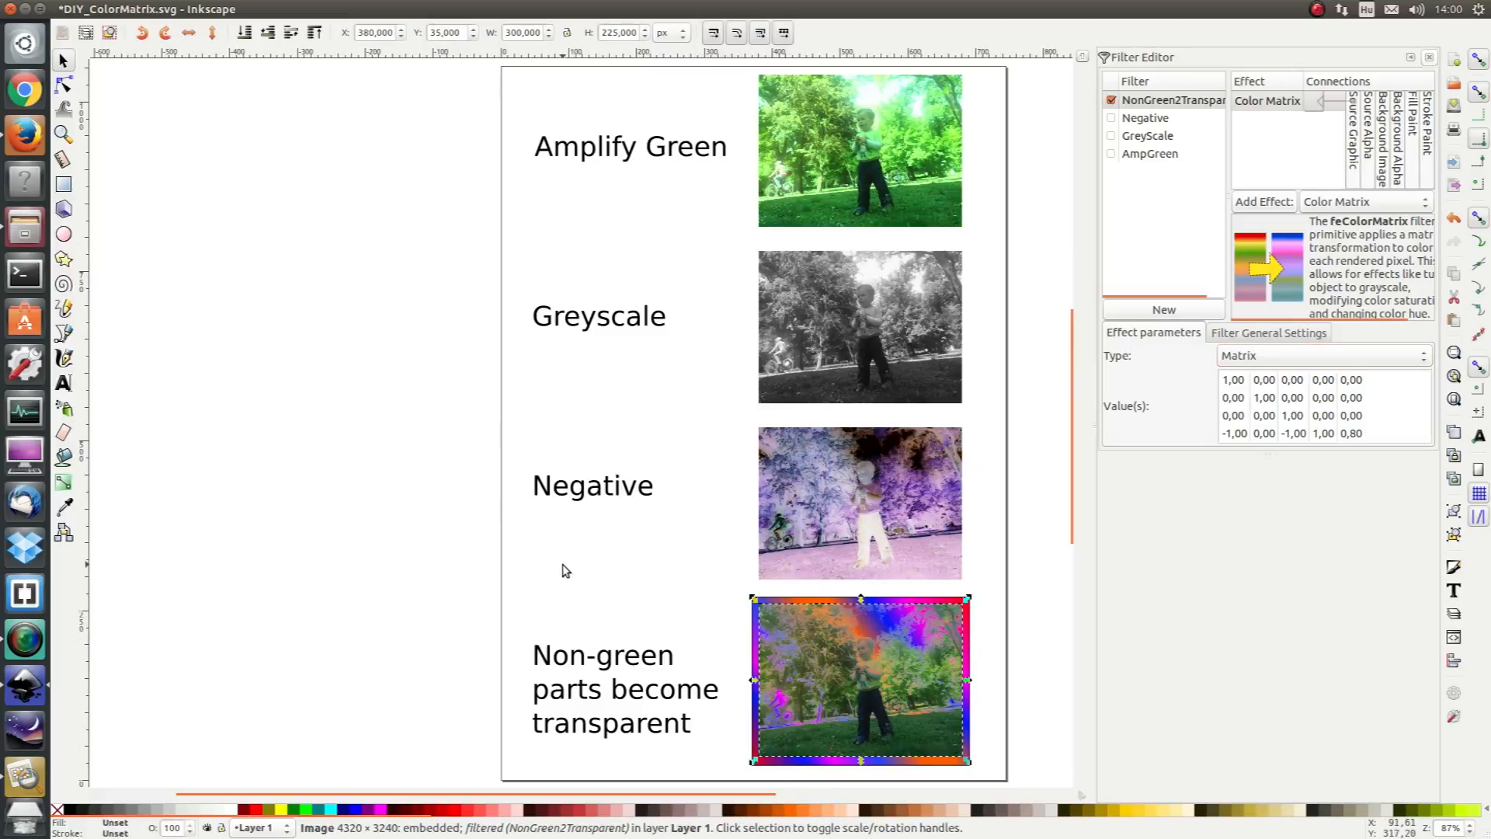
pyautogui.moveTo(591, 553)
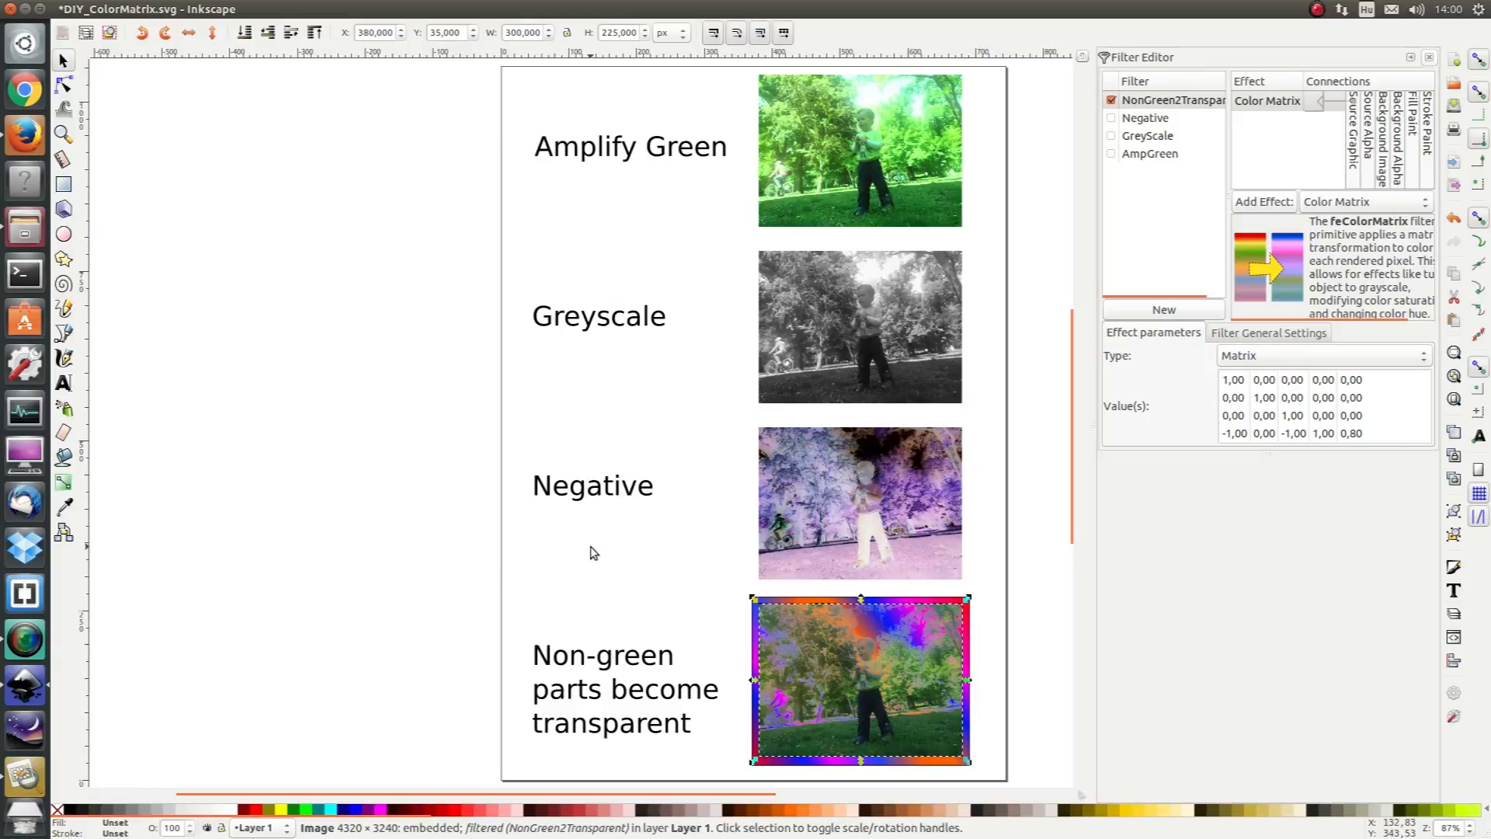